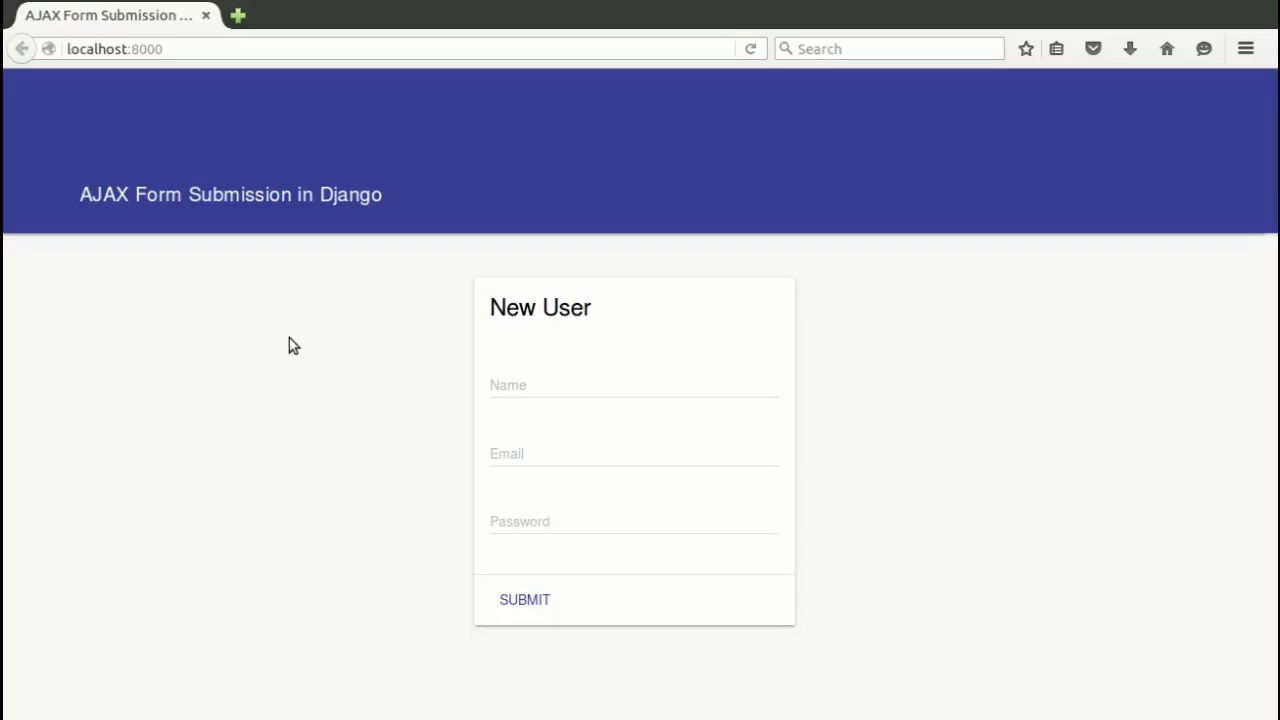
pyautogui.moveTo(248, 90)
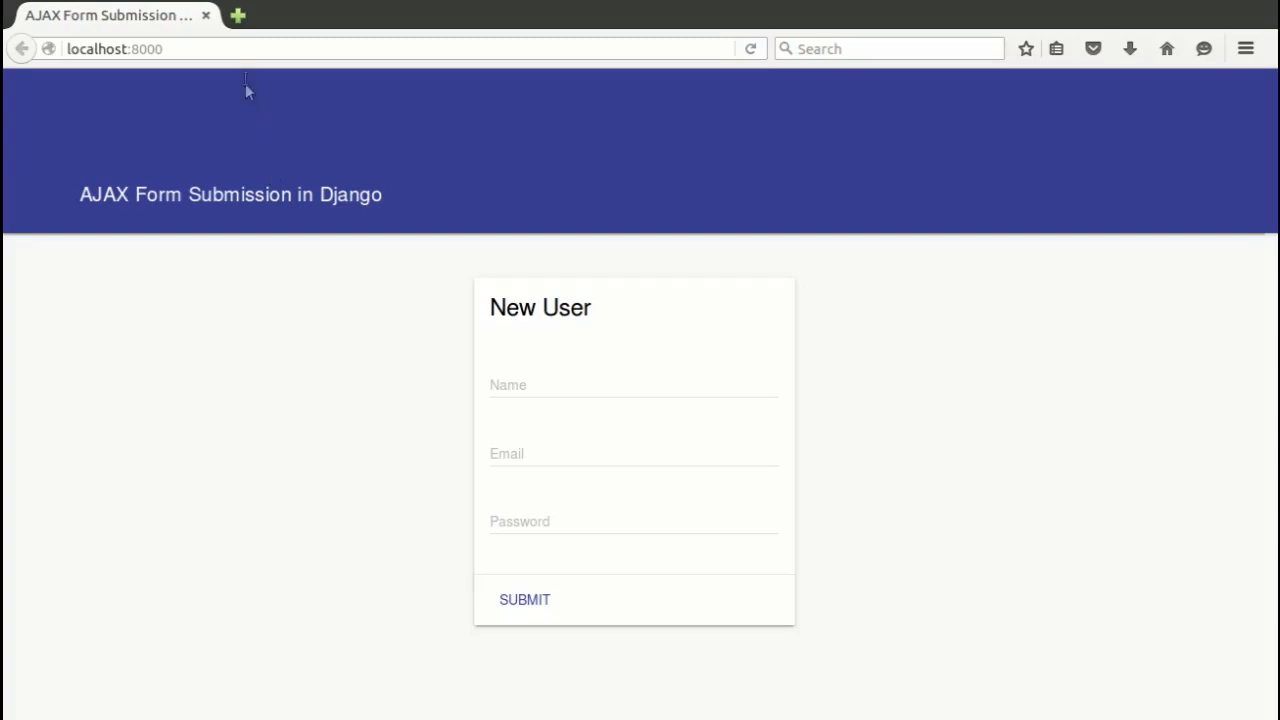
# Inspect the new_user_form markup and its Name, Email and Password fields.
pyautogui.click(114, 48)
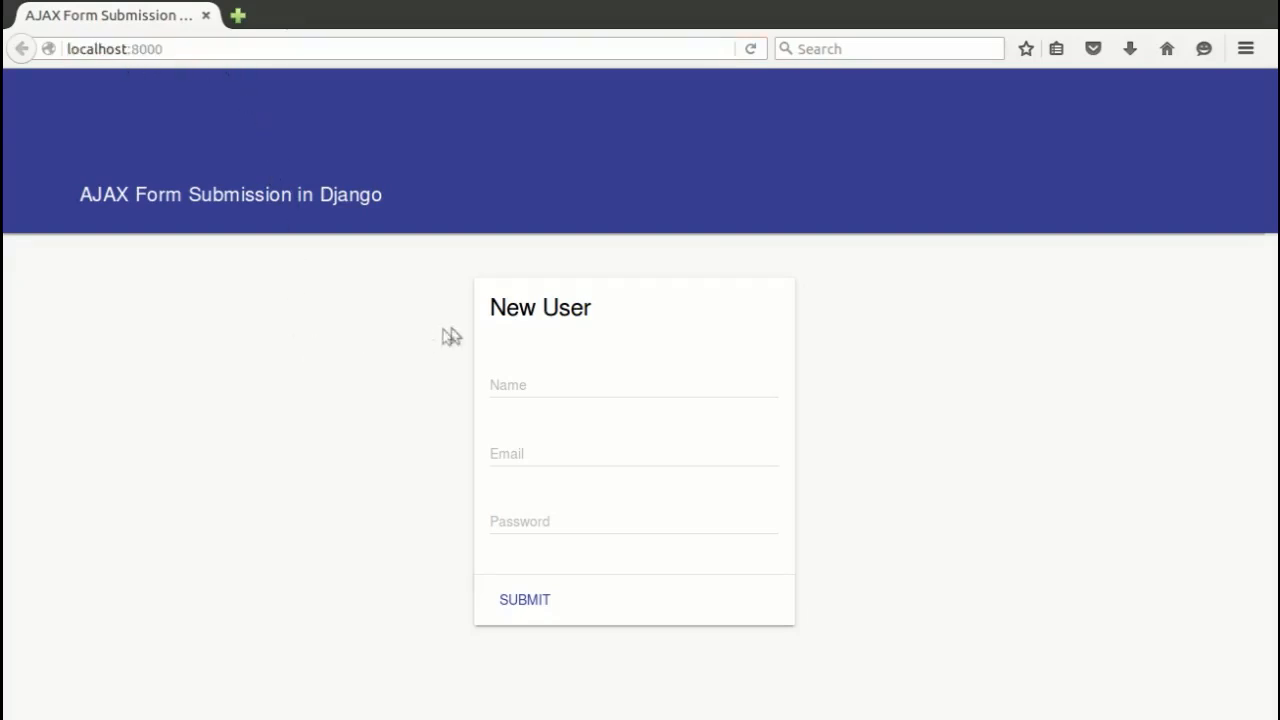
pyautogui.moveTo(540, 318)
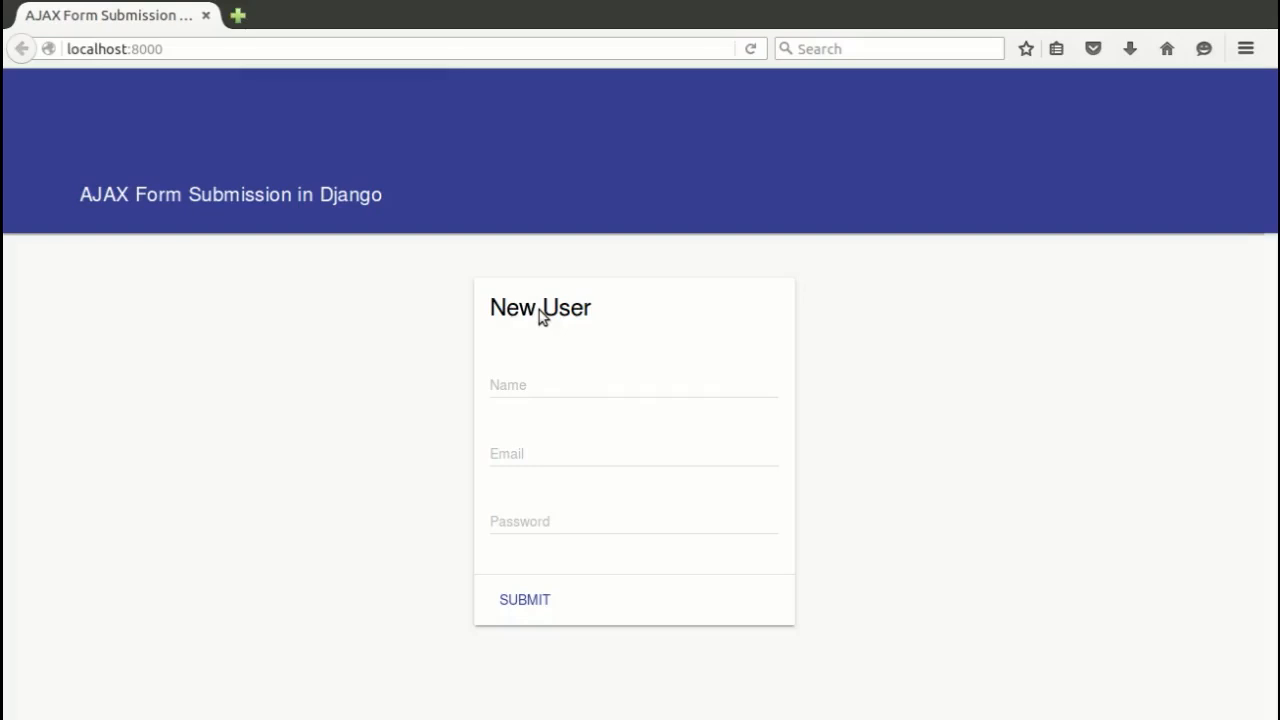
pyautogui.click(630, 385)
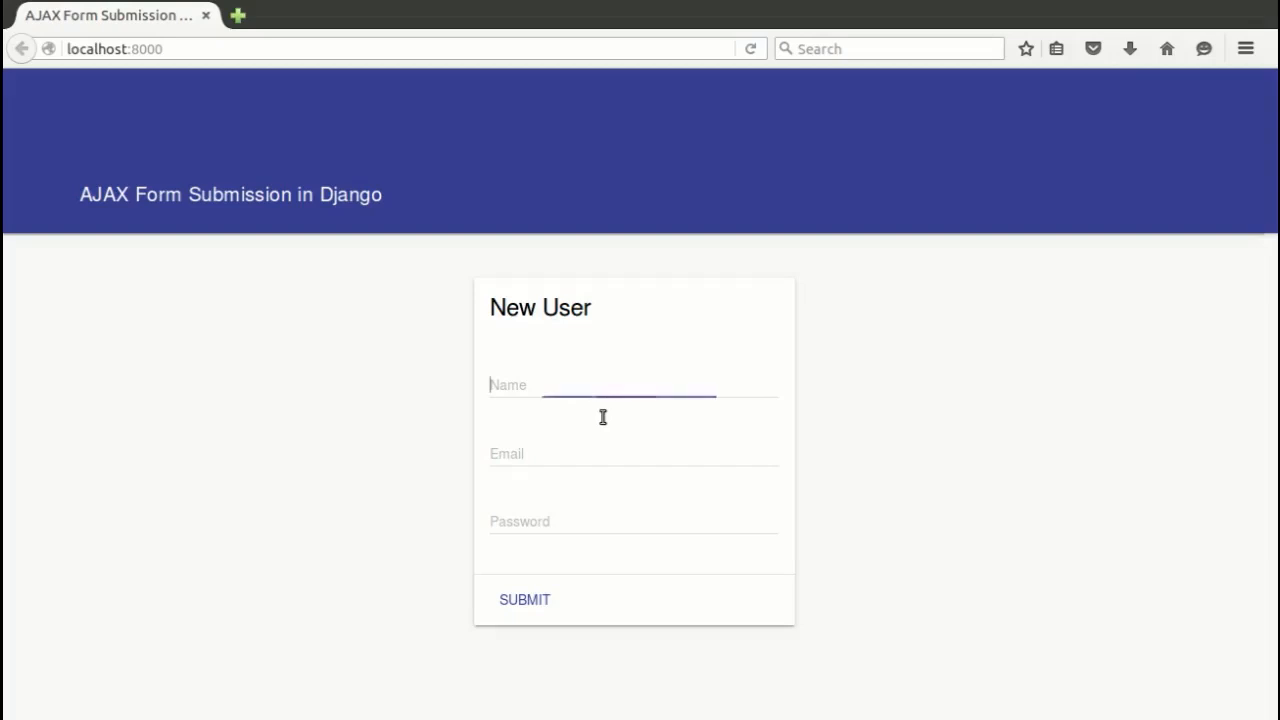
pyautogui.click(633, 453)
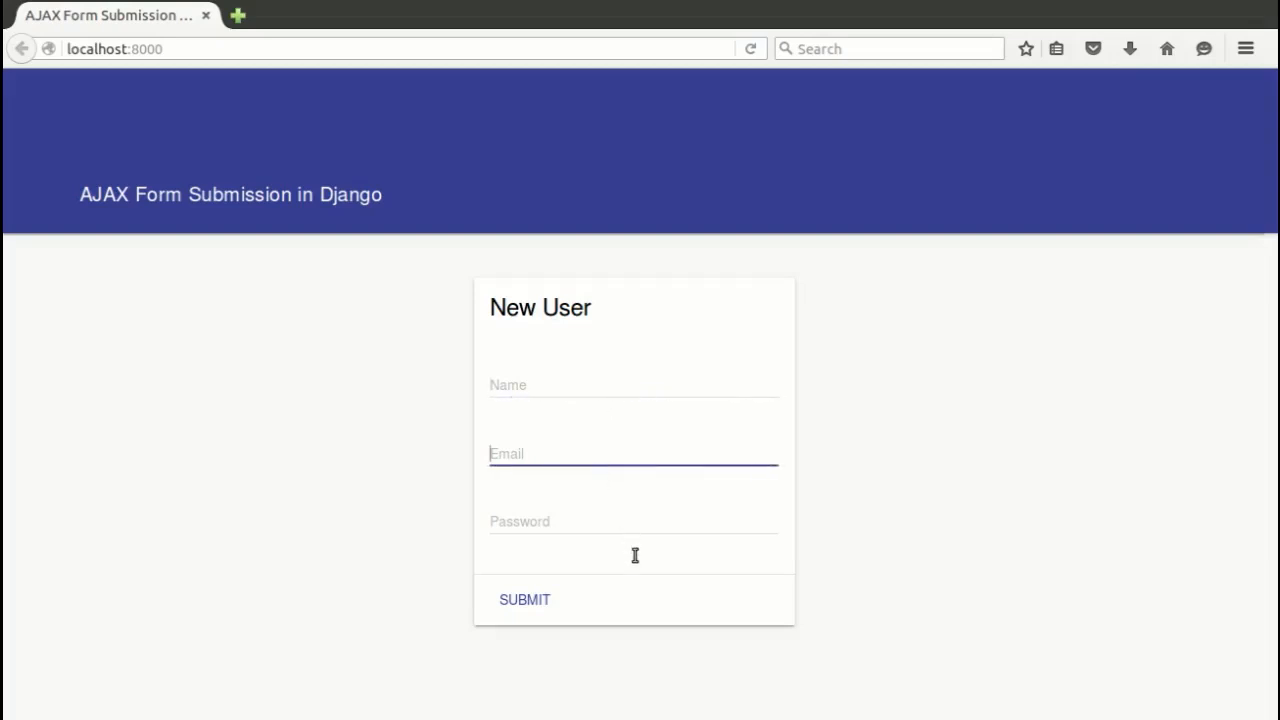
pyautogui.click(633, 521)
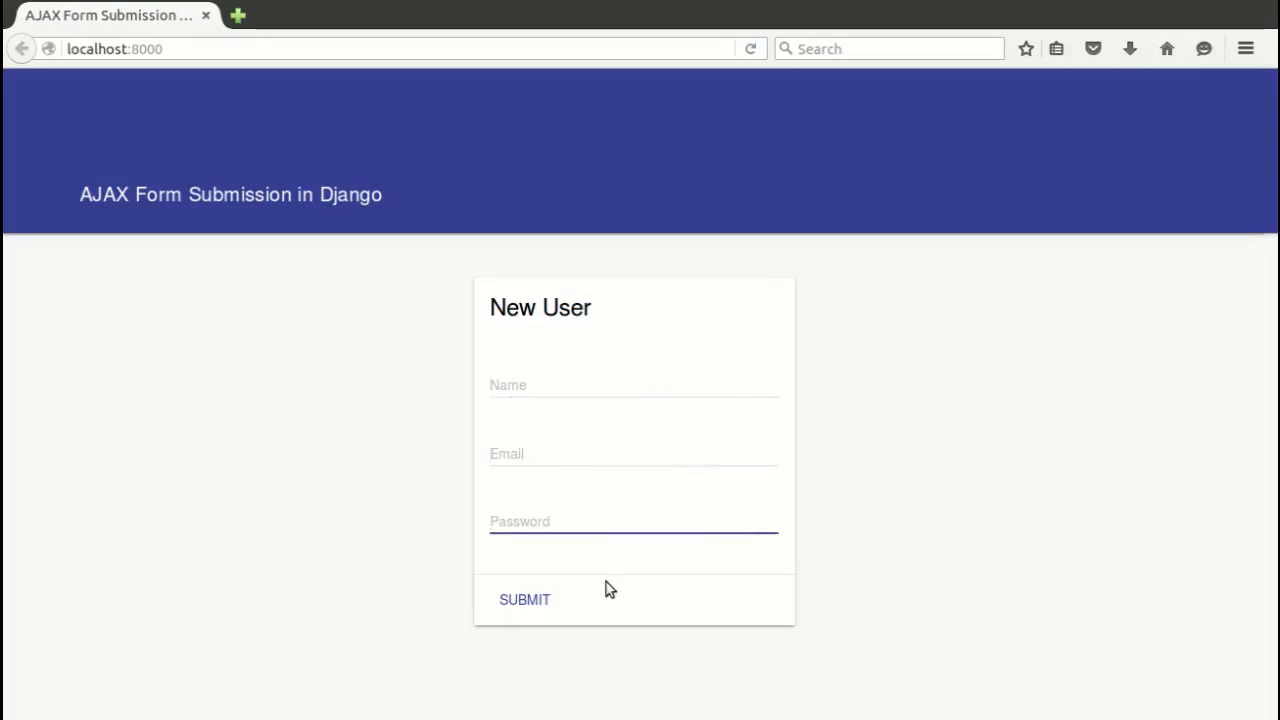
pyautogui.moveTo(600, 610)
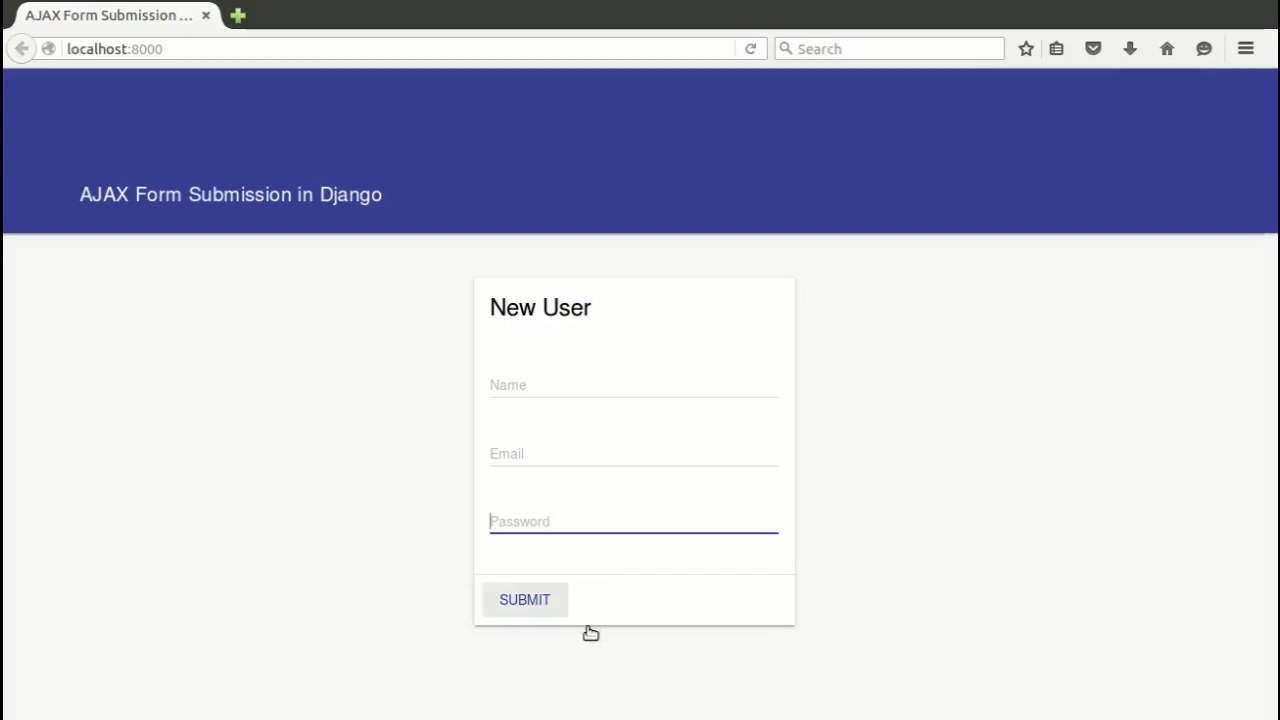
pyautogui.moveTo(611, 451)
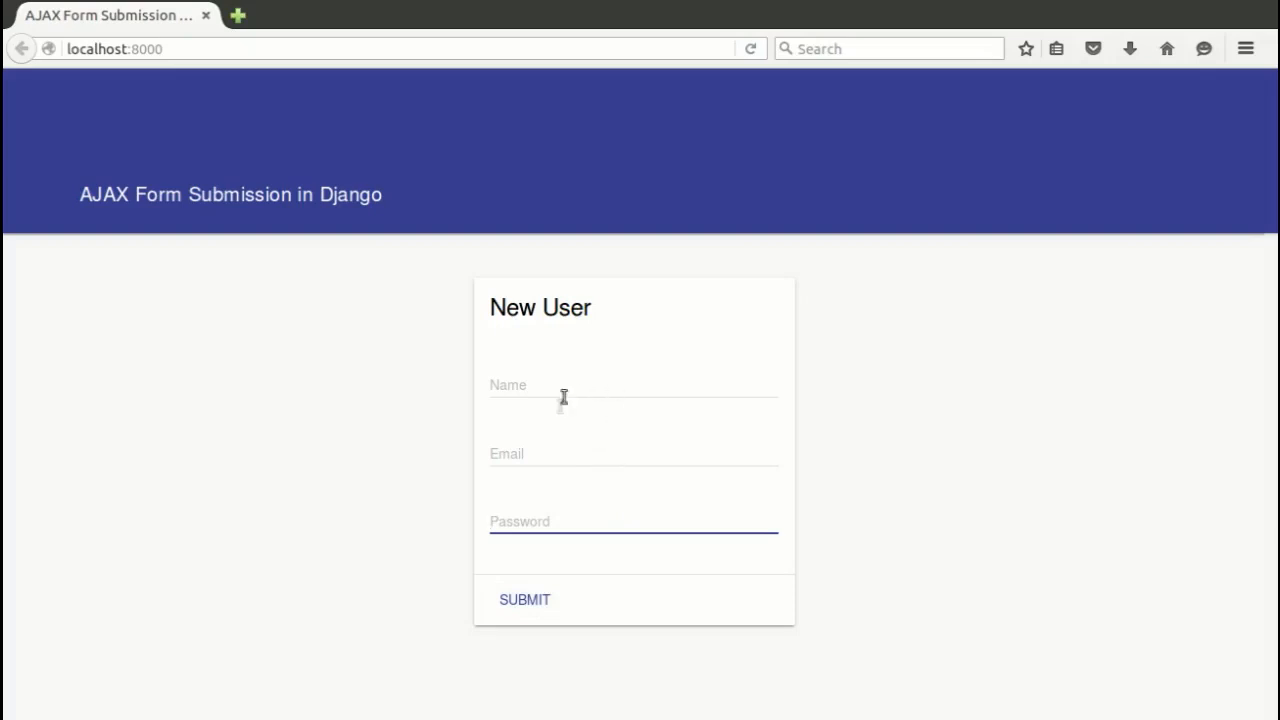
pyautogui.moveTo(670, 403)
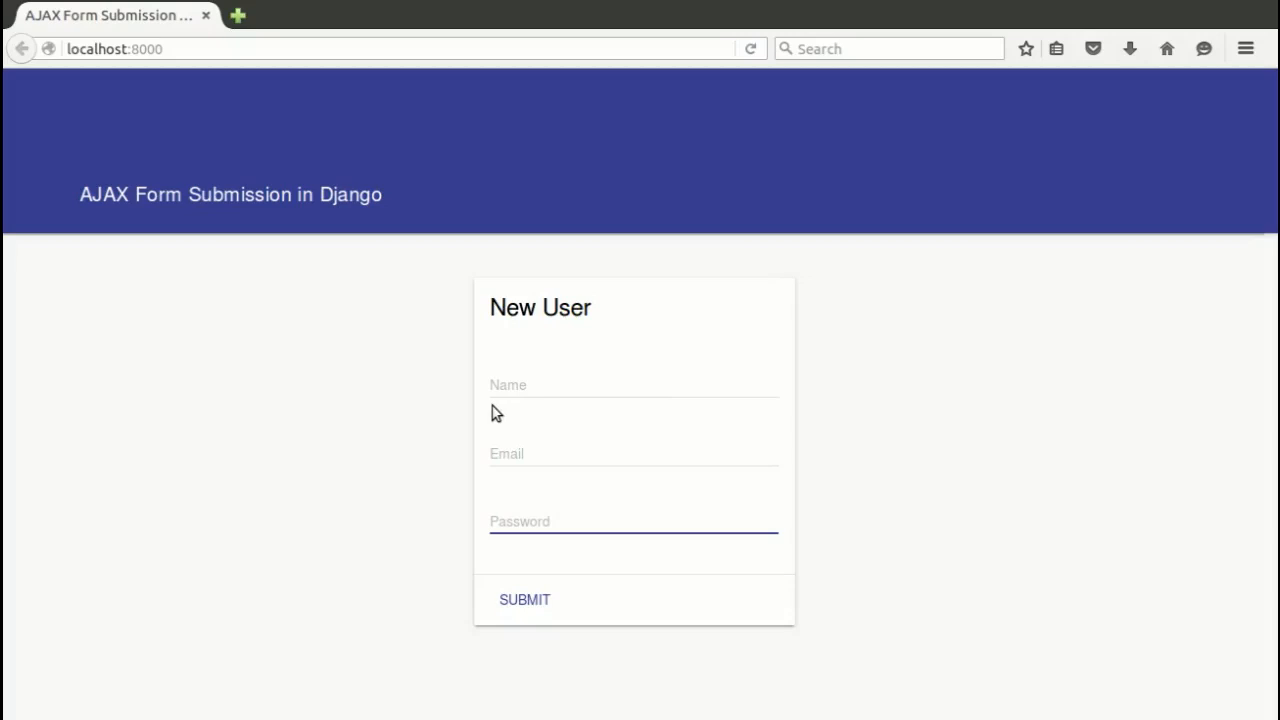
pyautogui.moveTo(497, 360)
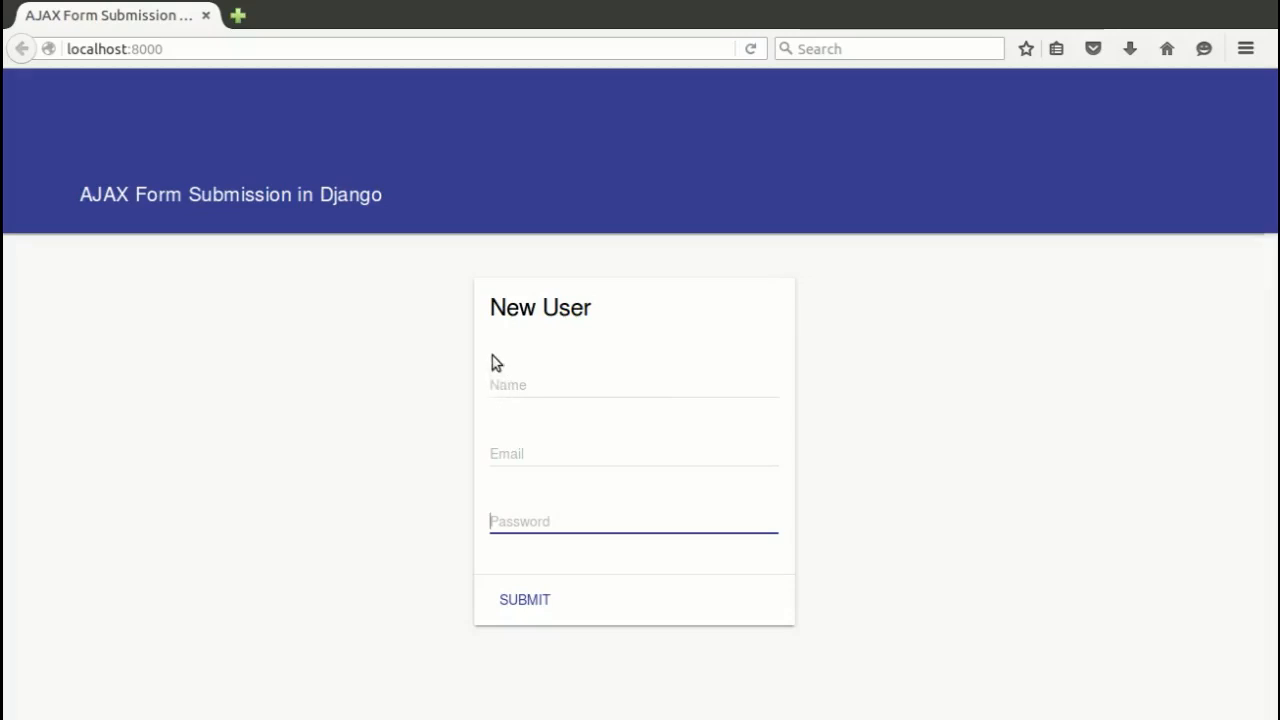
pyautogui.moveTo(118, 348)
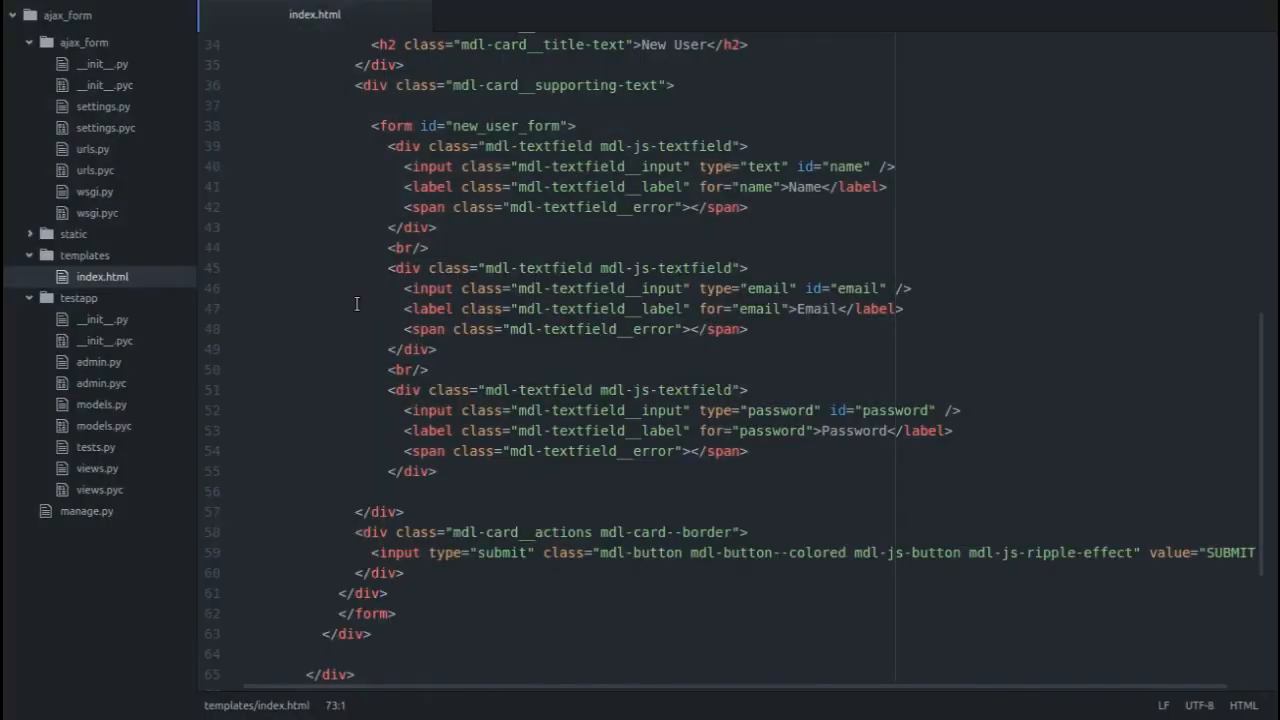
pyautogui.moveTo(380, 246)
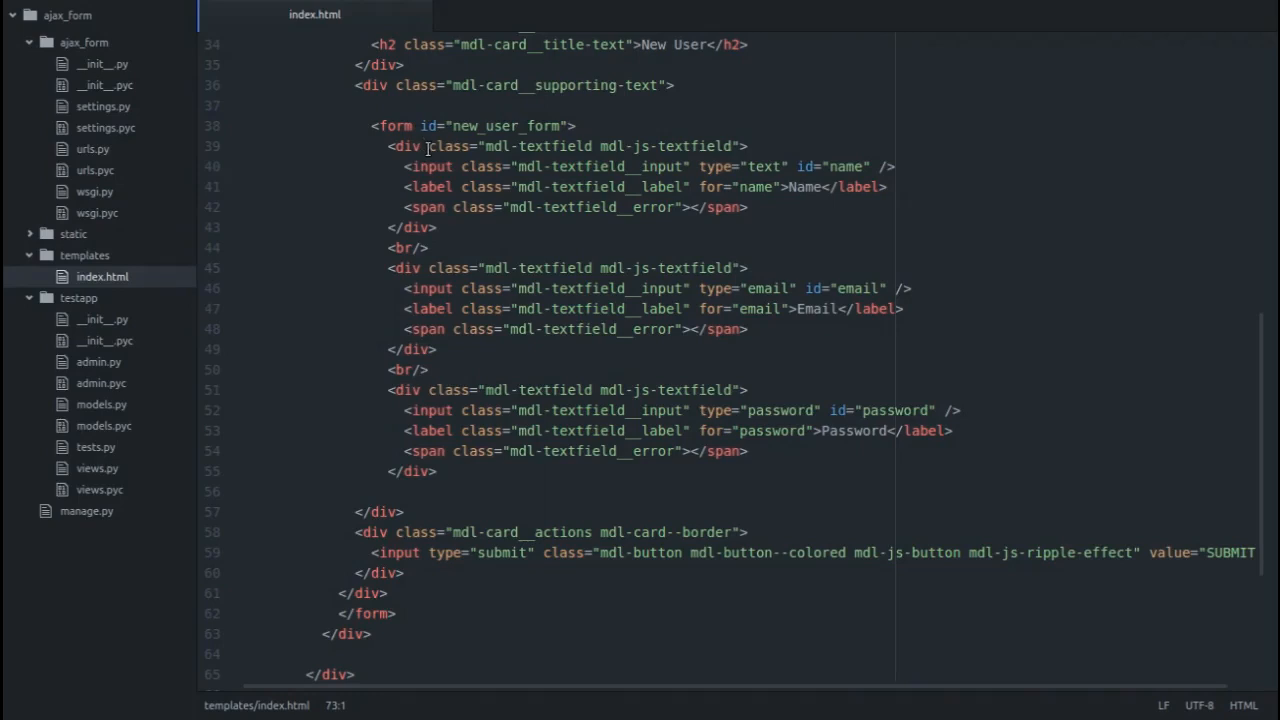
pyautogui.moveTo(371, 125); pyautogui.dragTo(396, 613)
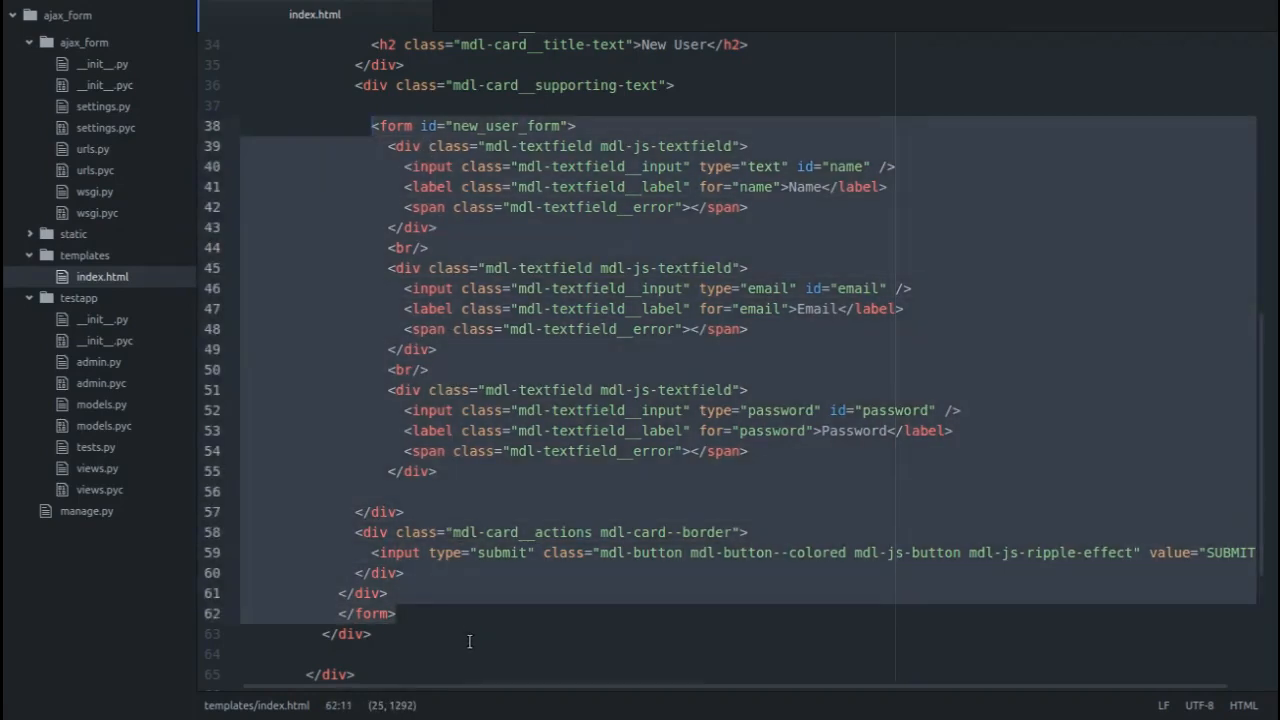
pyautogui.moveTo(532, 167)
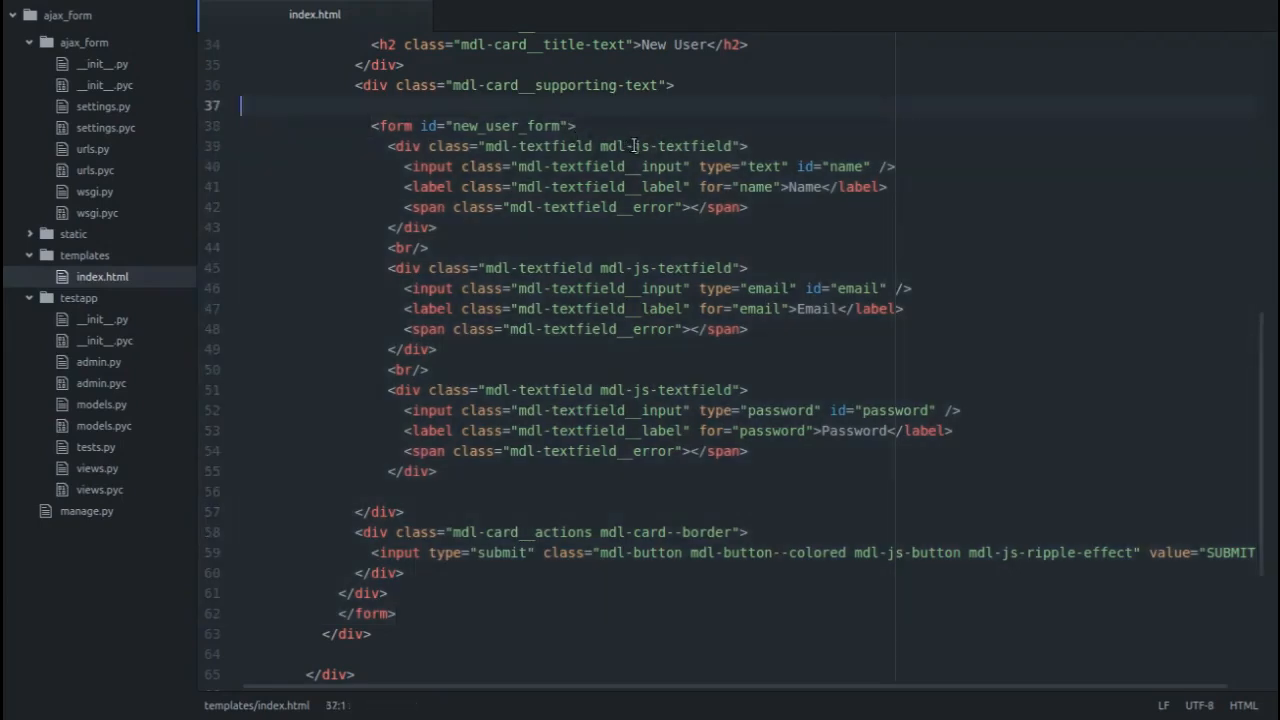
pyautogui.doubleClick(485, 125)
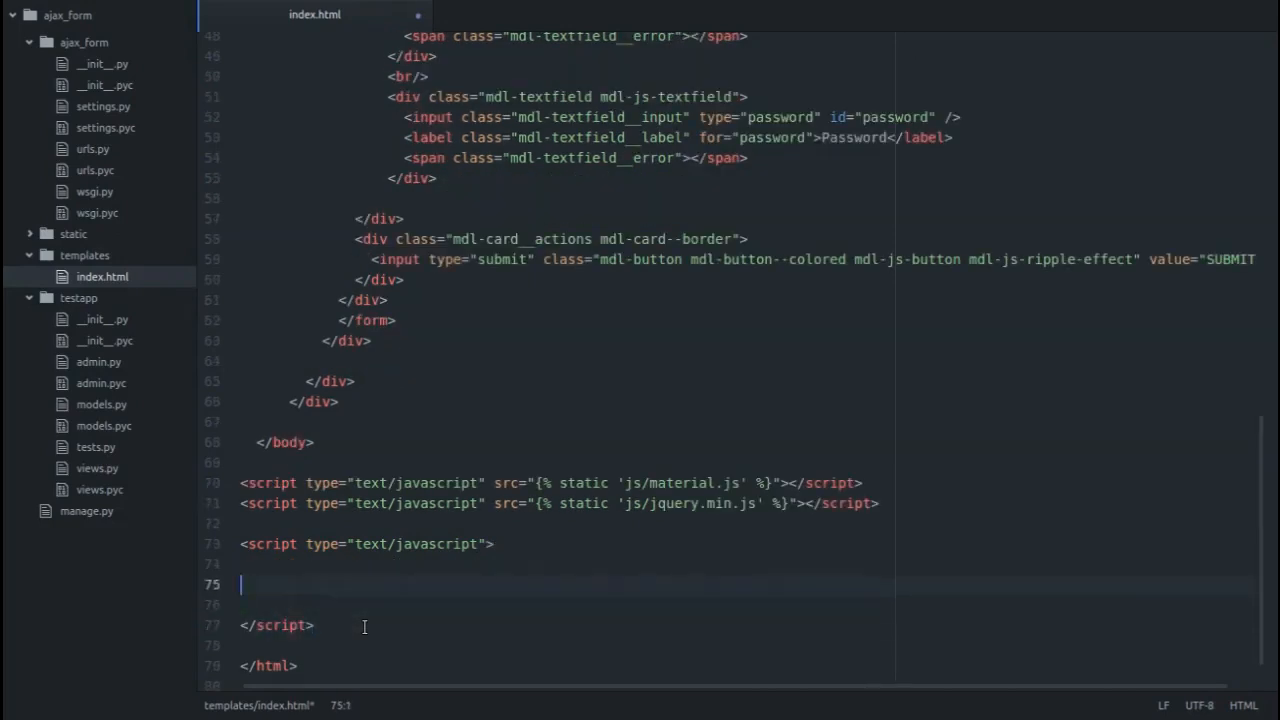
# Type the skeleton $(document).on('submit','#new_user_form',function(e){}) into the script block.
pyautogui.write('$')
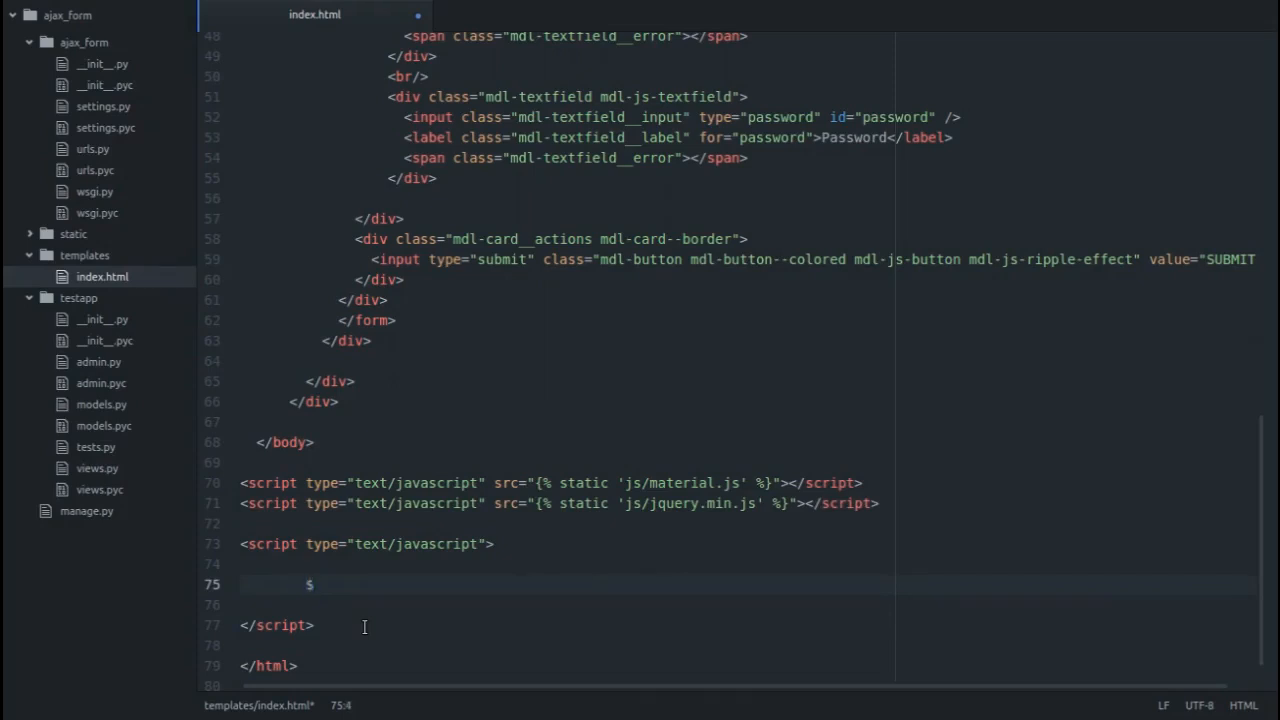
pyautogui.write('(document)')
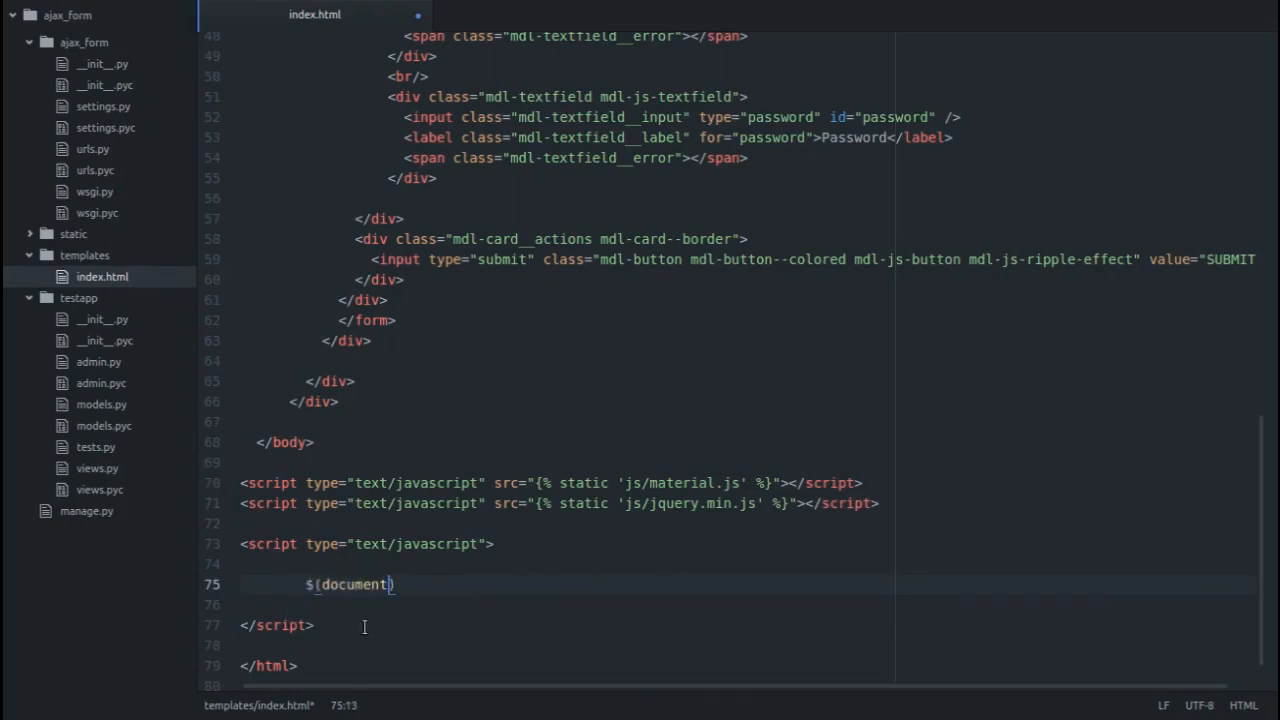
pyautogui.write('.on(')
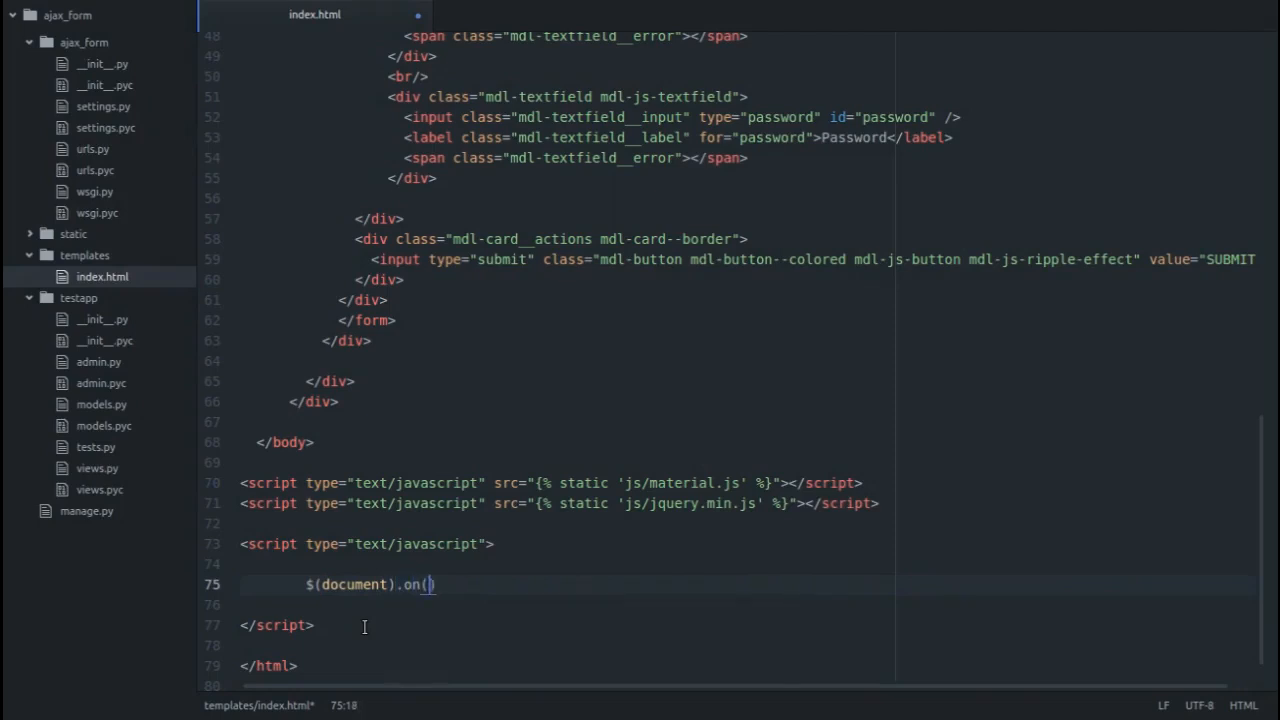
pyautogui.write("'submit','")
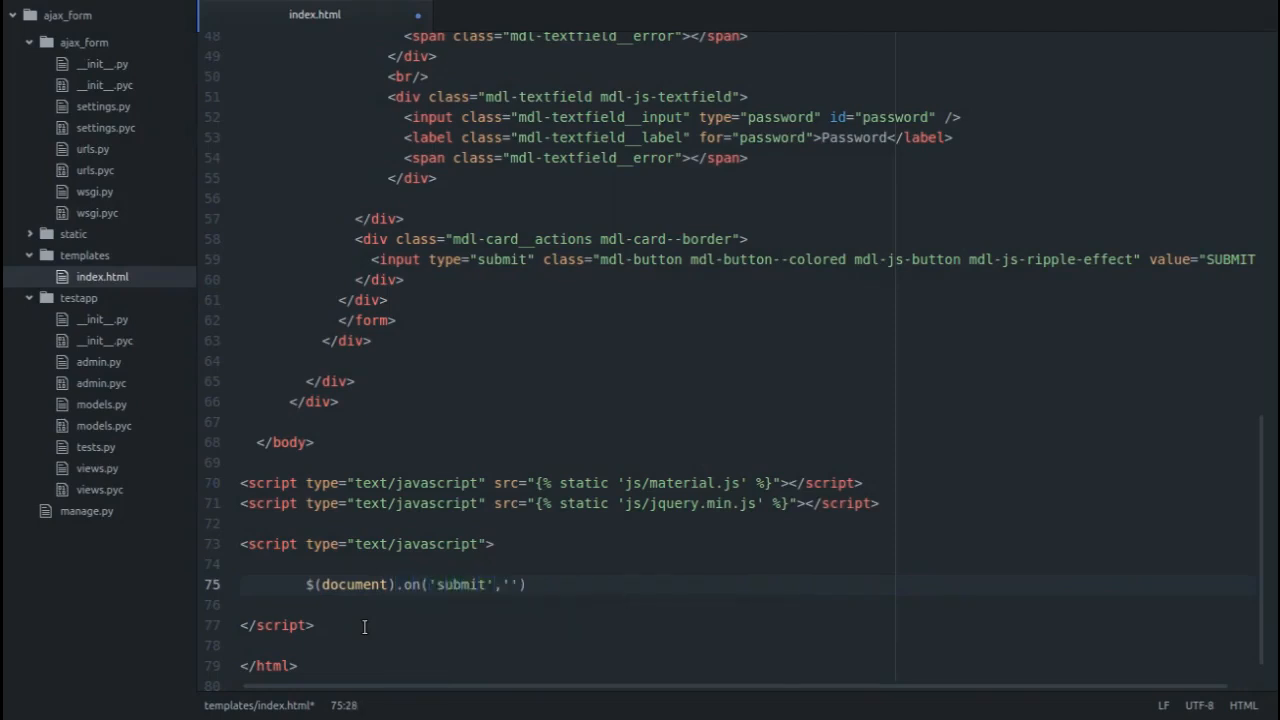
pyautogui.write('#')
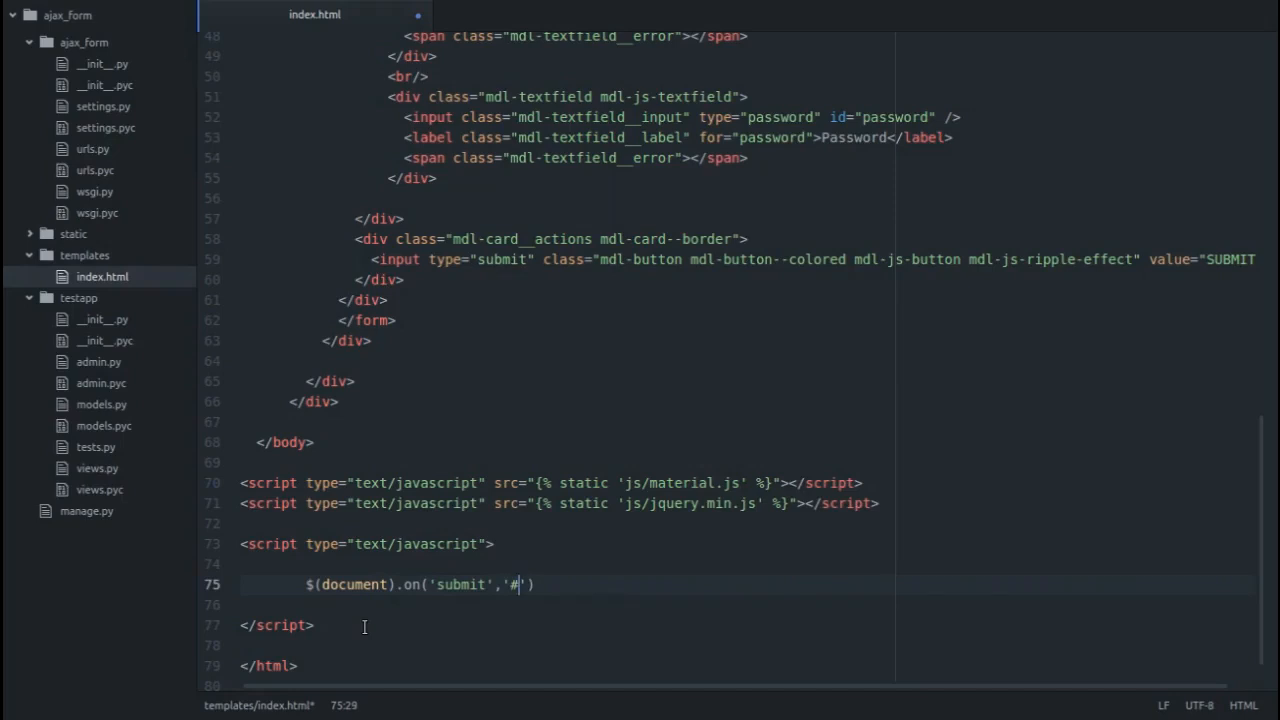
pyautogui.write('new_user_form')
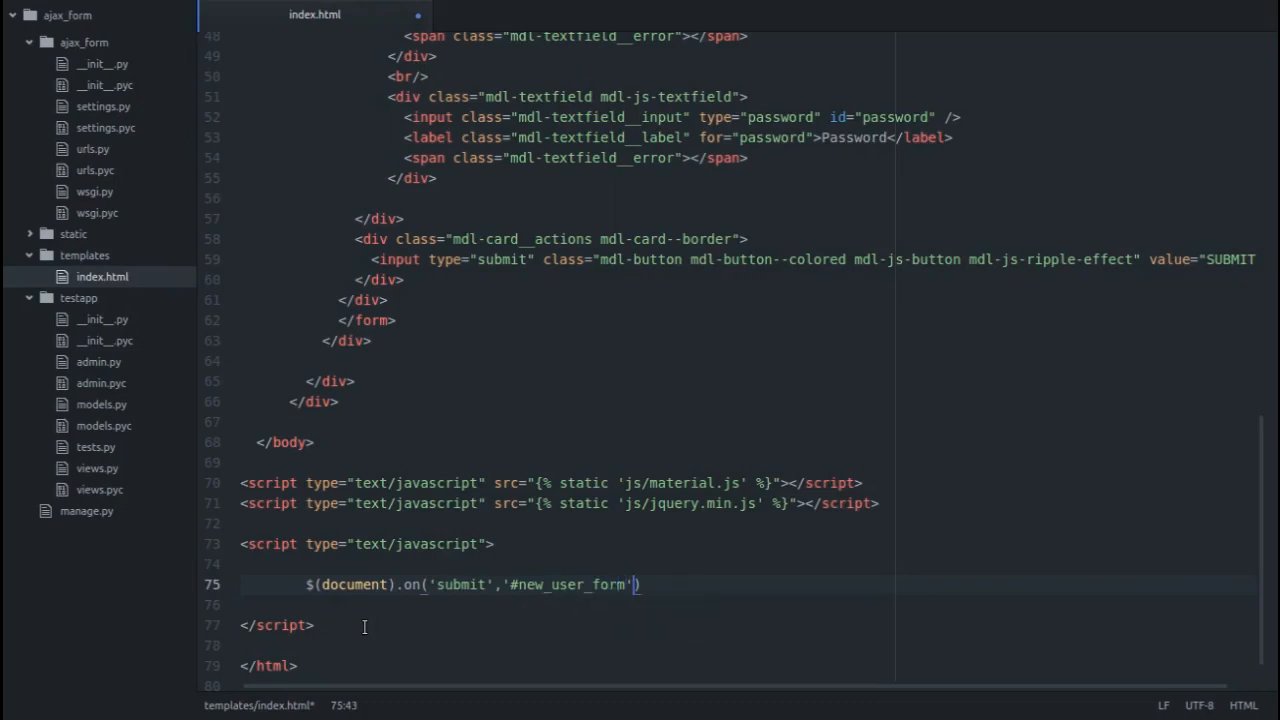
pyautogui.write(',func')
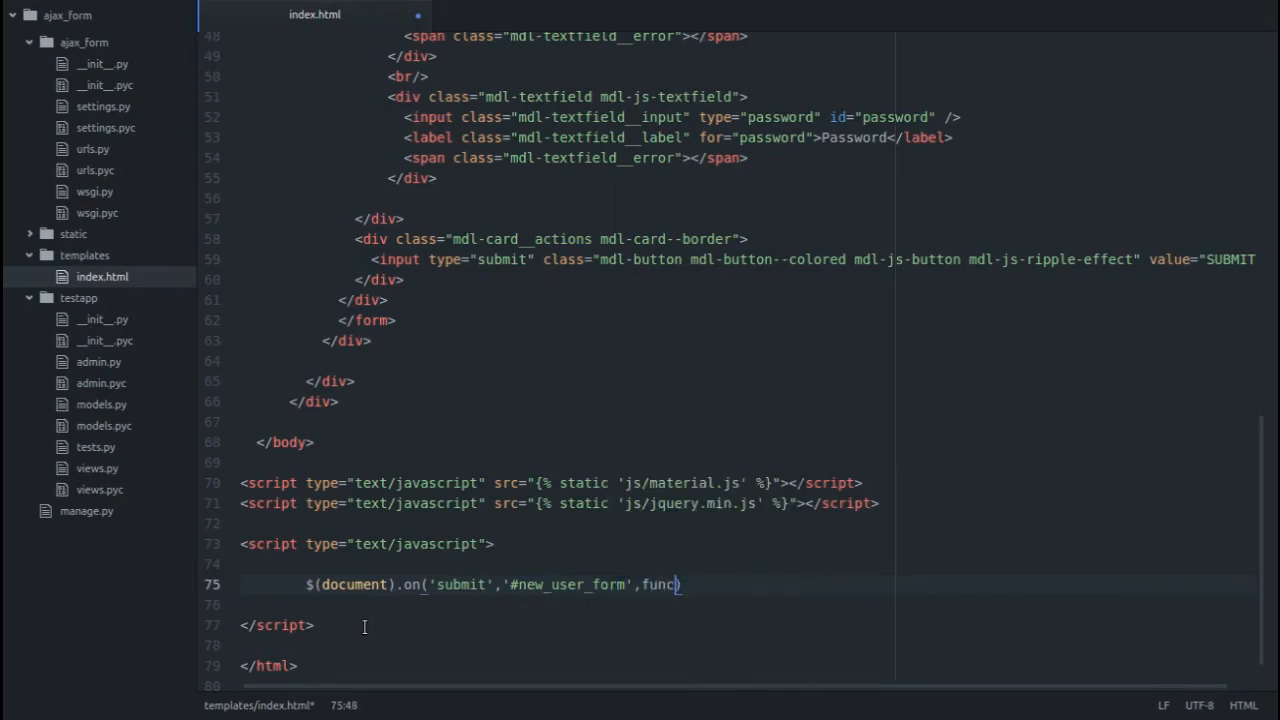
pyautogui.write('tion(e))')
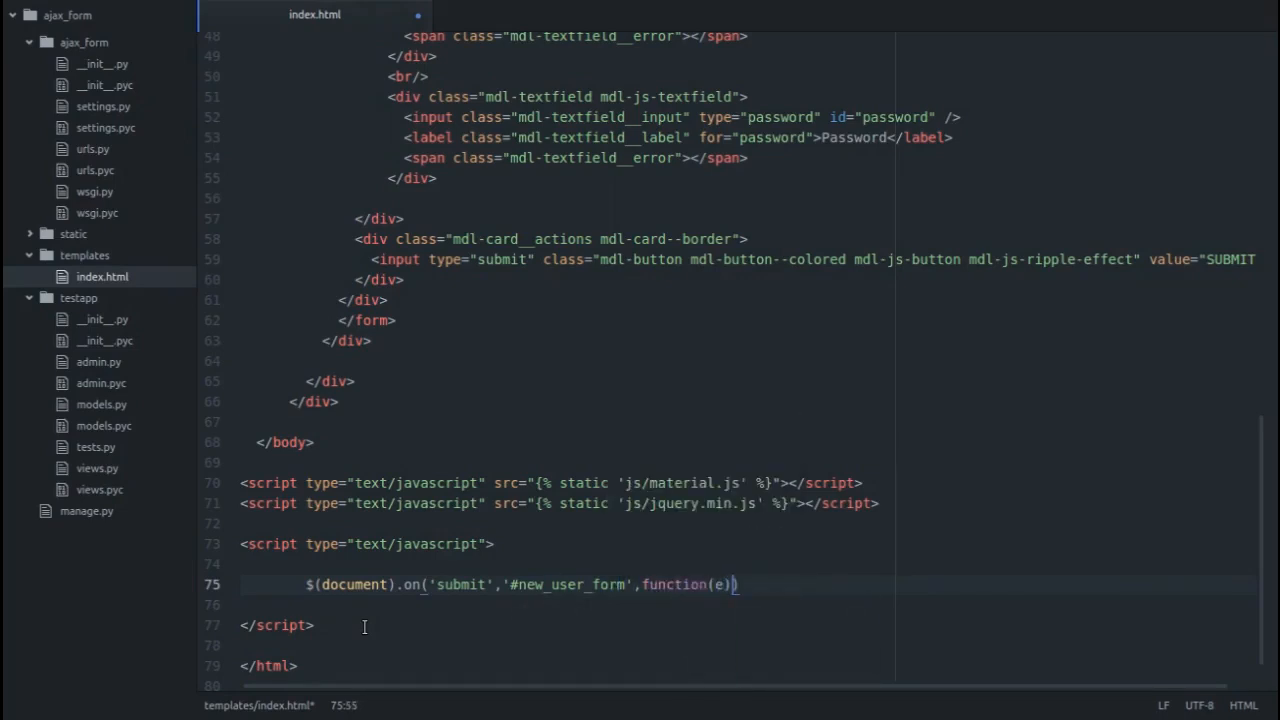
pyautogui.write('{')
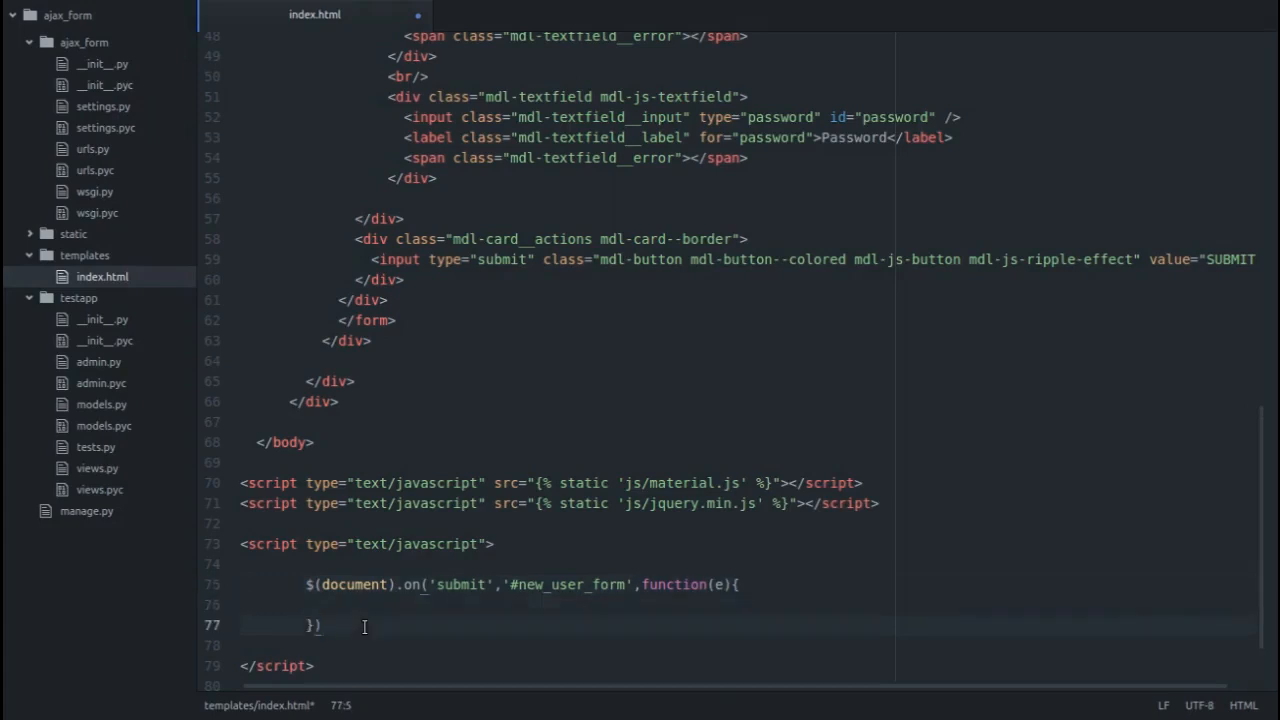
pyautogui.write(';')
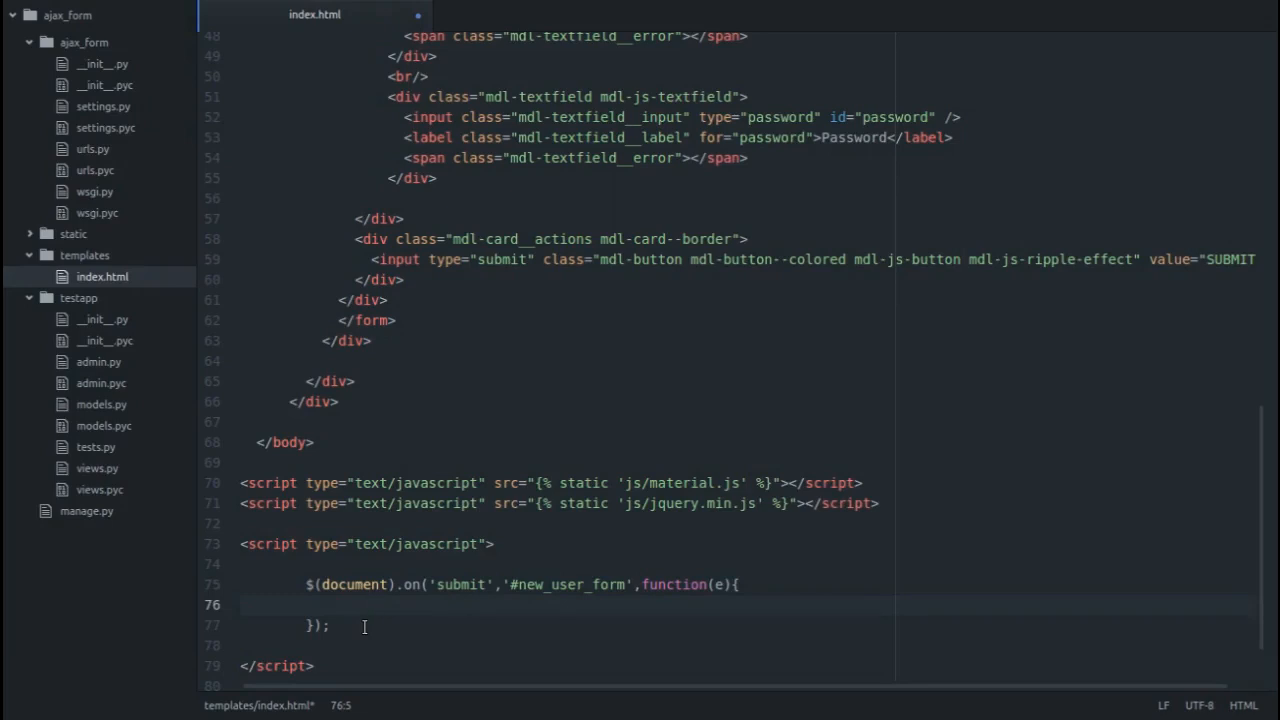
# Add e.preventDefault(); inside the submit handler body.
pyautogui.click(373, 604)
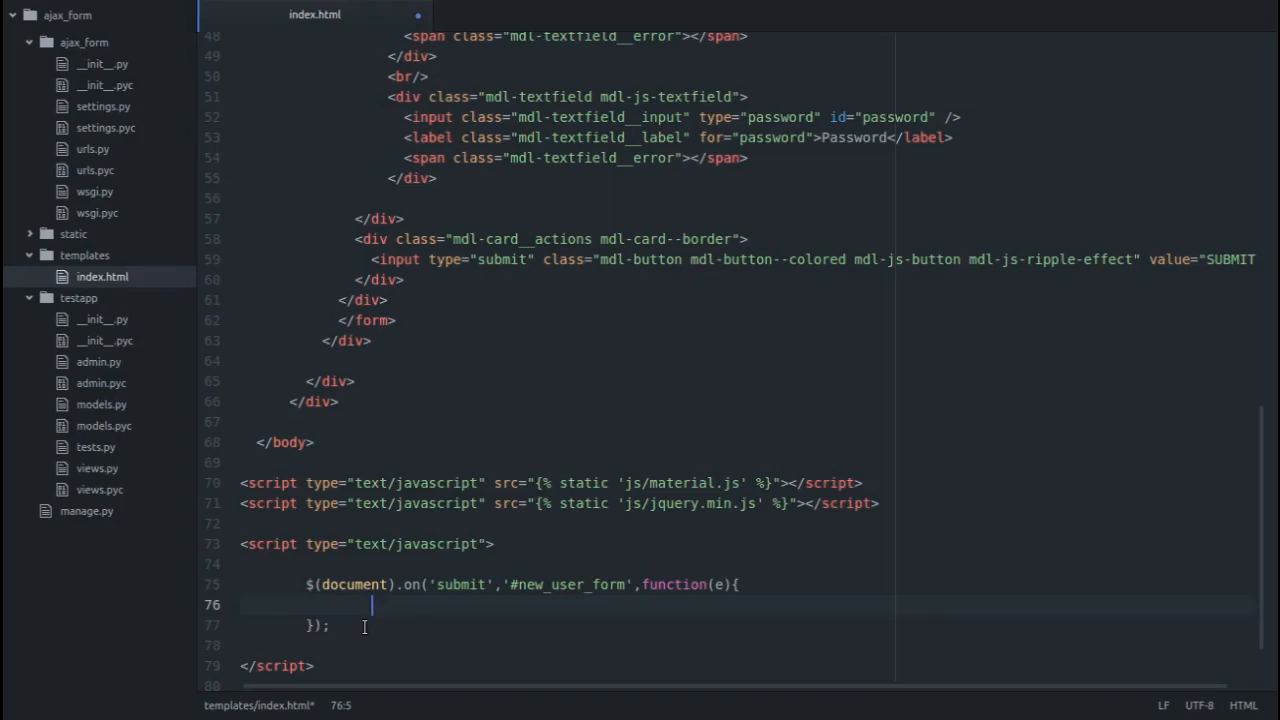
pyautogui.write('e.preventDefault')
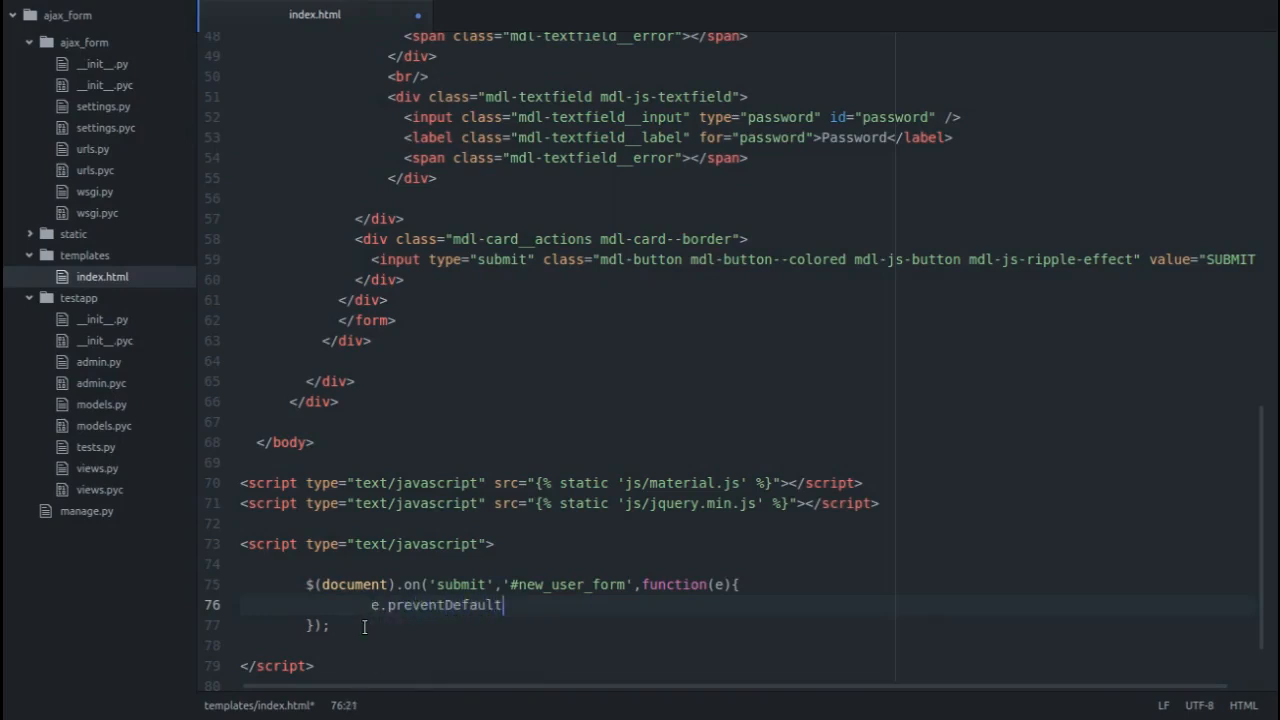
pyautogui.write('();l')
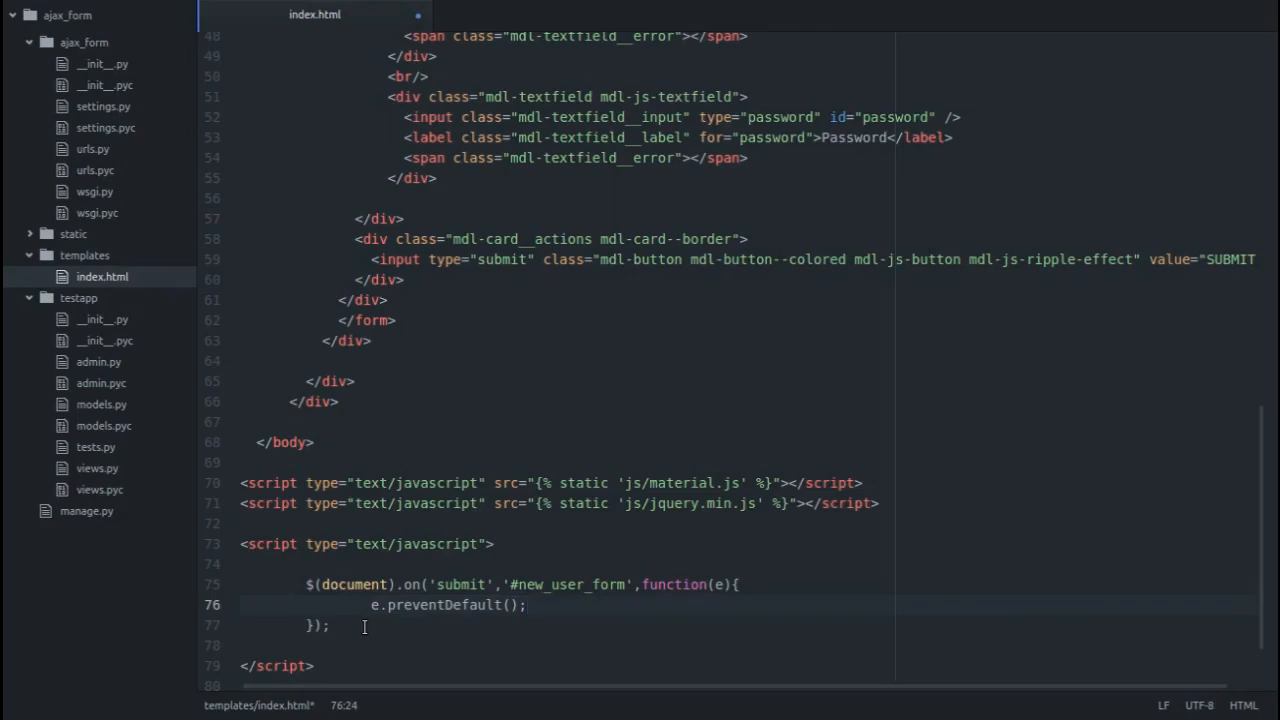
# Start a $.ajax call with type POST and url '/user/create/'.
pyautogui.press('enter')
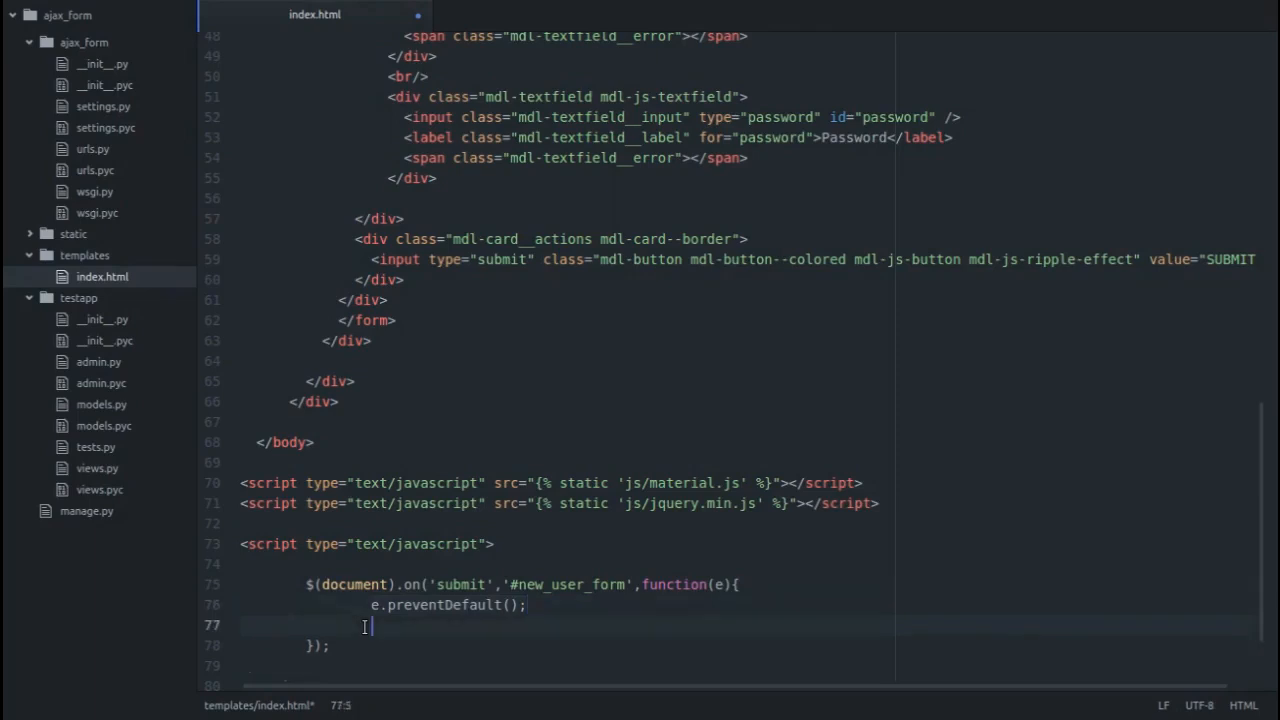
pyautogui.write('$')
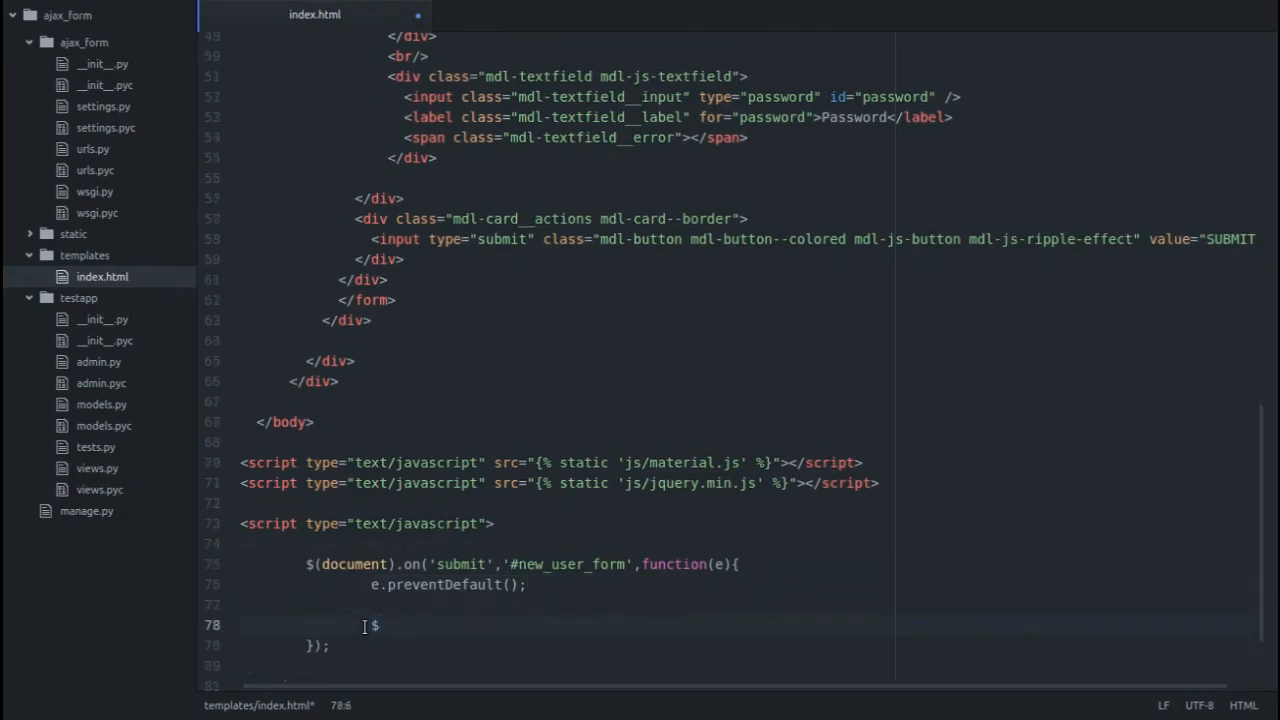
pyautogui.write('.ajax({')
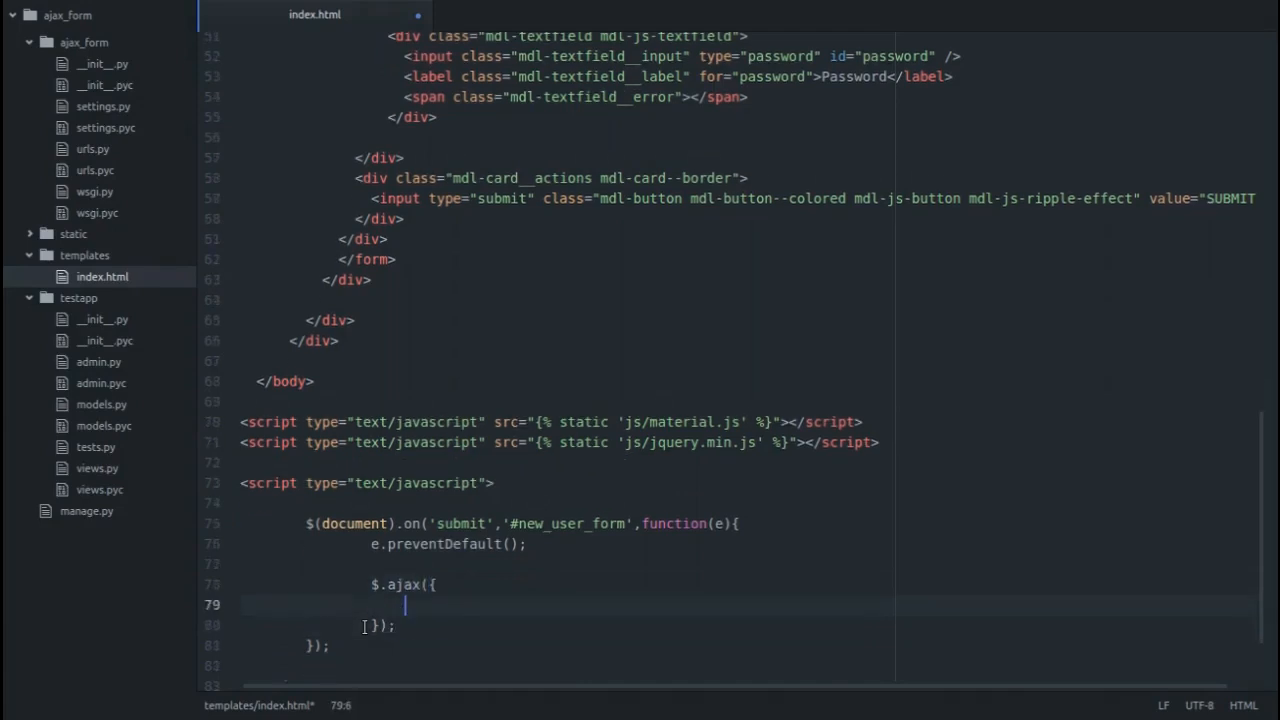
pyautogui.write("type:'POST',")
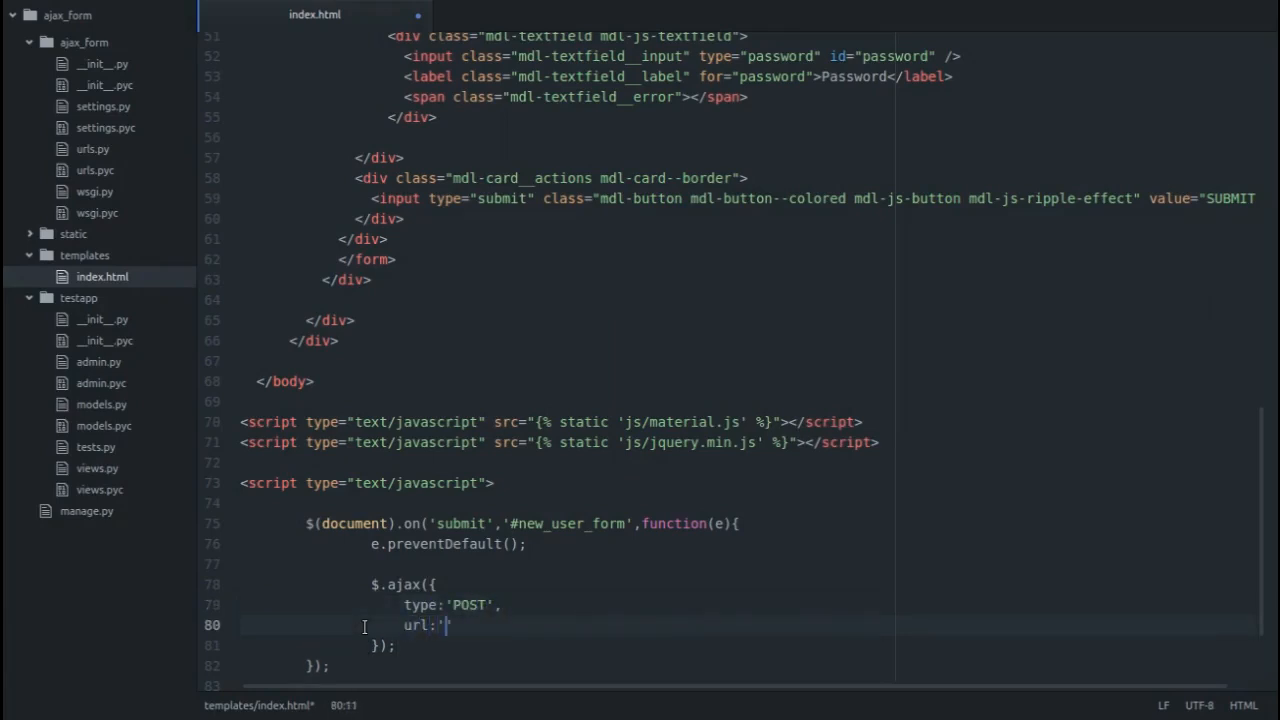
pyautogui.write('/user')
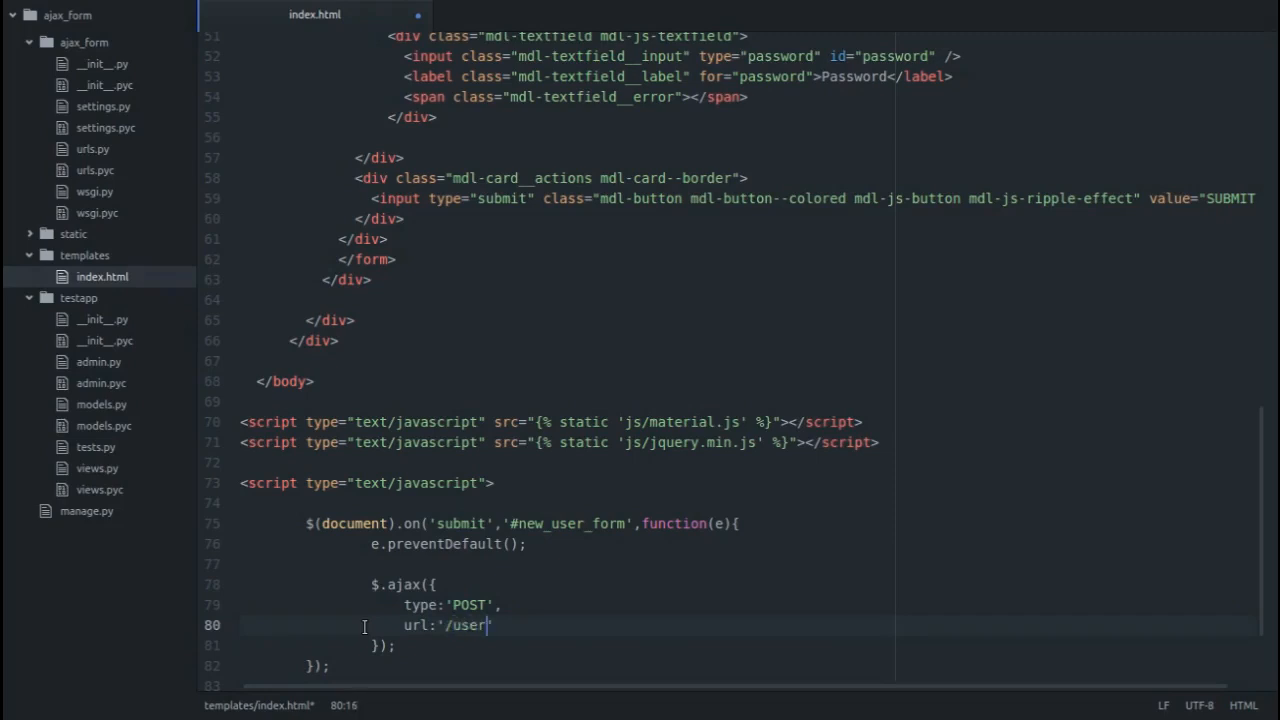
pyautogui.write('/create/')
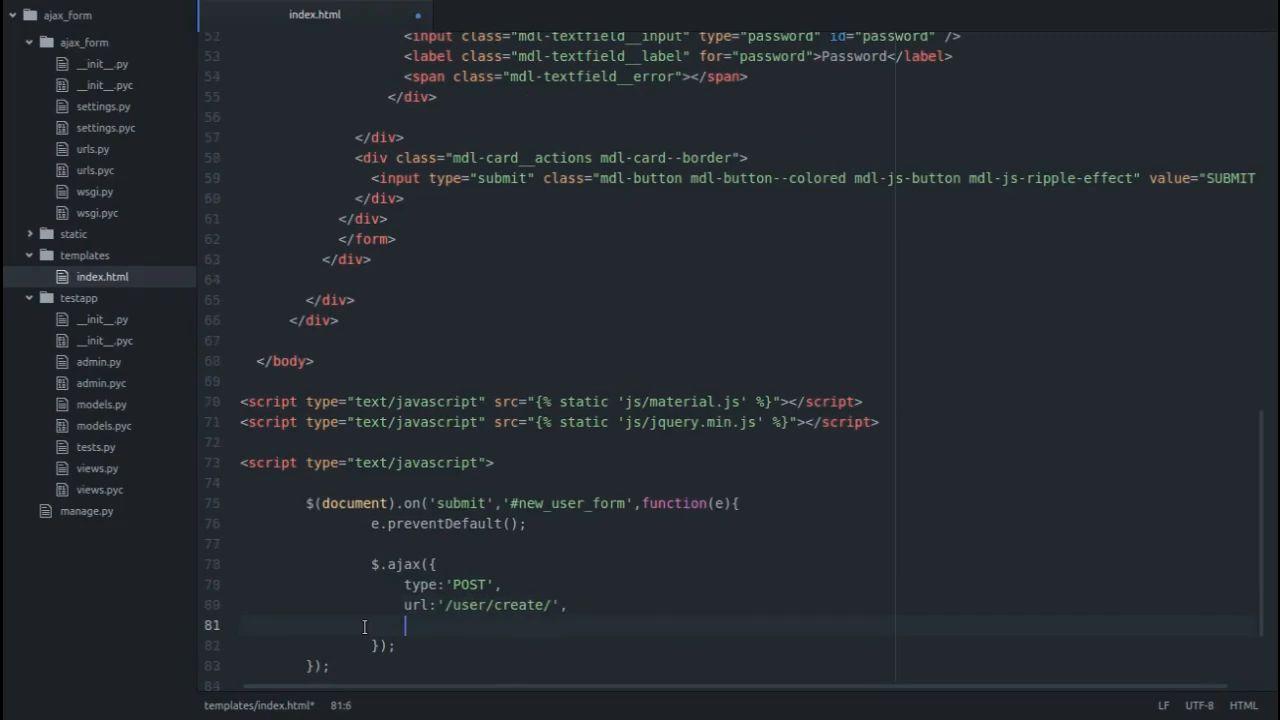
# Add a data object sending name, email and password field values via .val().
pyautogui.write('data:{}')
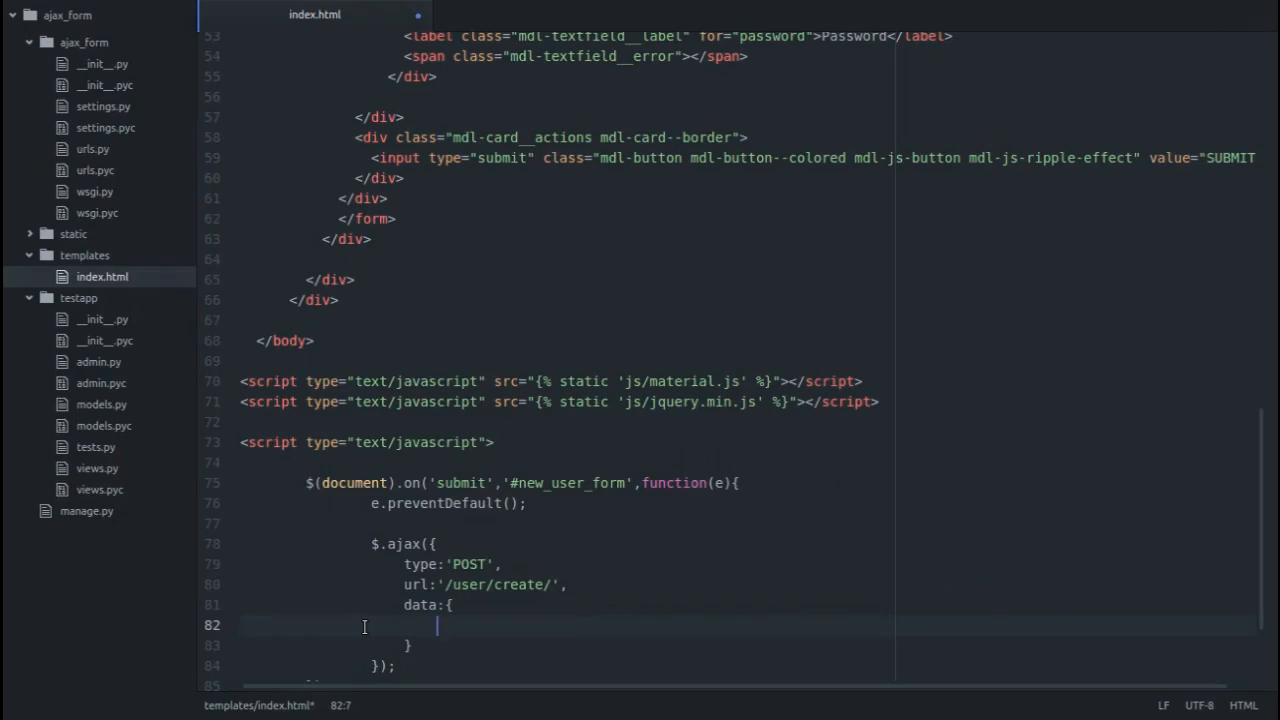
pyautogui.write('name')
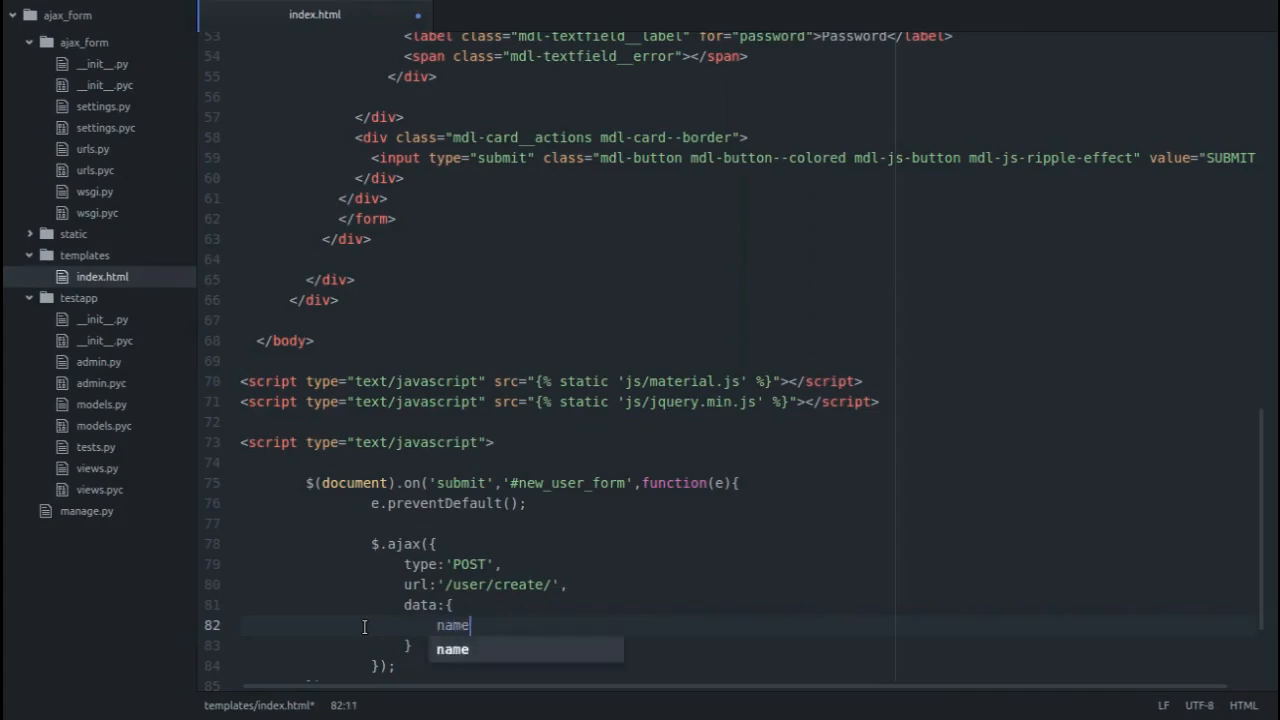
pyautogui.write(':')
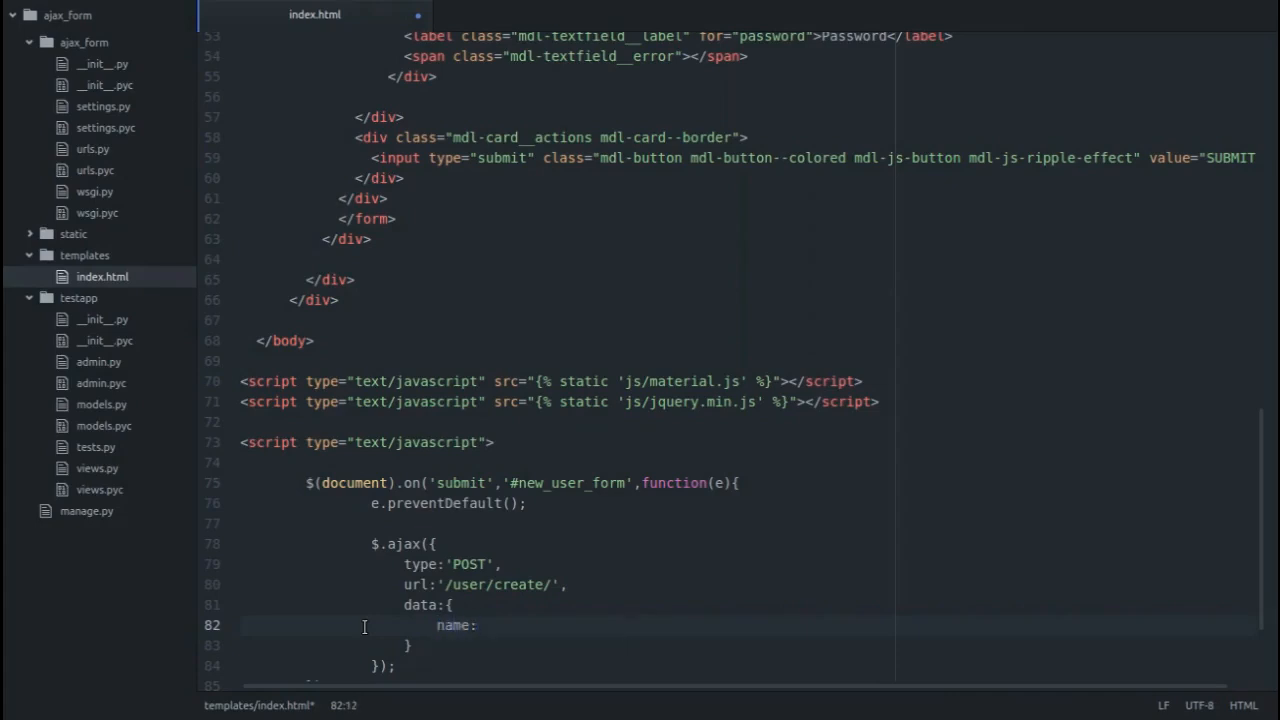
pyautogui.write('$(')
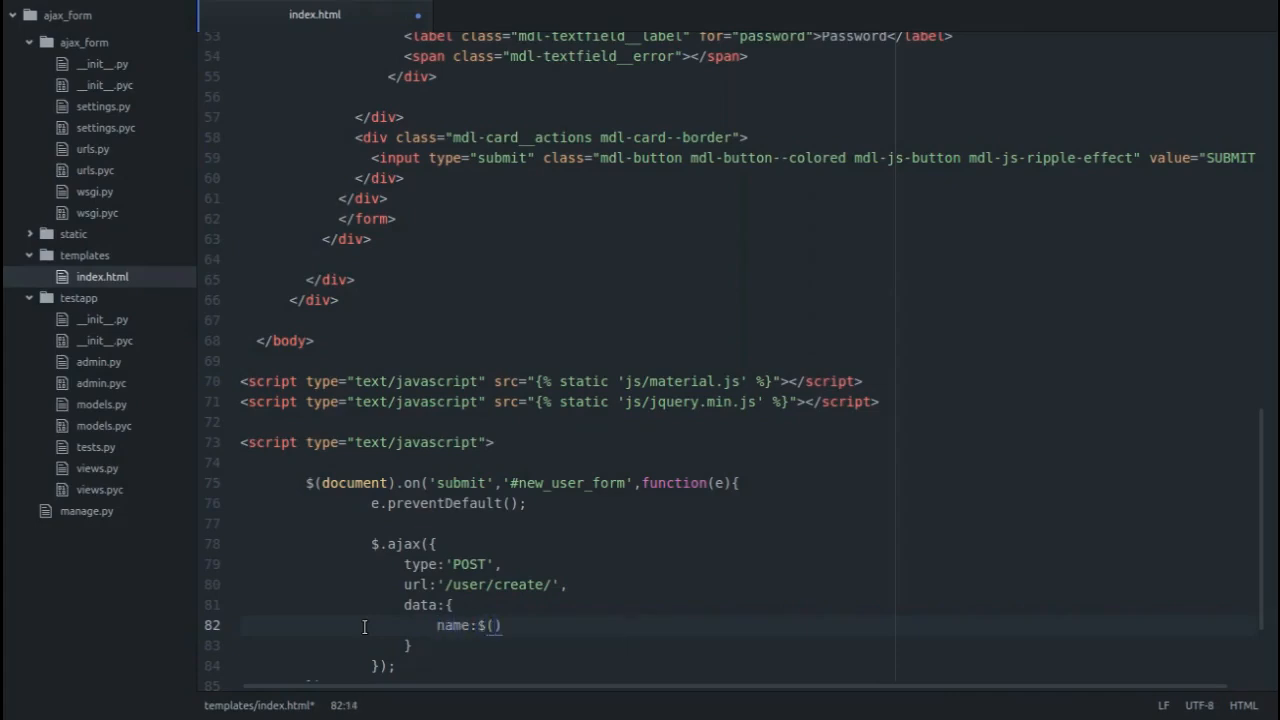
pyautogui.write("'#name'")
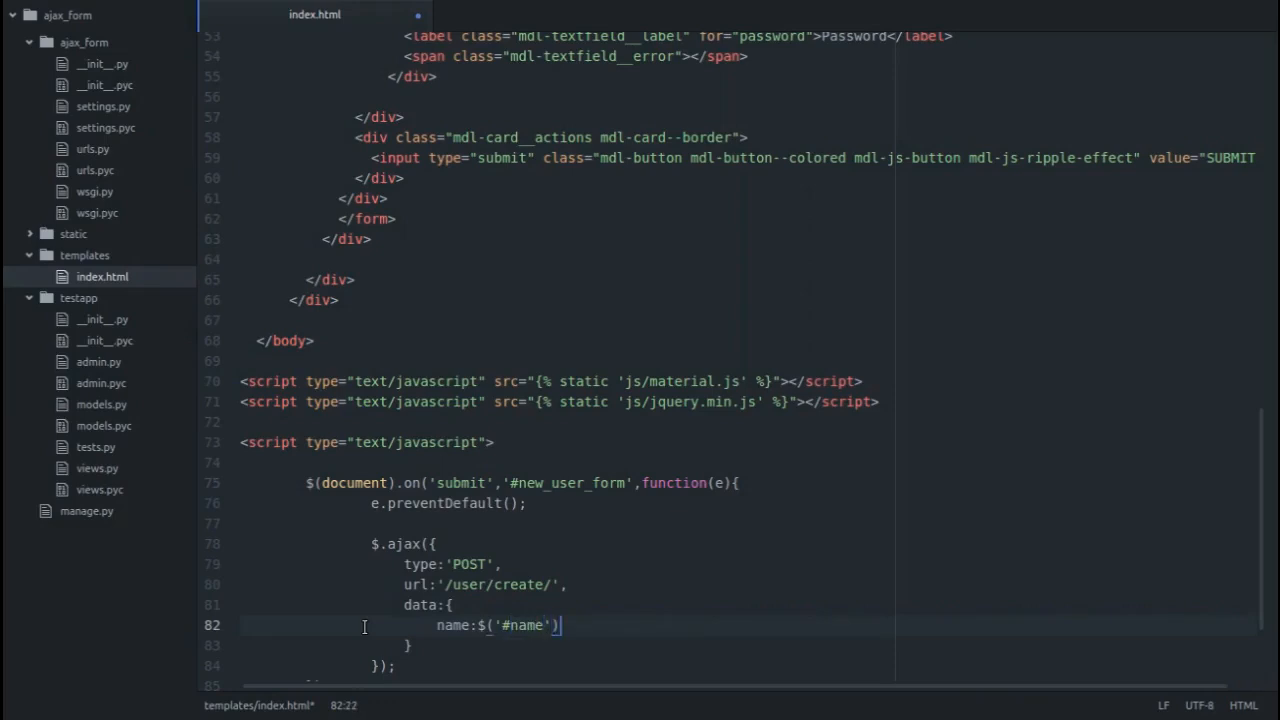
pyautogui.write('.val(),')
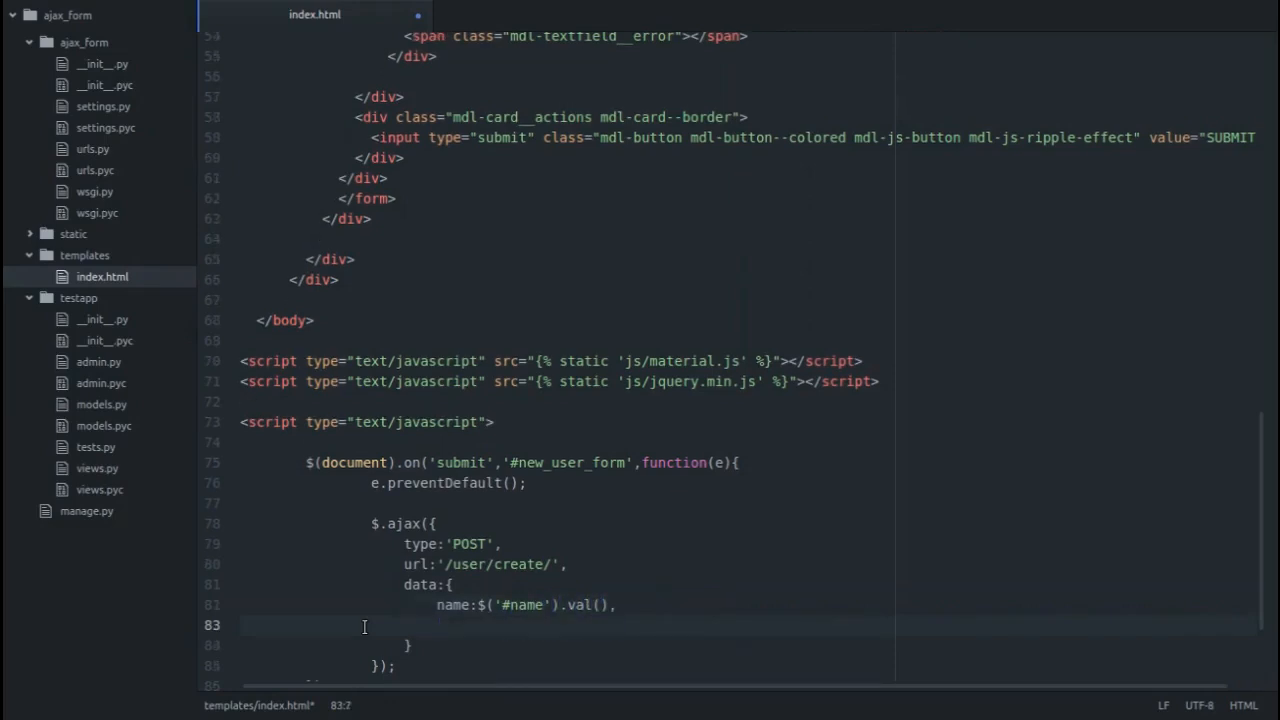
pyautogui.write("email:$('#email').")
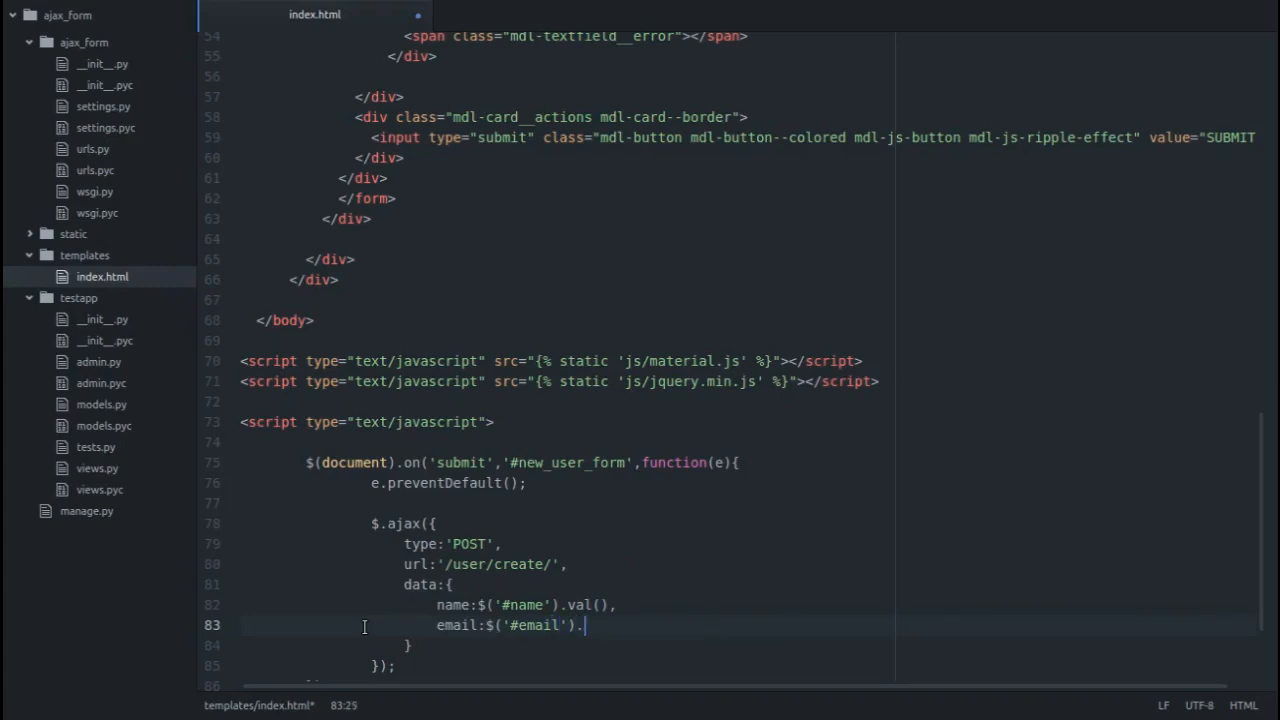
pyautogui.write('val(),')
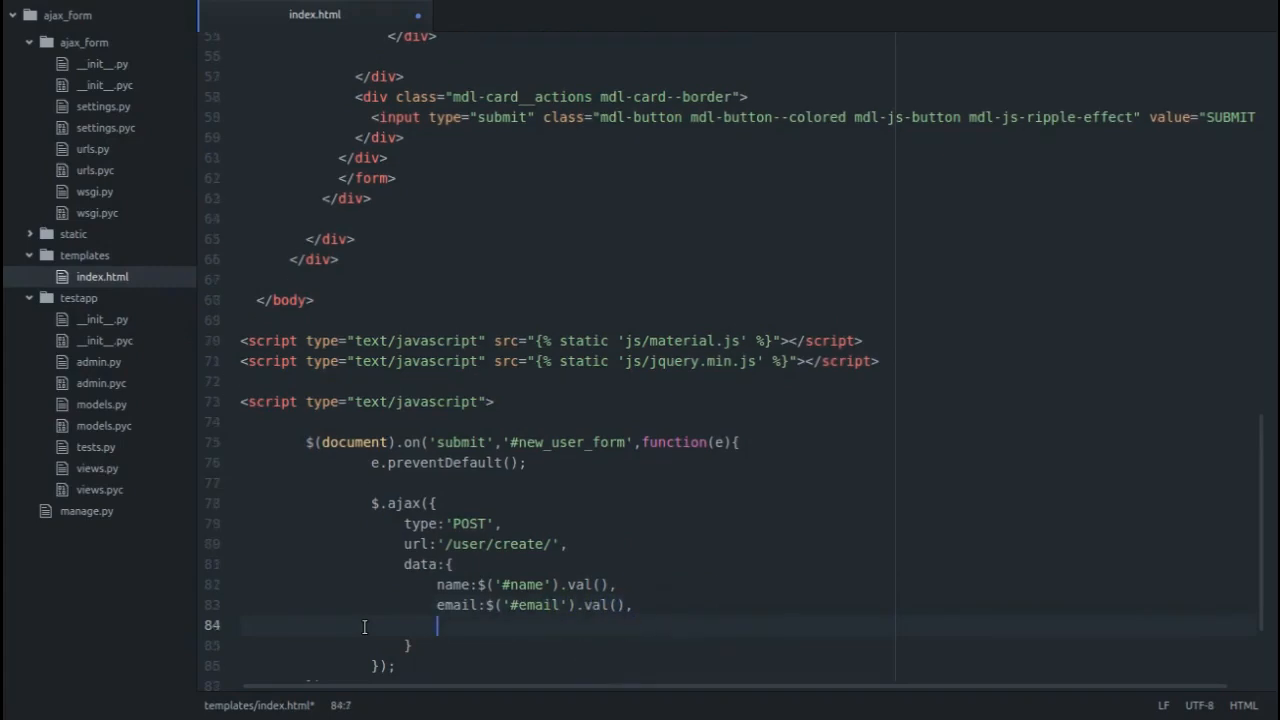
pyautogui.write('password:')
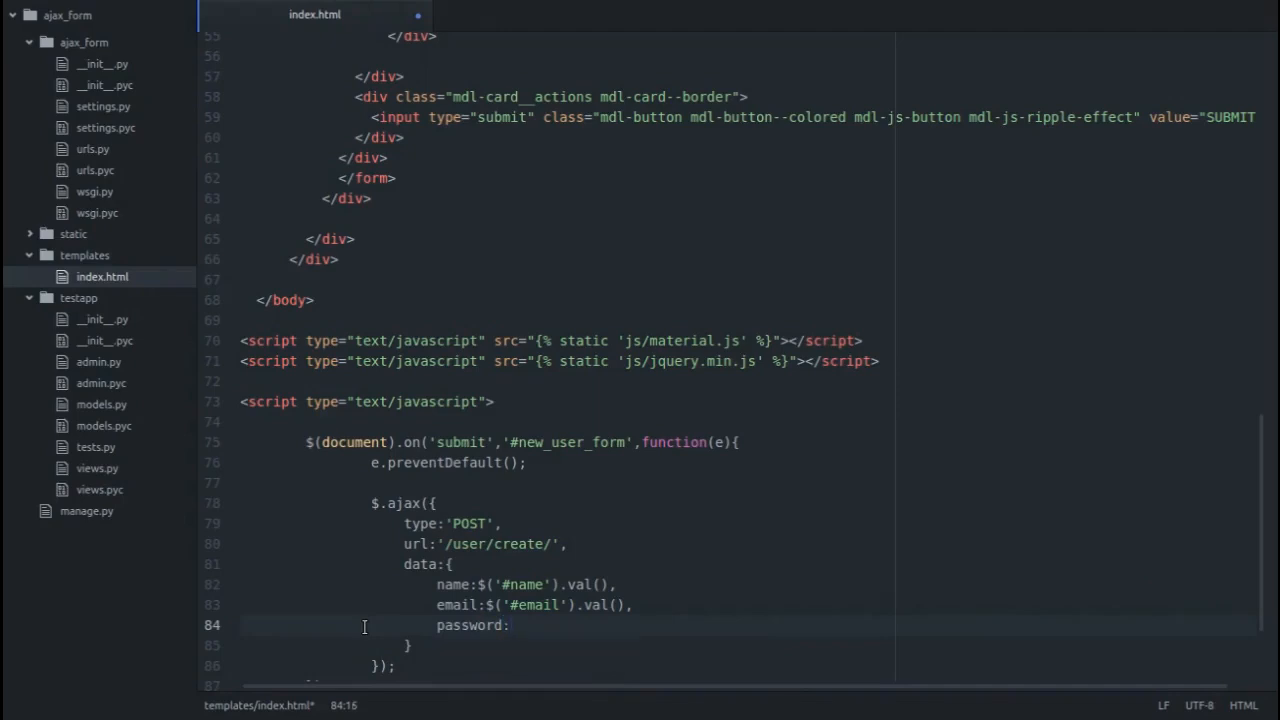
pyautogui.write("$('')")
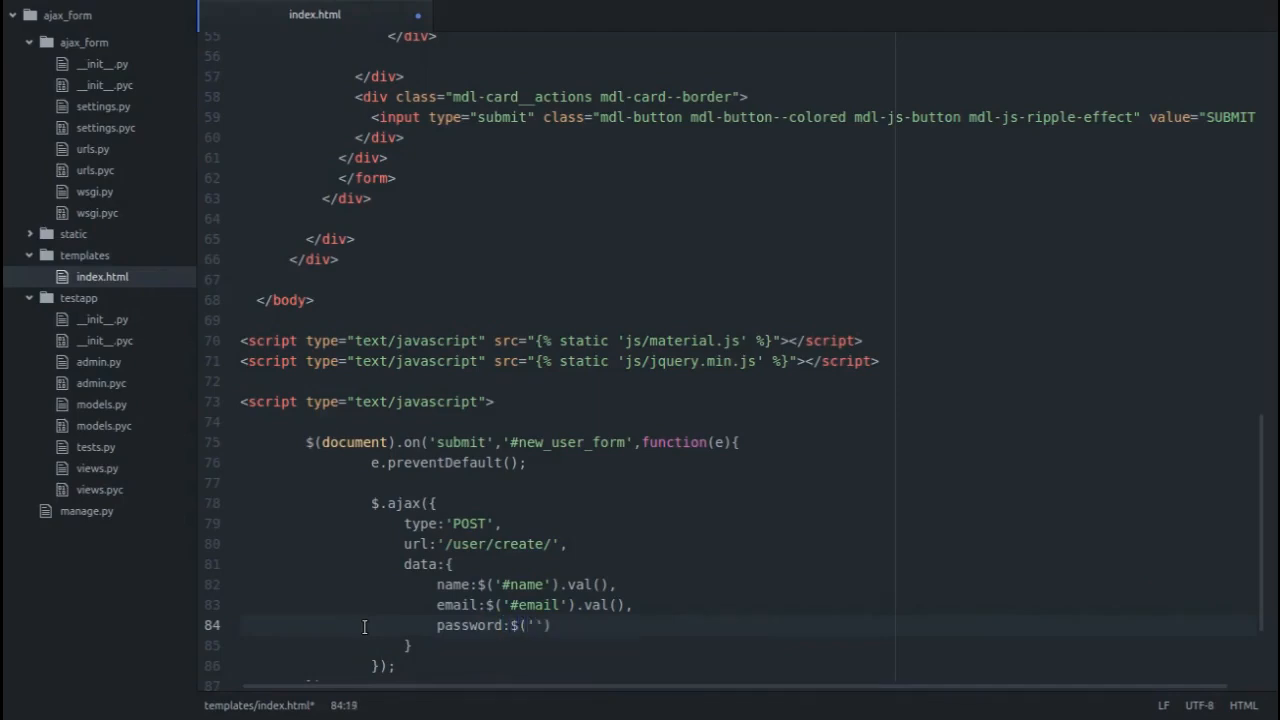
pyautogui.write('#password')
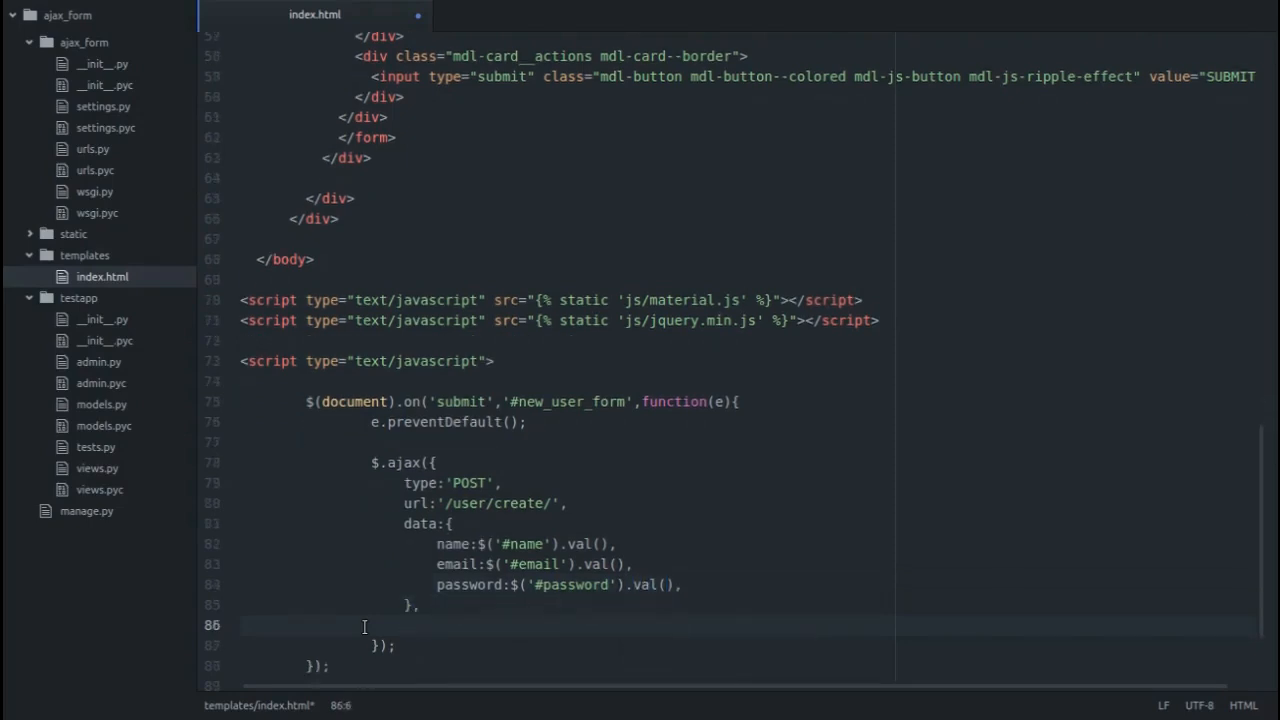
# Add an empty sucess:function(){} callback to the AJAX call.
pyautogui.write('sucess')
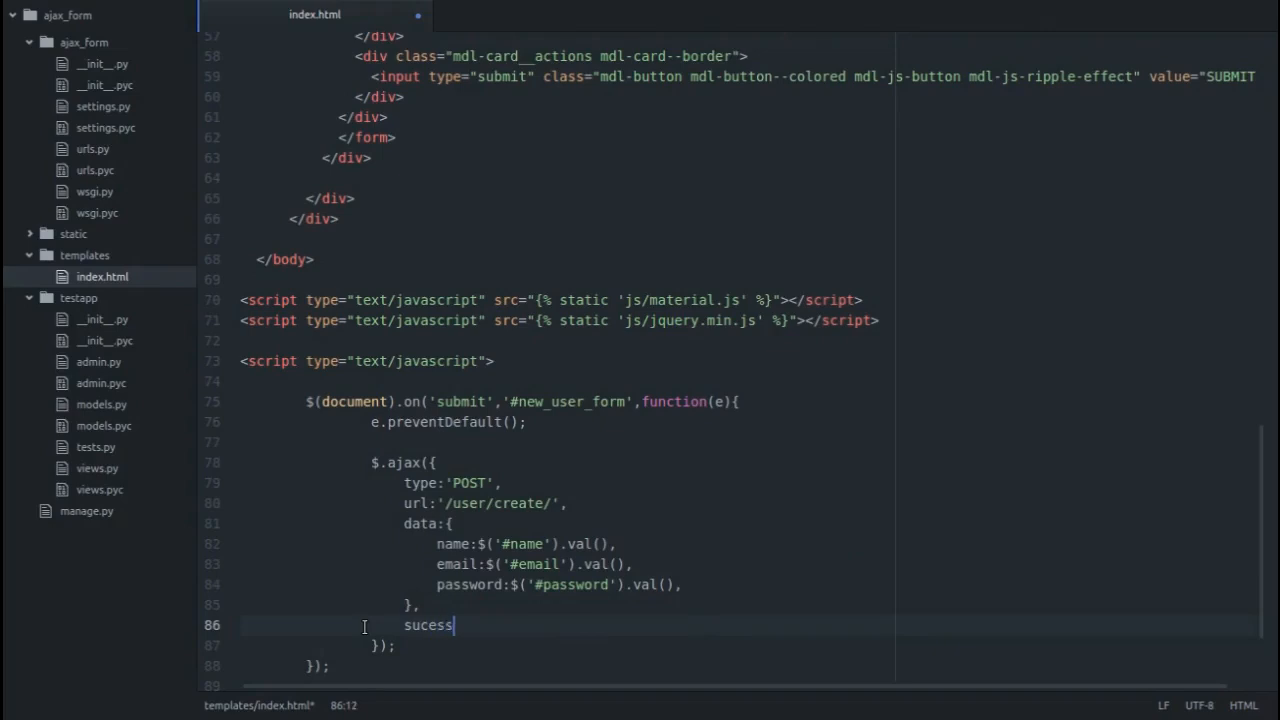
pyautogui.write(':function')
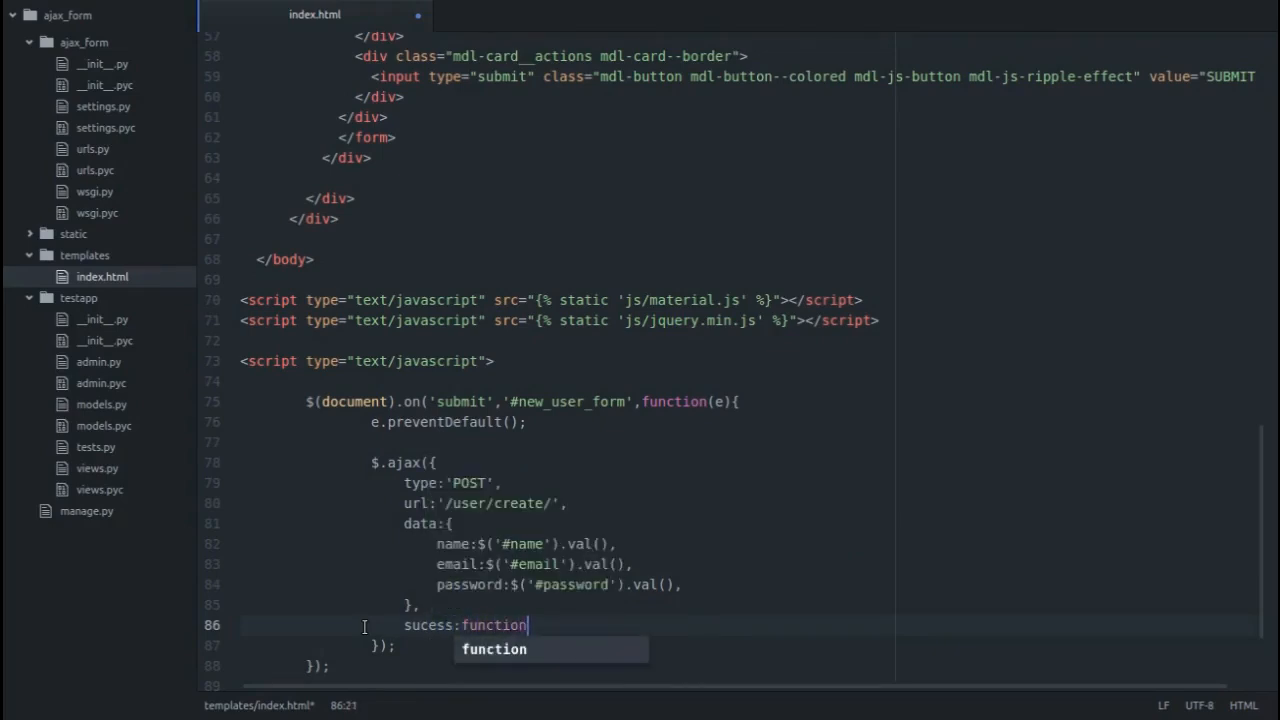
pyautogui.write('(){')
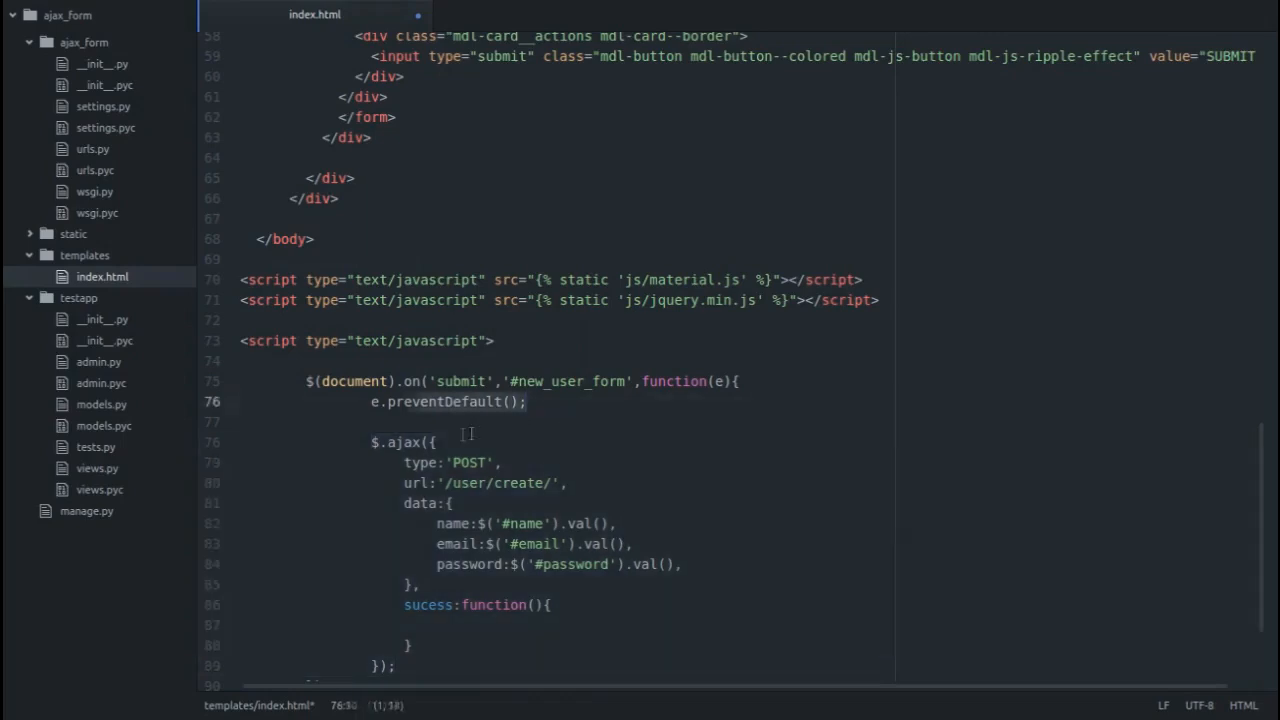
pyautogui.click(442, 462)
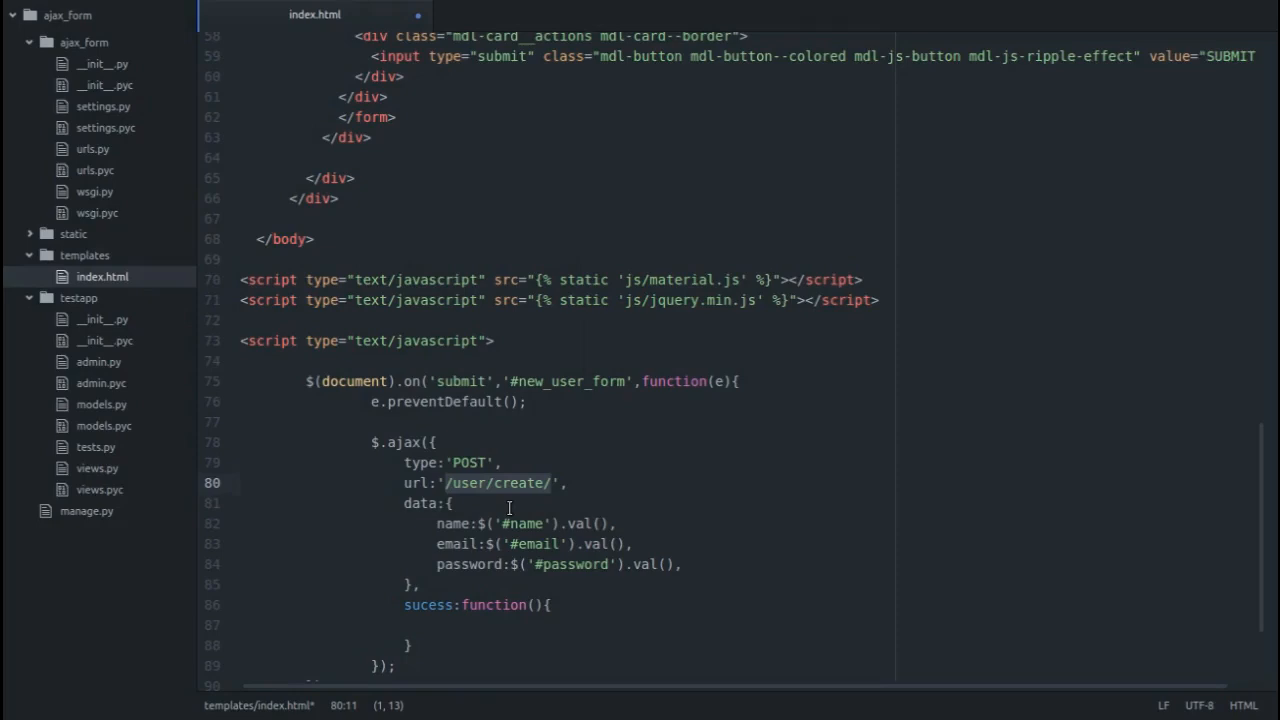
pyautogui.moveTo(613, 508)
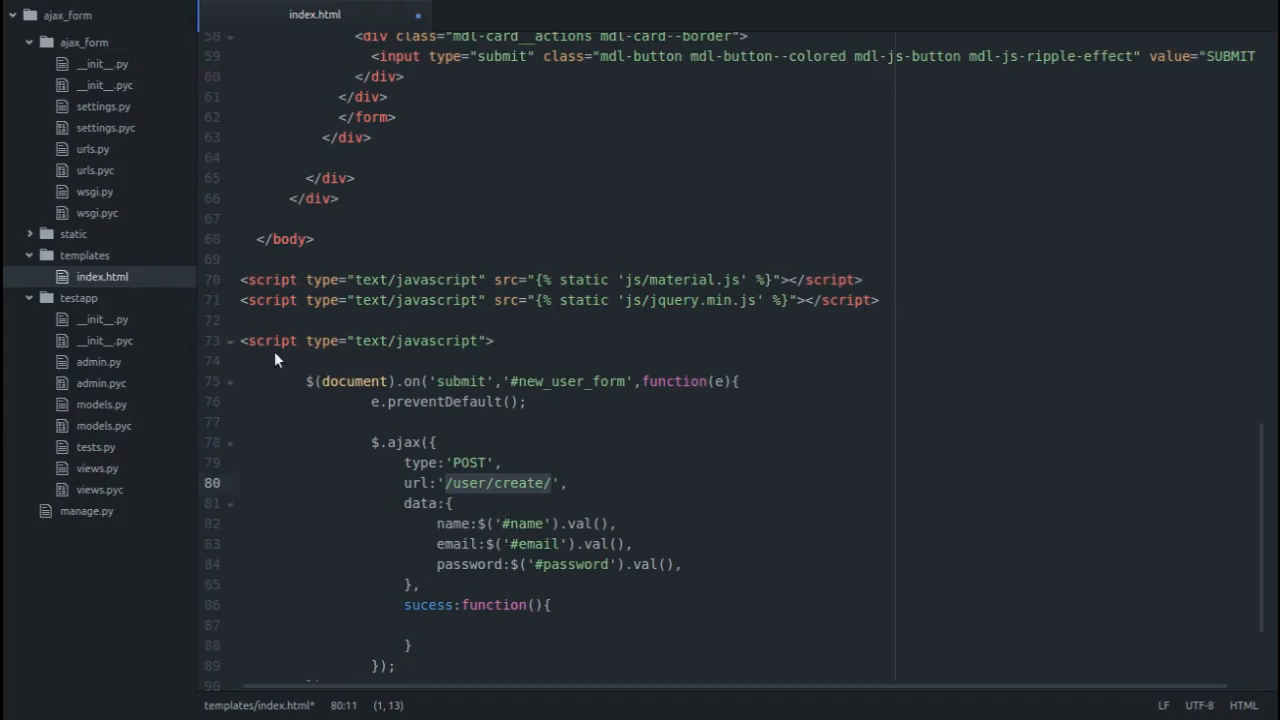
pyautogui.moveTo(192, 195)
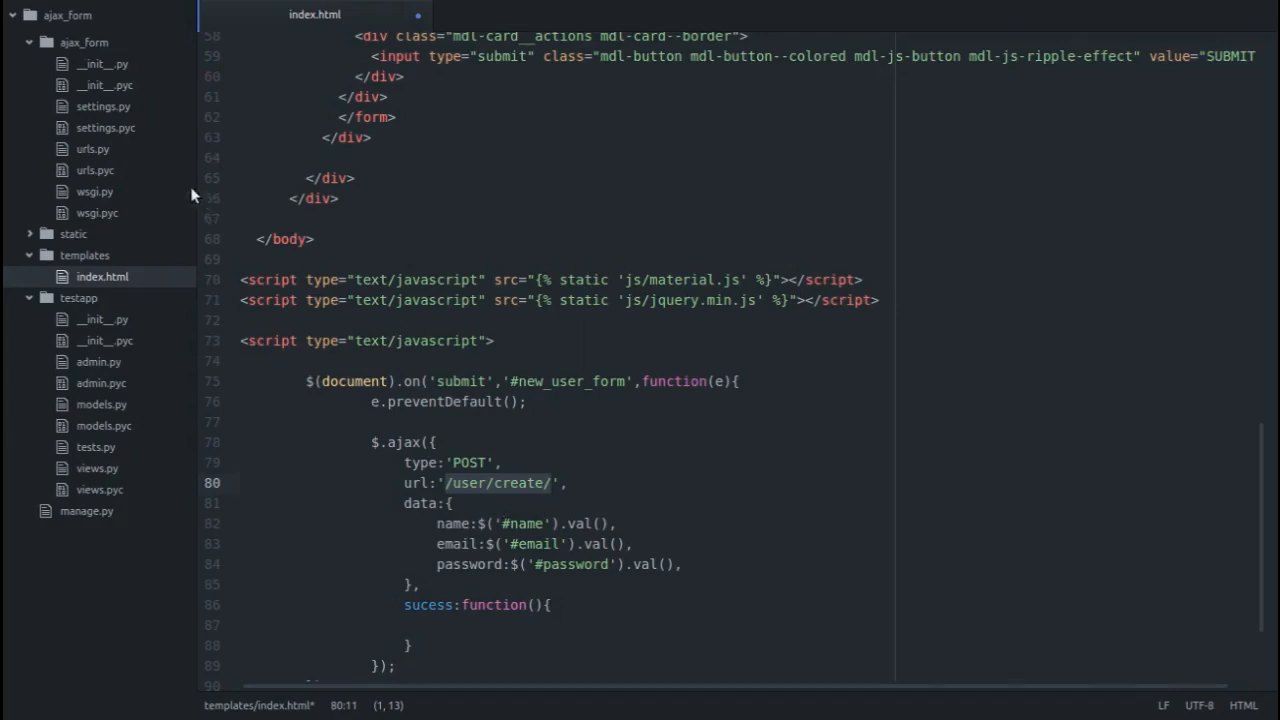
pyautogui.click(92, 148)
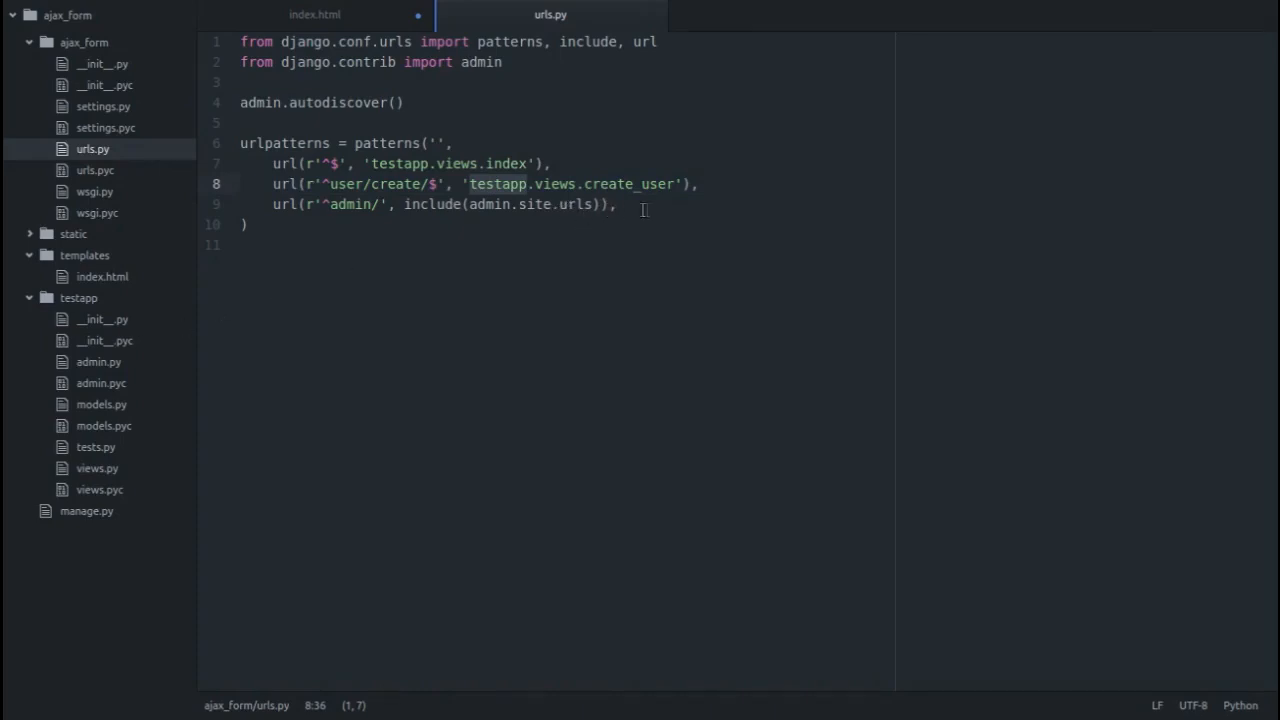
pyautogui.moveTo(158, 330)
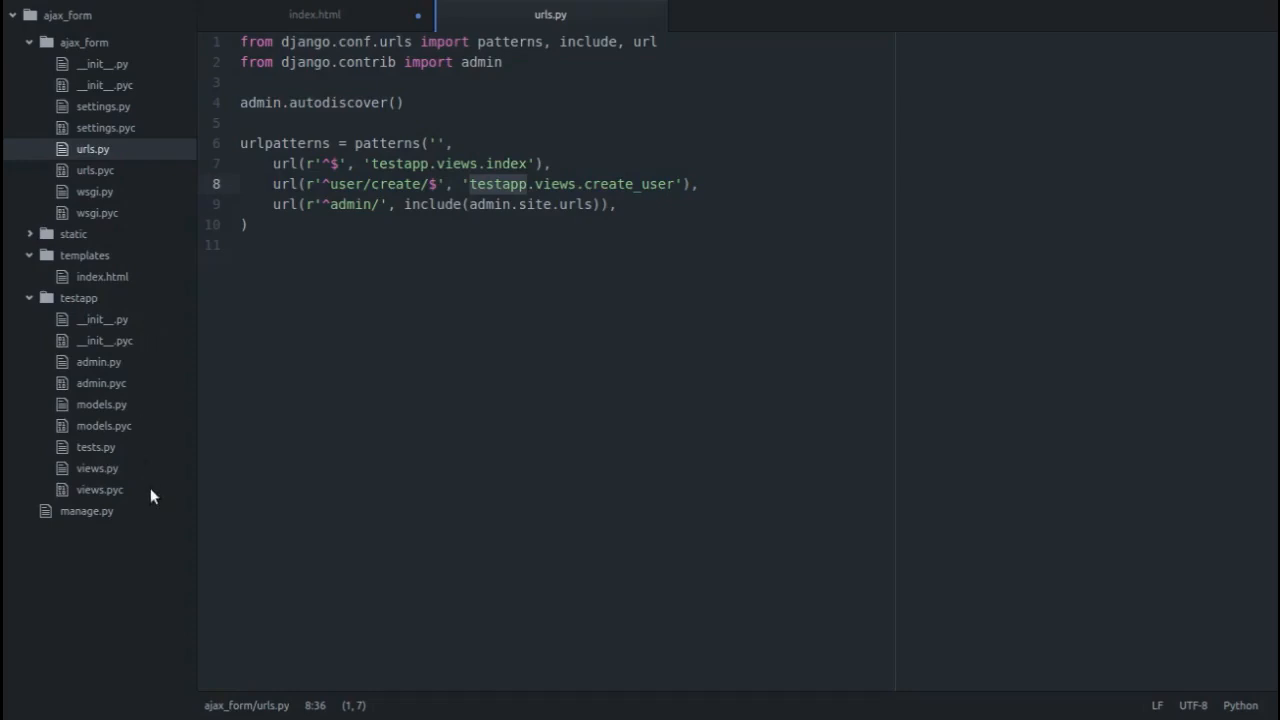
# Open views.py, then return to urls.py to check the user/create/ route.
pyautogui.click(96, 468)
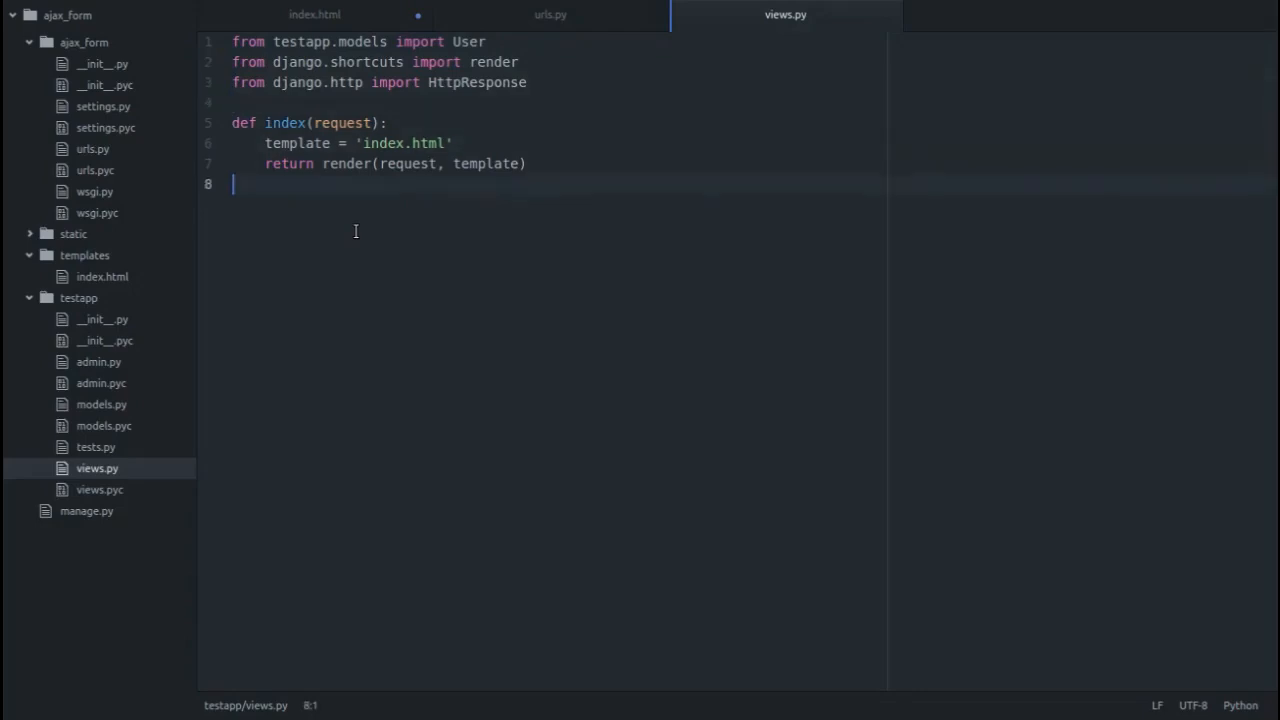
pyautogui.click(550, 14)
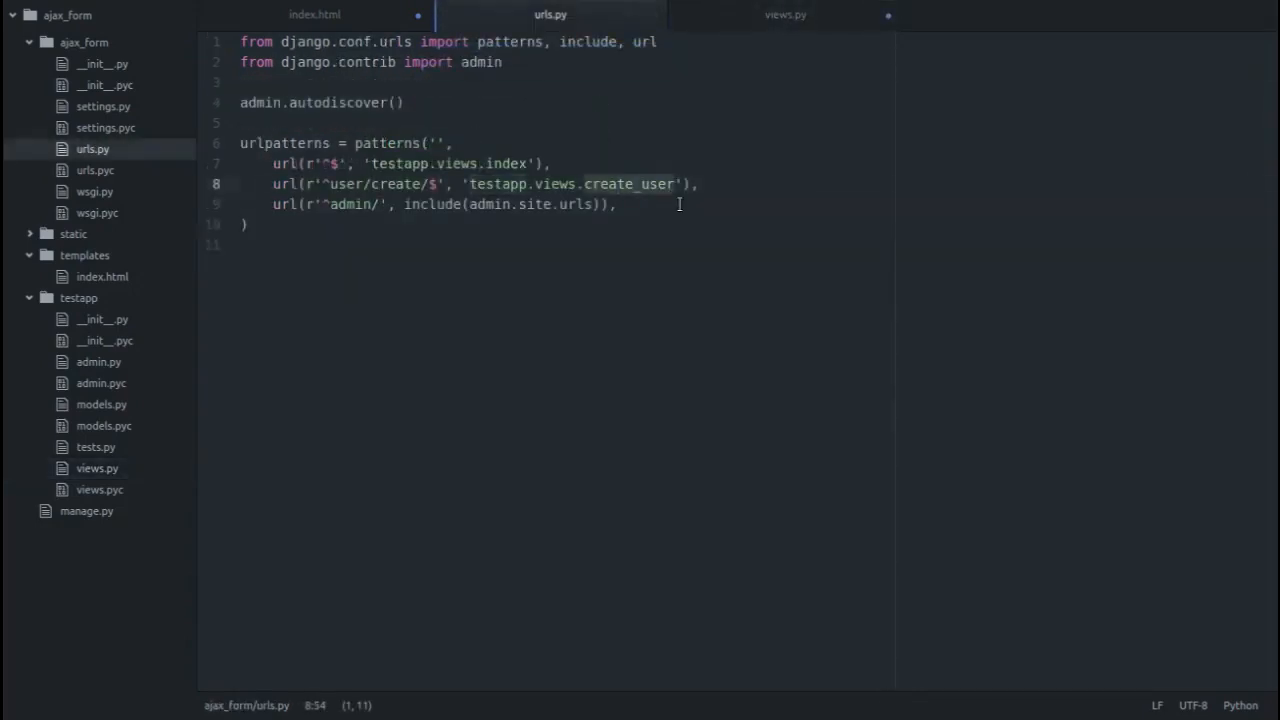
# In views.py, add def create_user(request): with an if request.method == 'POST': check.
pyautogui.click(786, 14)
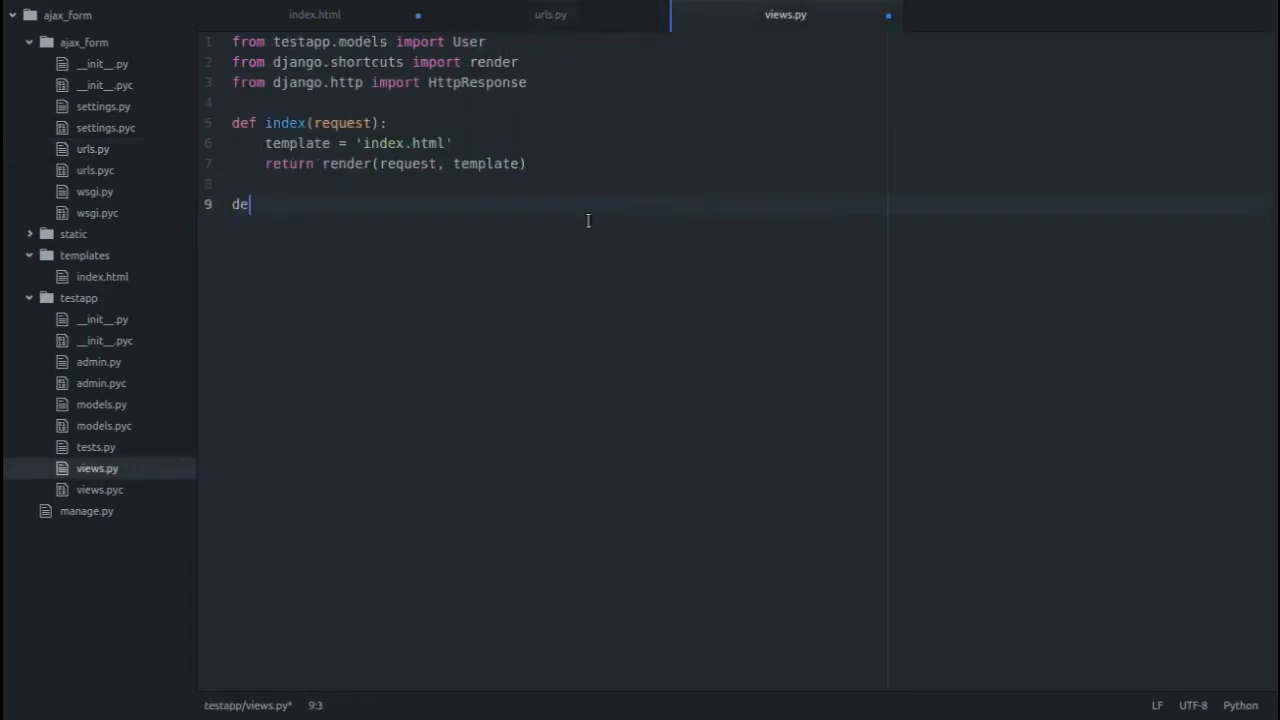
pyautogui.write('f create_user()')
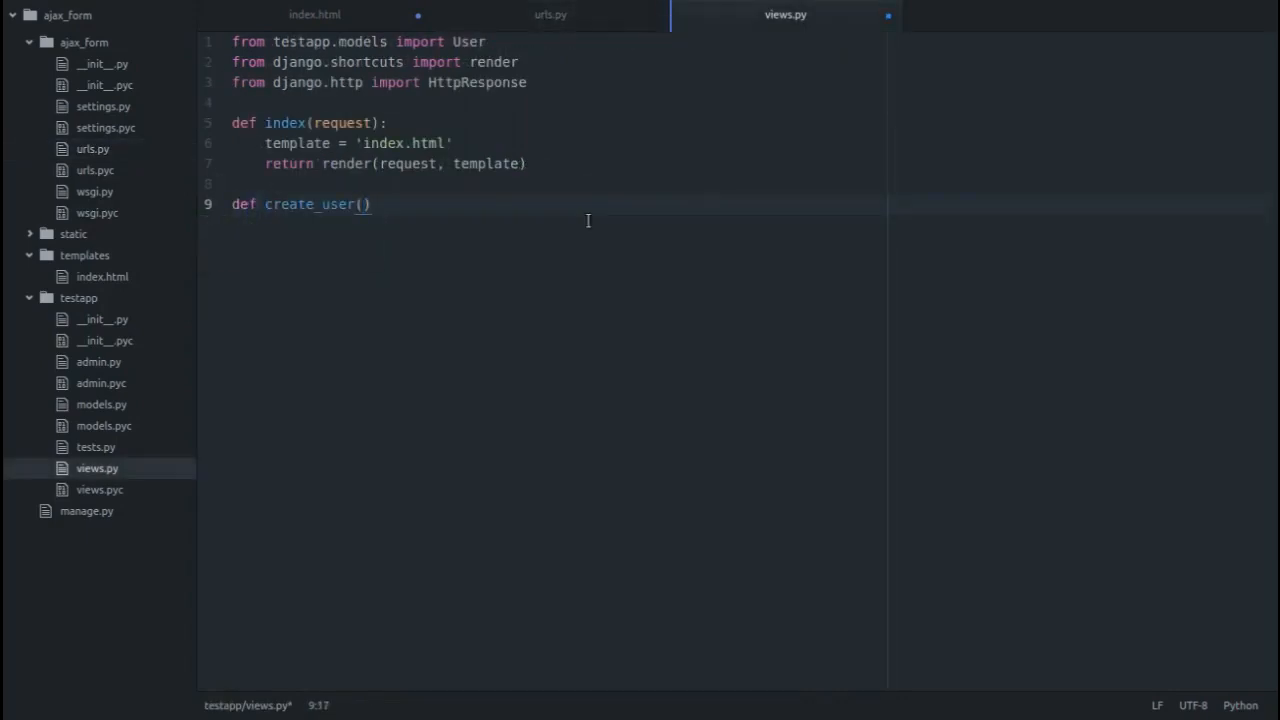
pyautogui.write('request):')
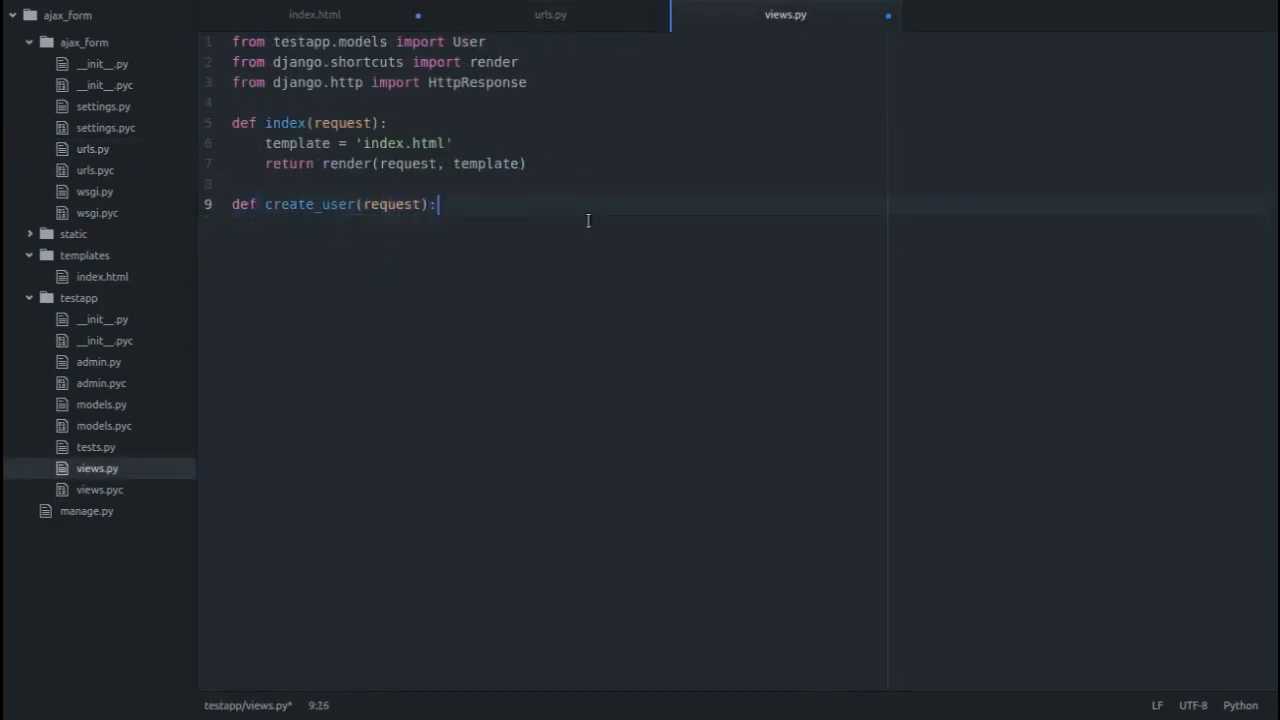
pyautogui.write('if')
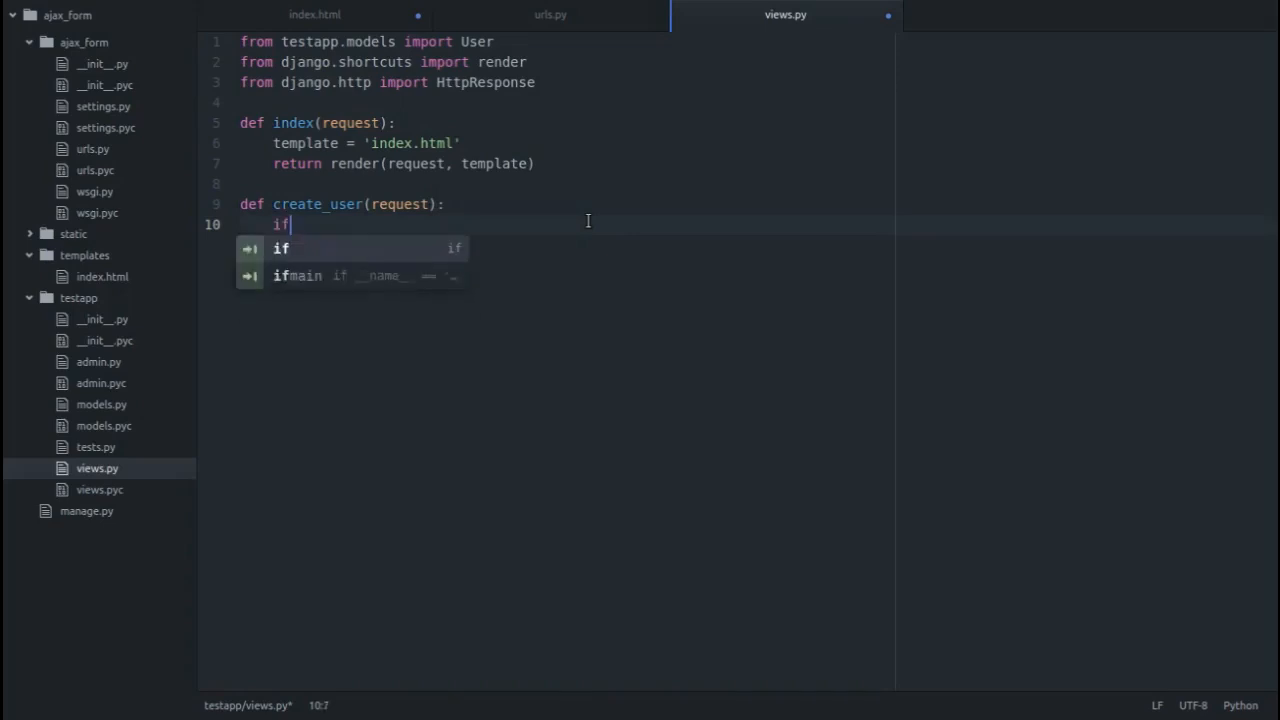
pyautogui.write('request.')
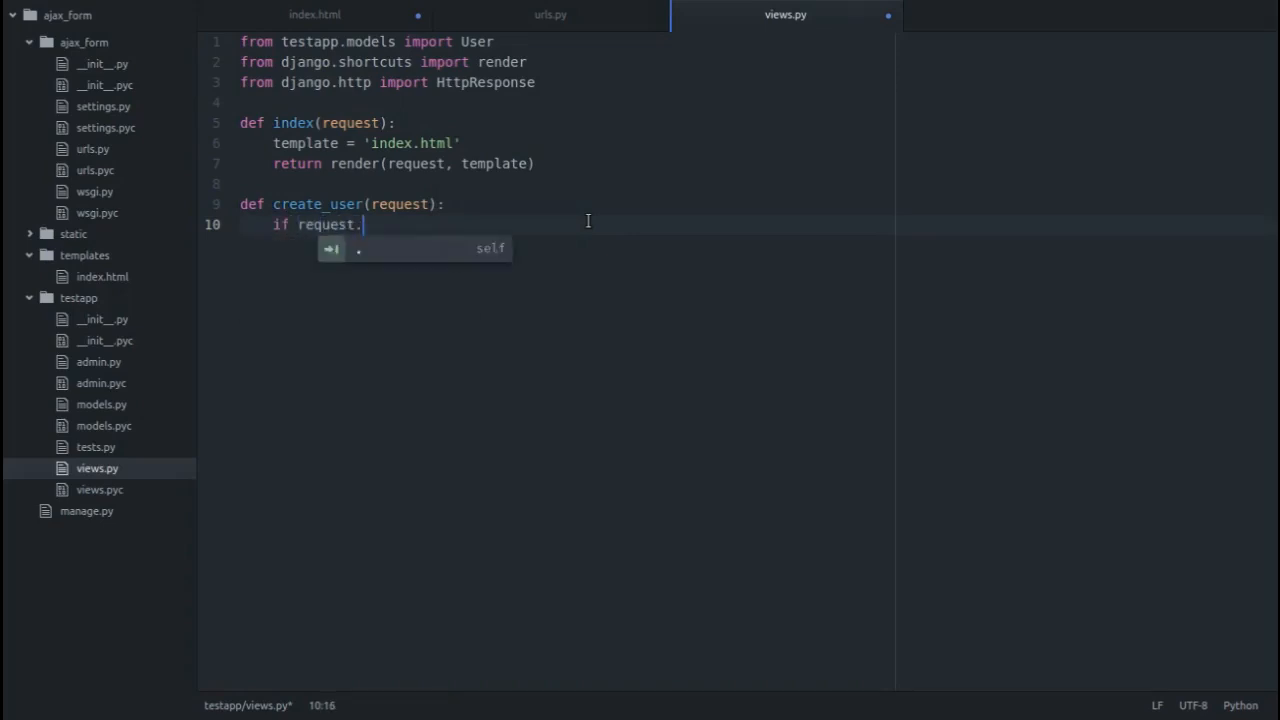
pyautogui.write('method')
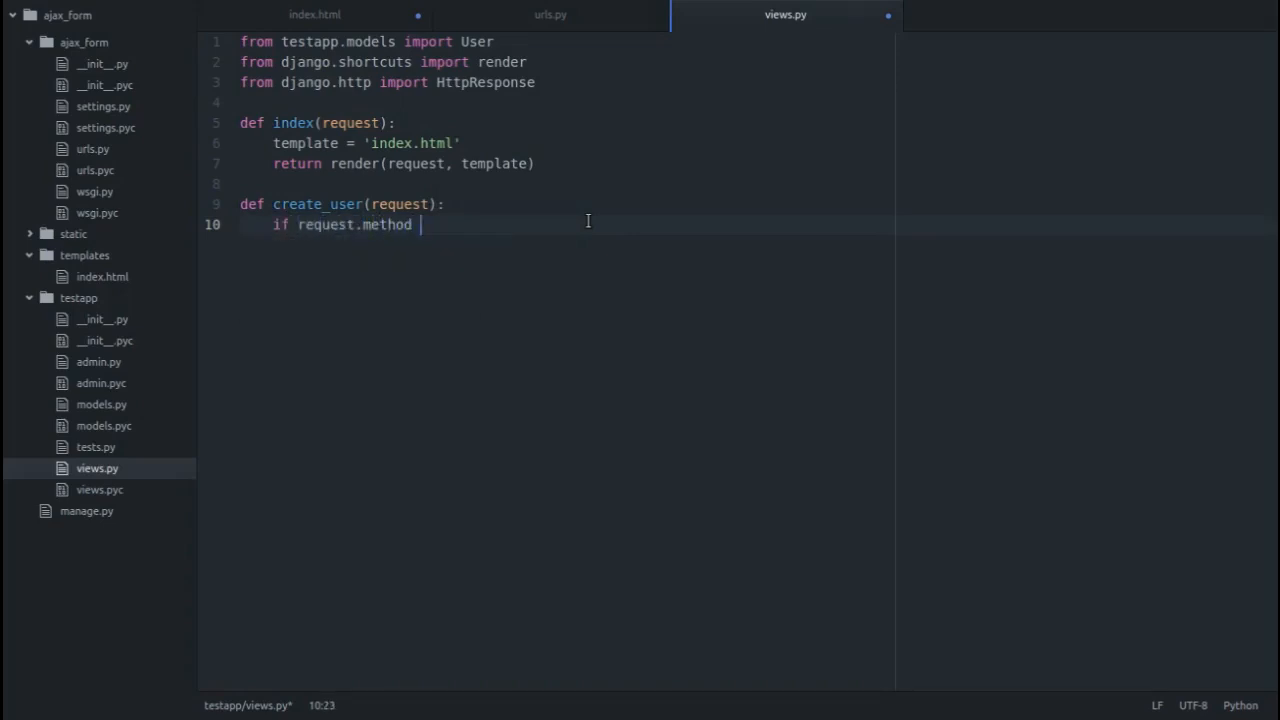
pyautogui.write("== 'POST':")
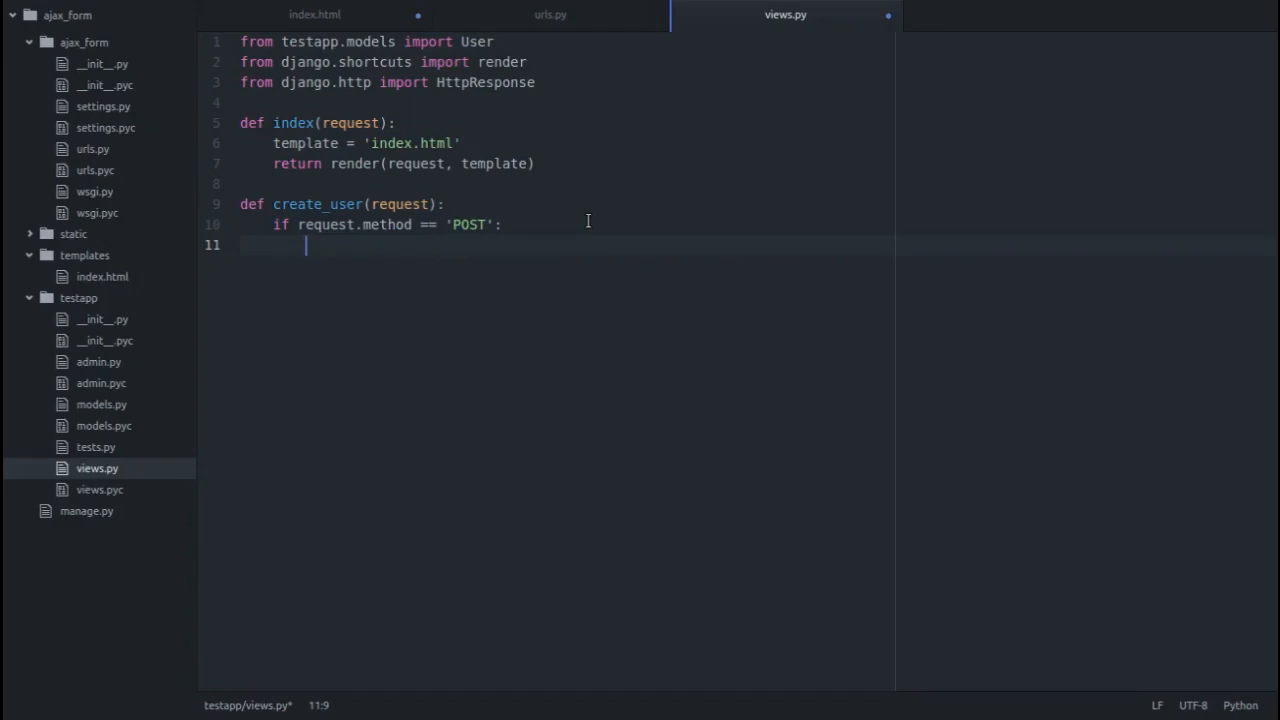
# Assign name, email and password from request.POST, then view the User fields in models.py.
pyautogui.write('name')
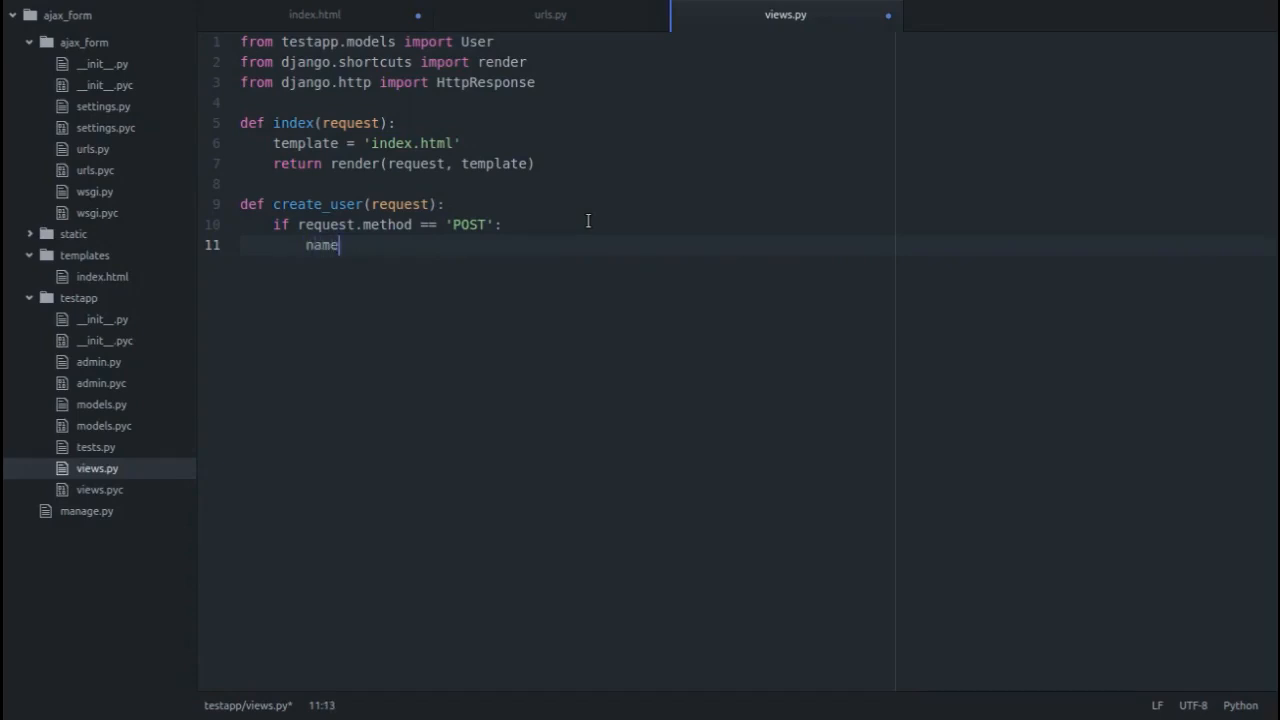
pyautogui.write('= req')
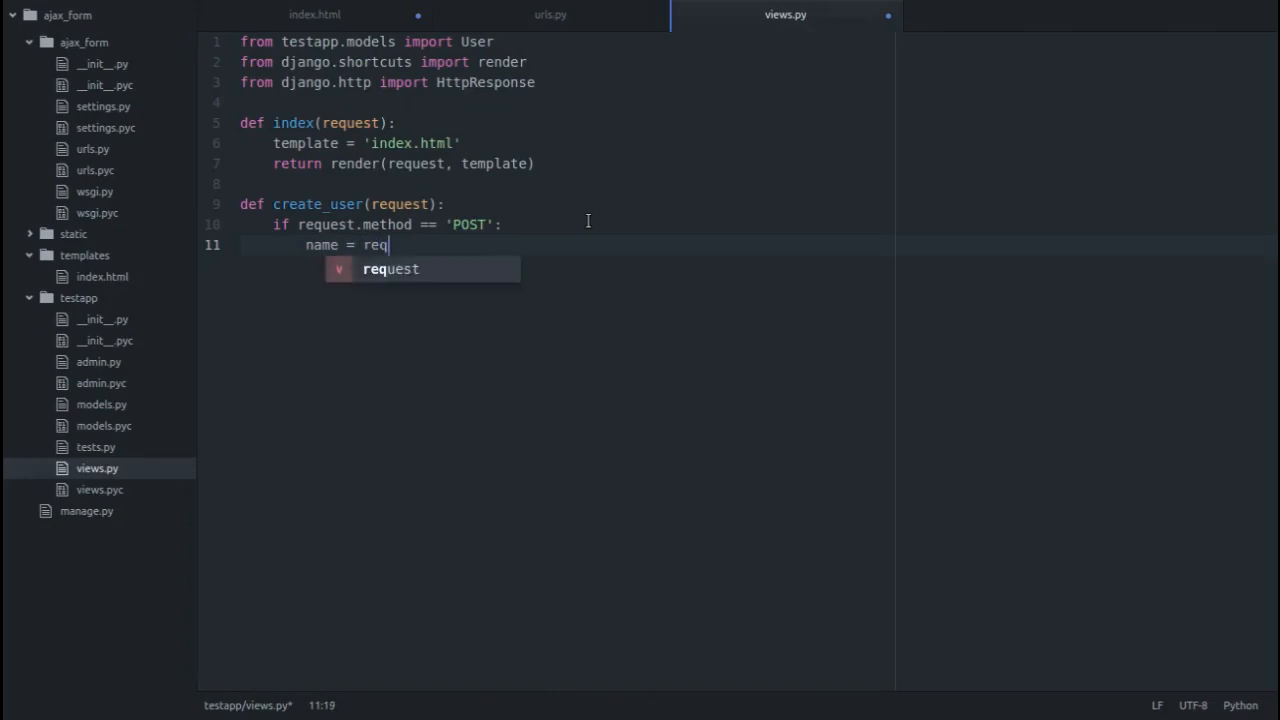
pyautogui.write("uest.POST['")
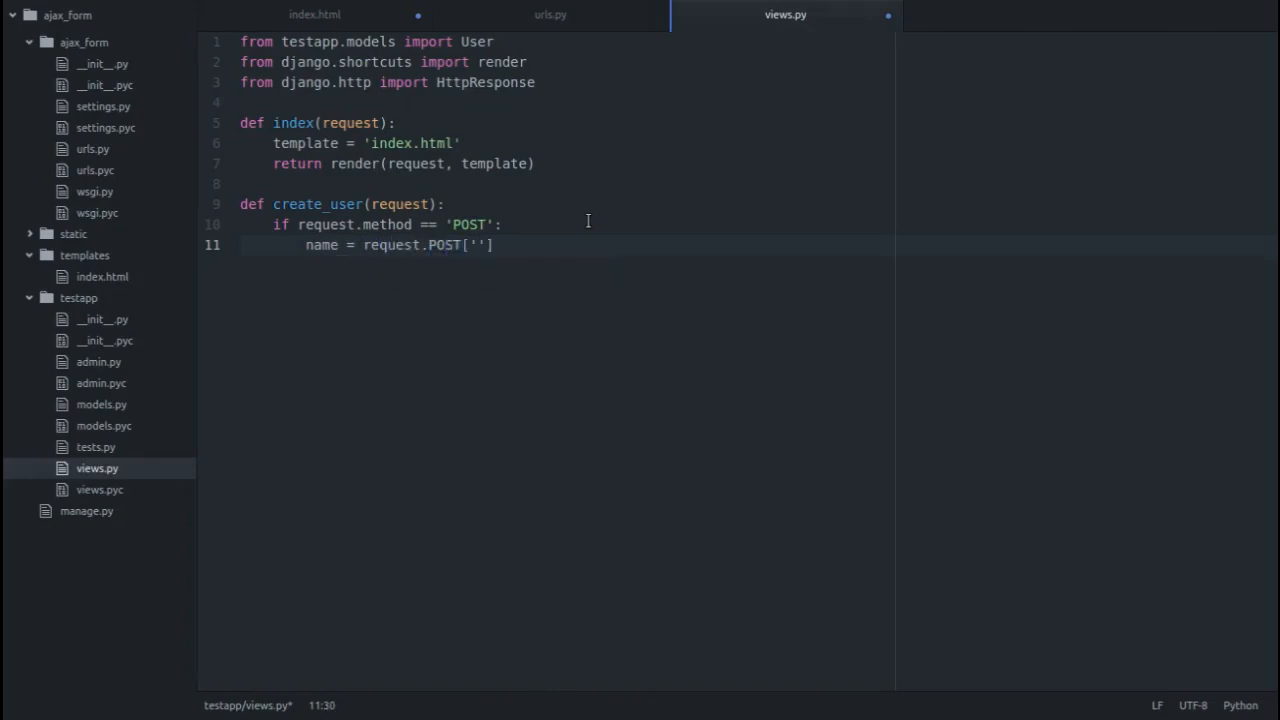
pyautogui.write('name')
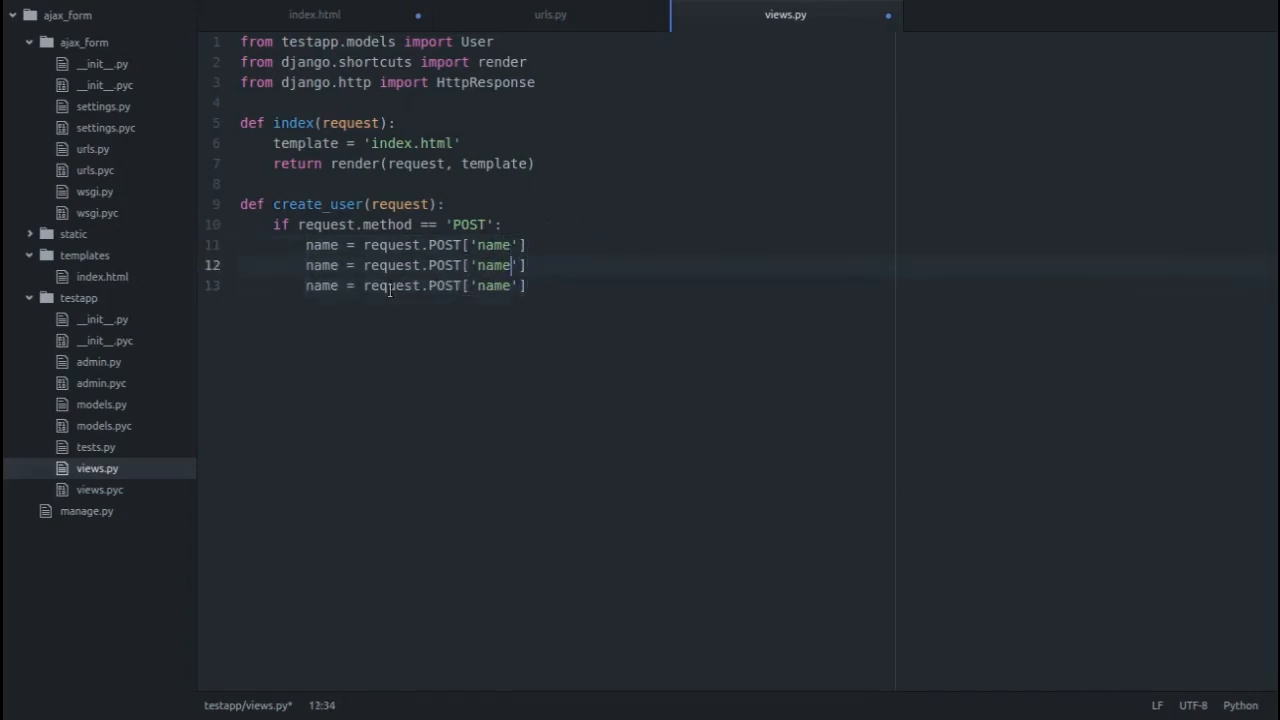
pyautogui.write('email')
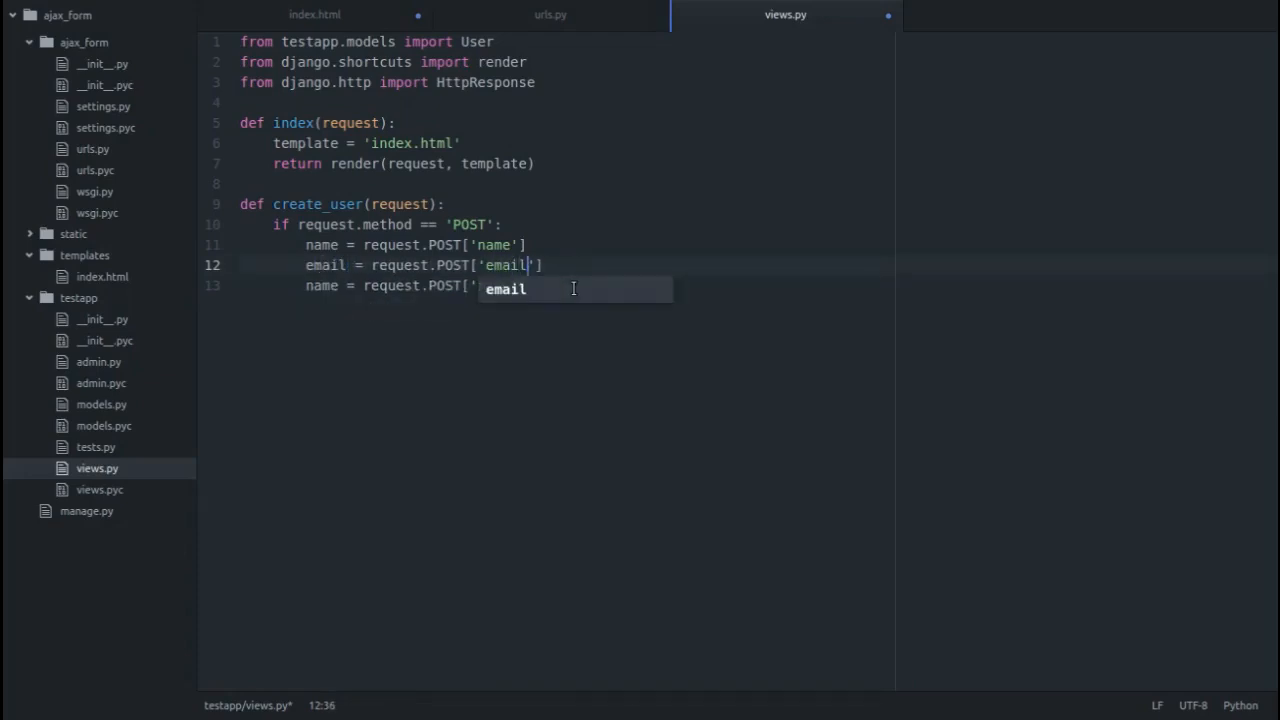
pyautogui.write('password')
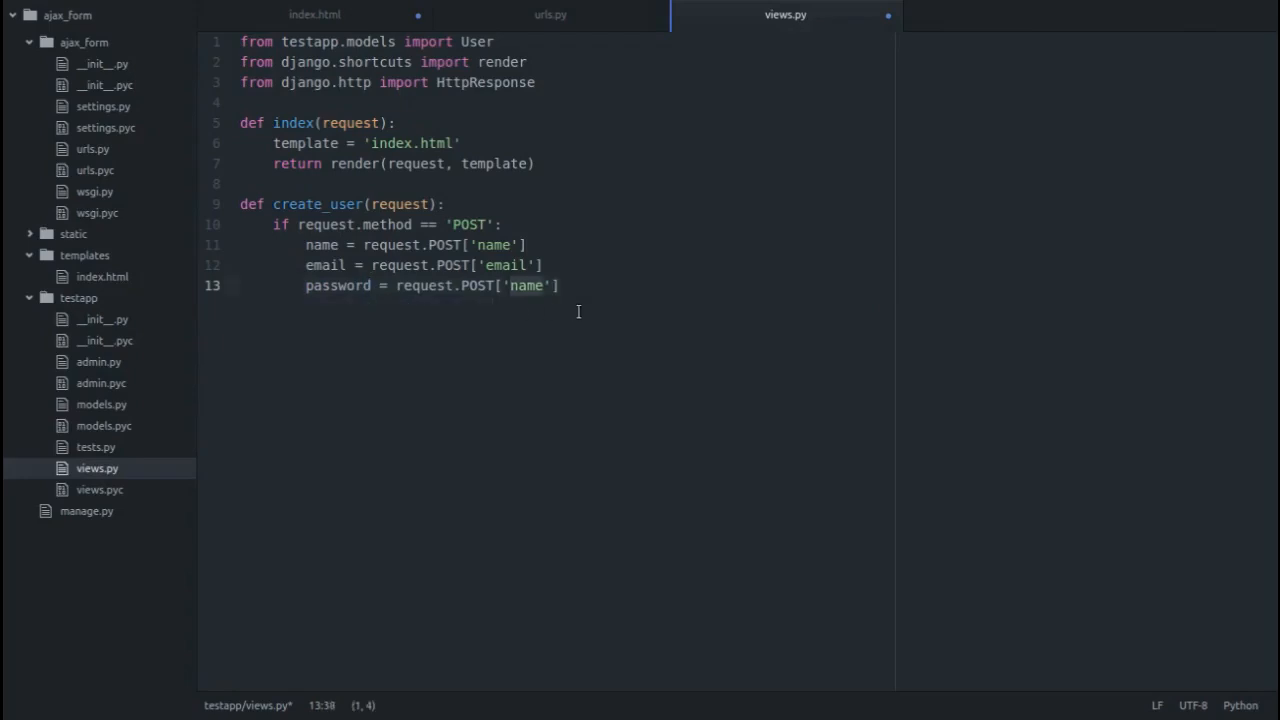
pyautogui.write('password')
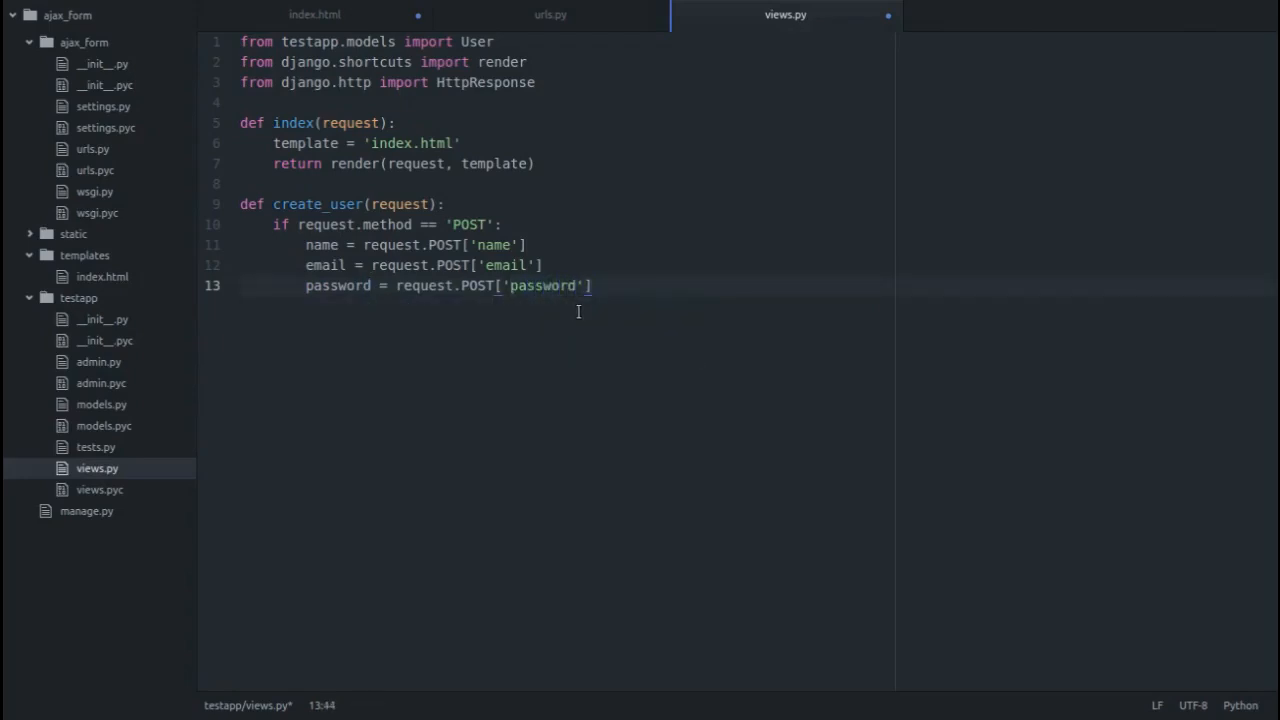
pyautogui.press('Enter')
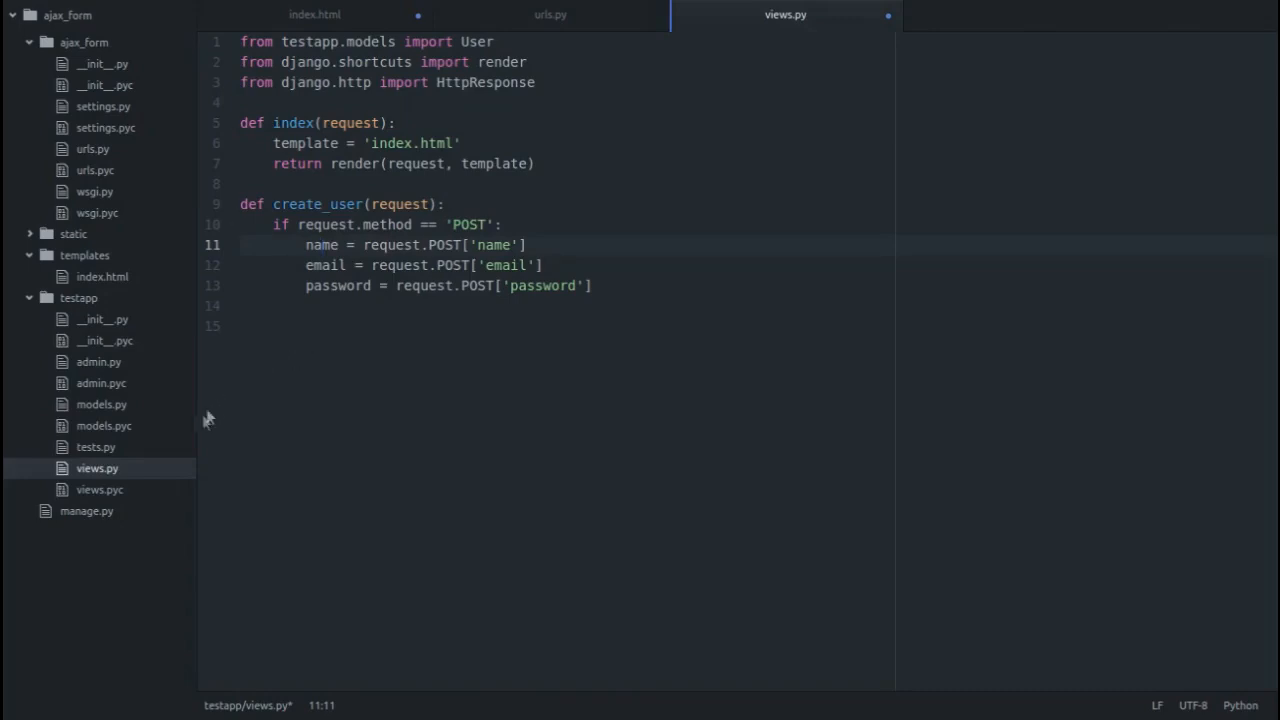
pyautogui.click(101, 404)
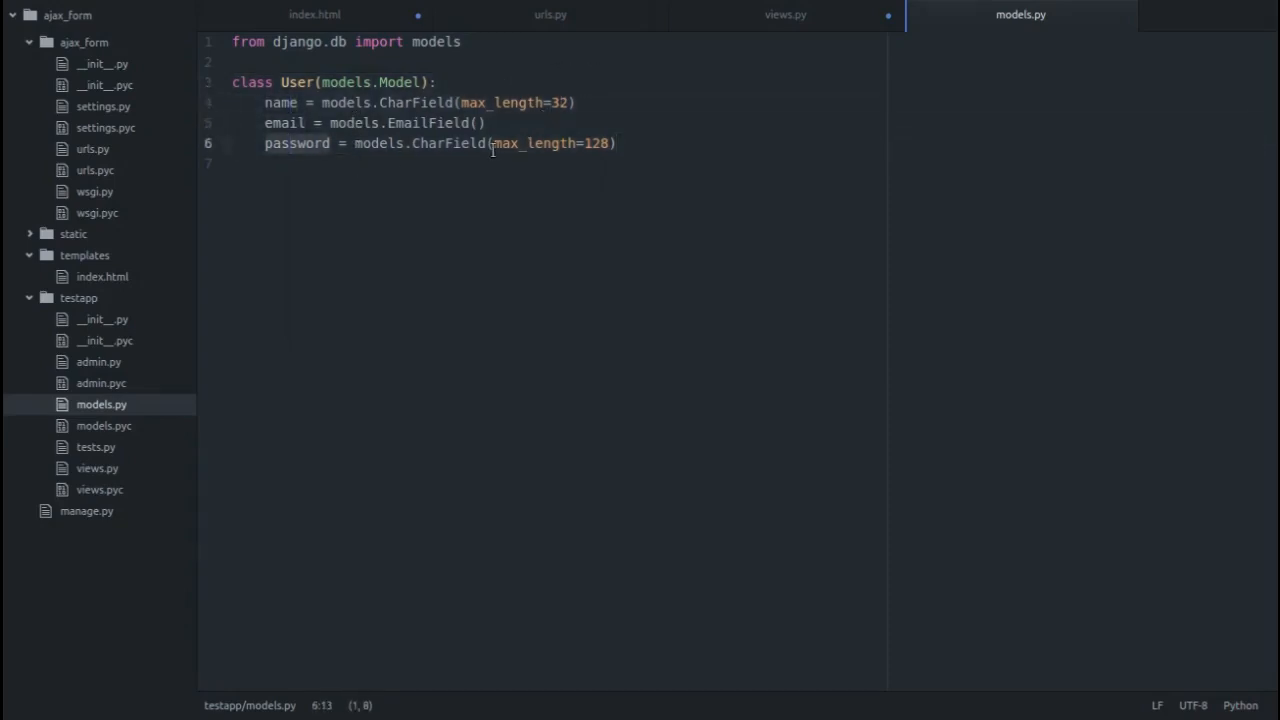
# Add User.objects.create(name=name, email=email, password=password) to create_user.
pyautogui.click(785, 14)
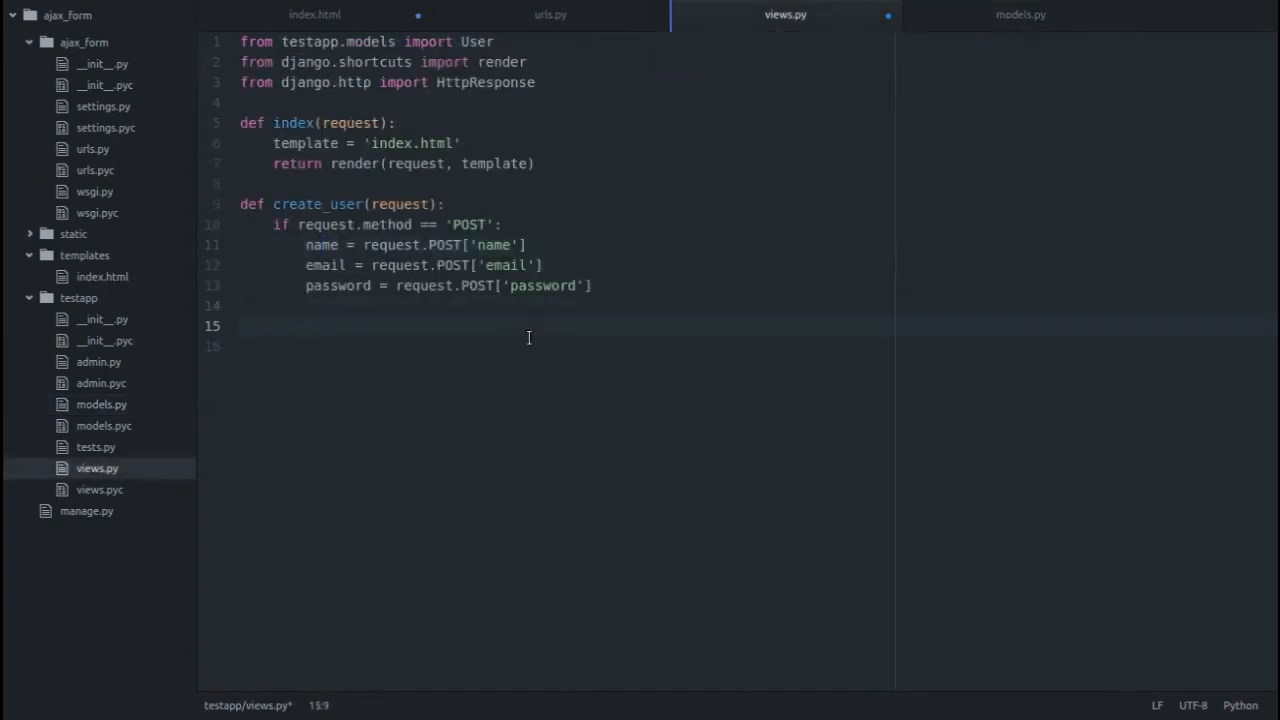
pyautogui.write('User')
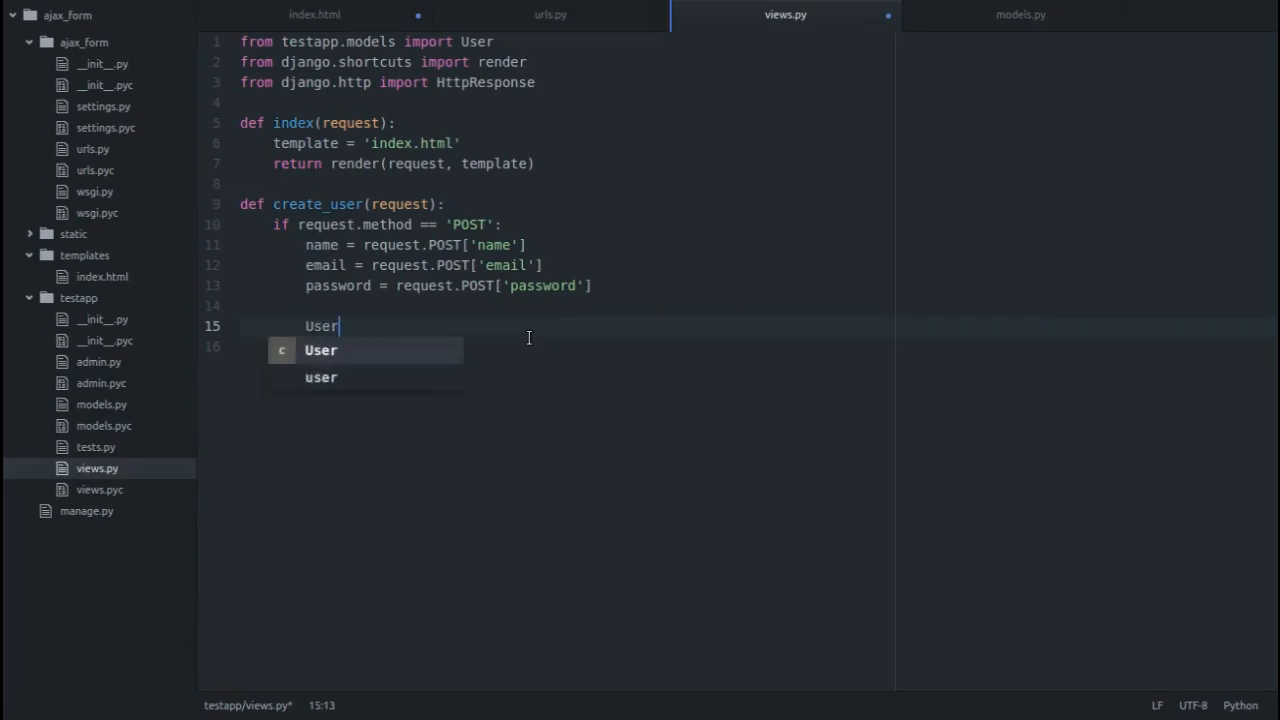
pyautogui.write('.objects')
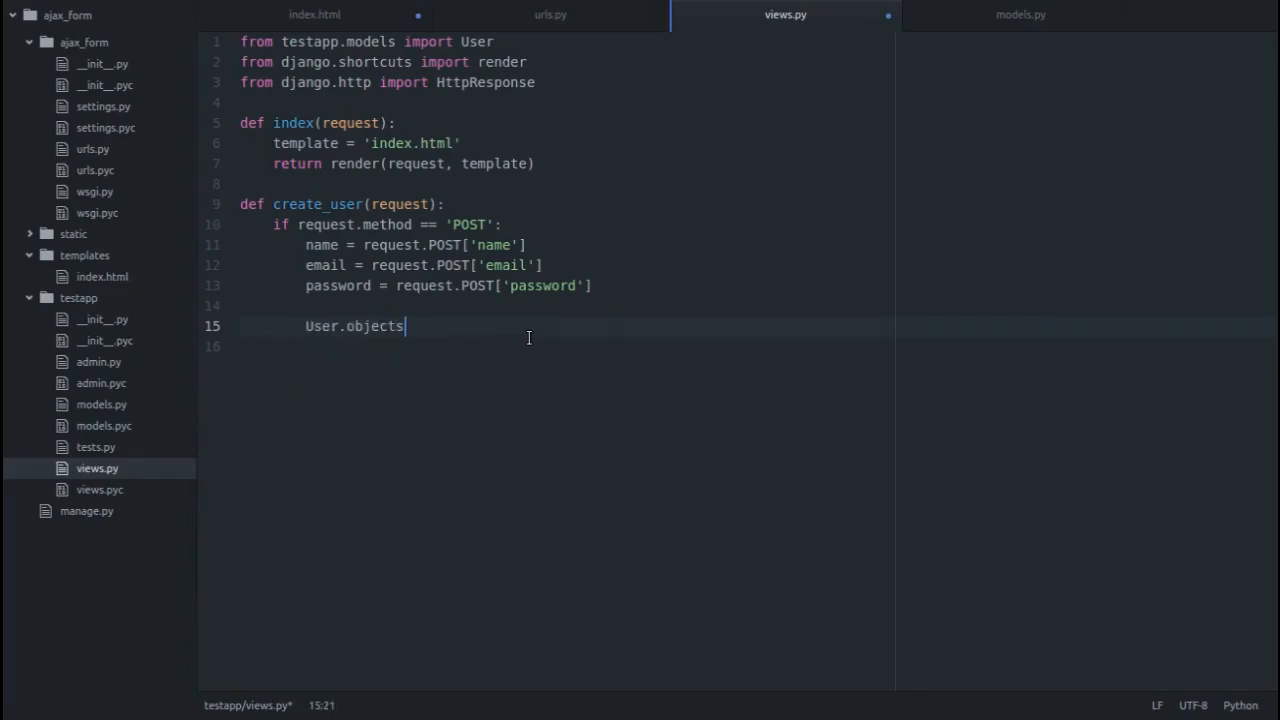
pyautogui.write('.create(')
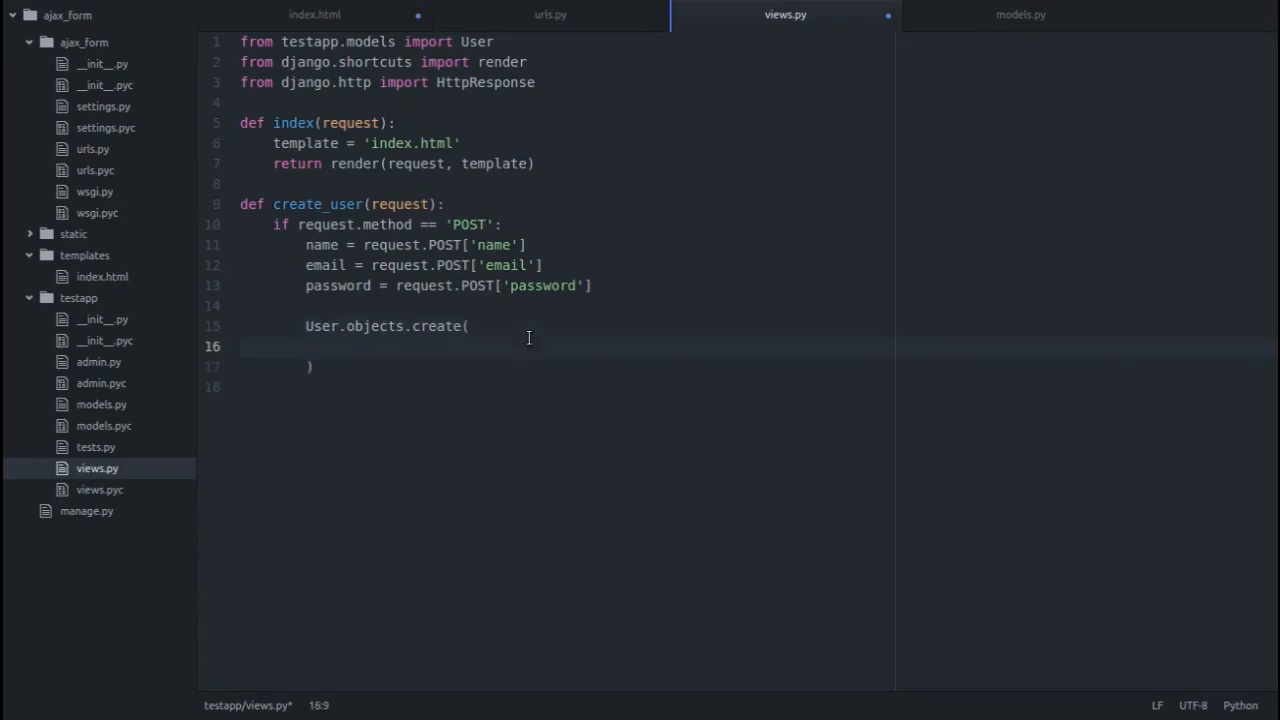
pyautogui.write('name =')
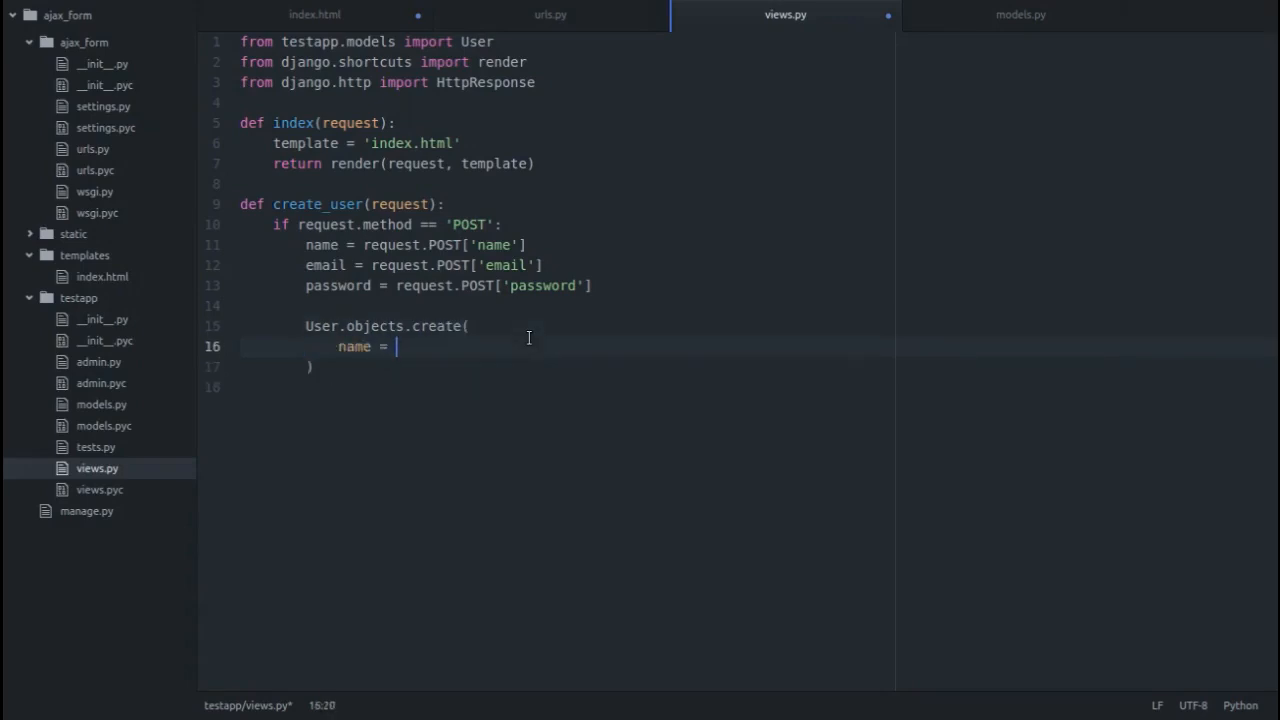
pyautogui.write('name,')
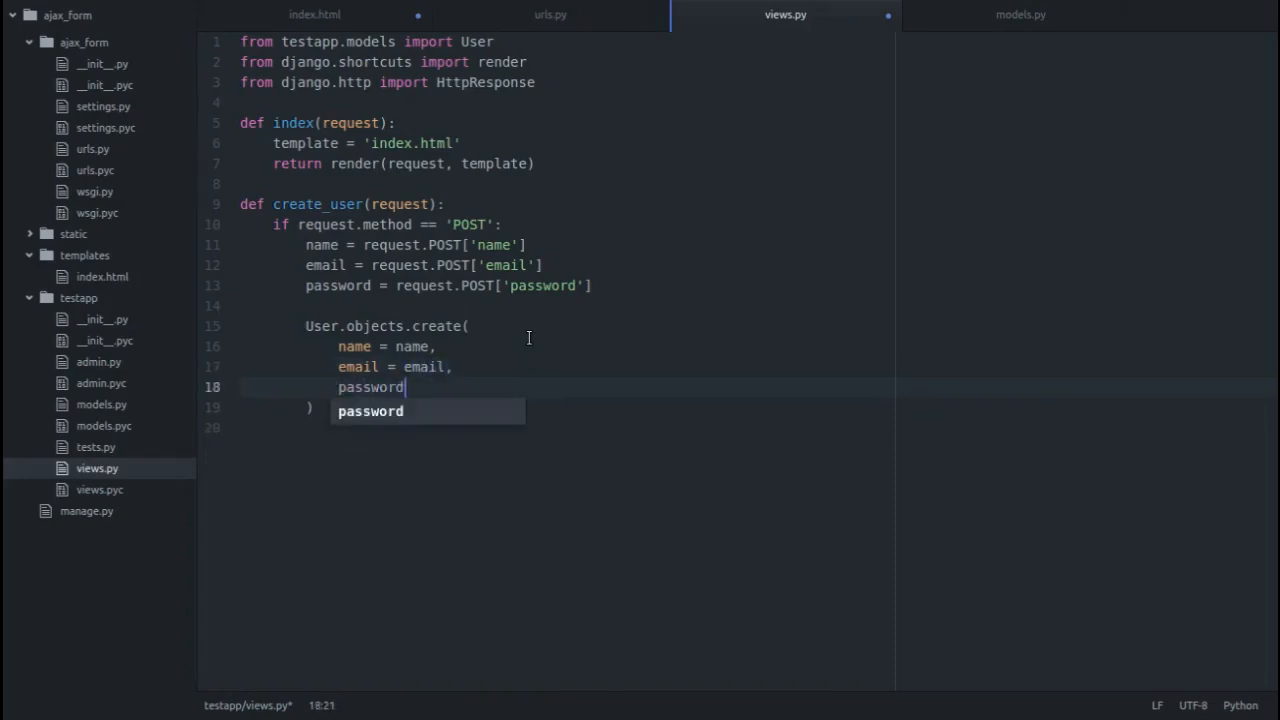
pyautogui.write('= password')
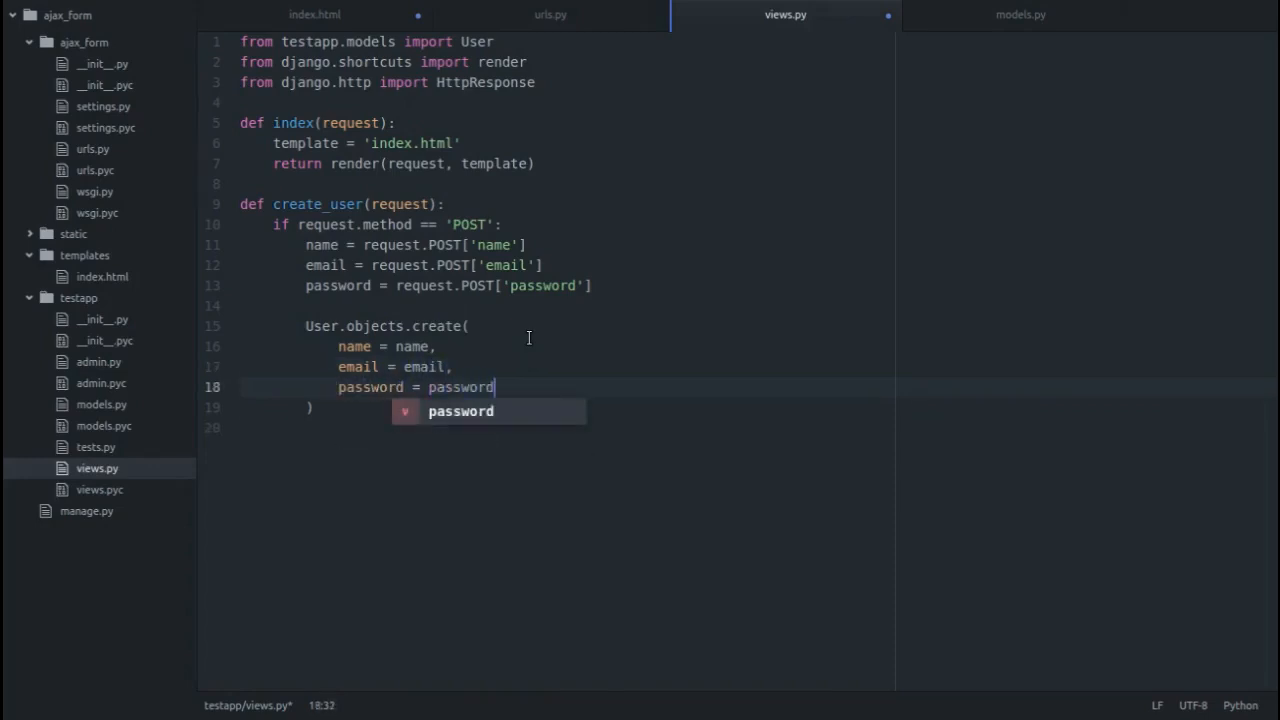
pyautogui.write(',')
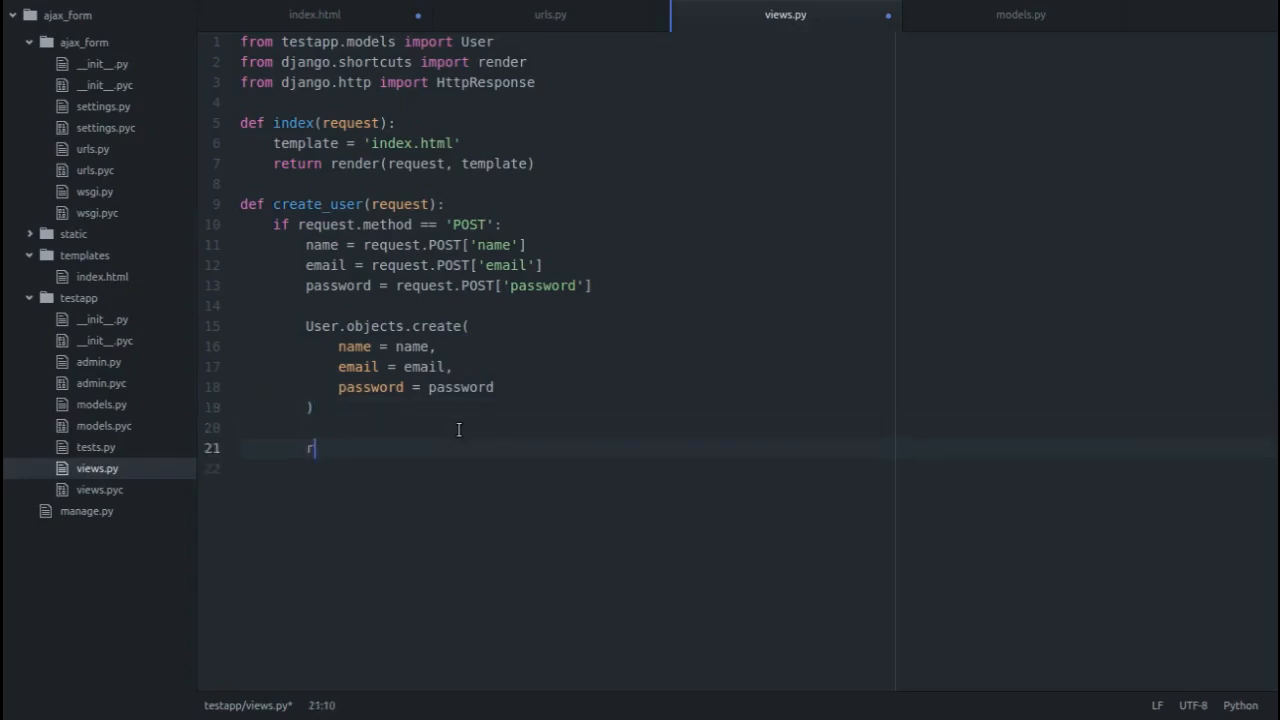
# Make create_user return HttpResponse('').
pyautogui.write('eturn HttpResponse')
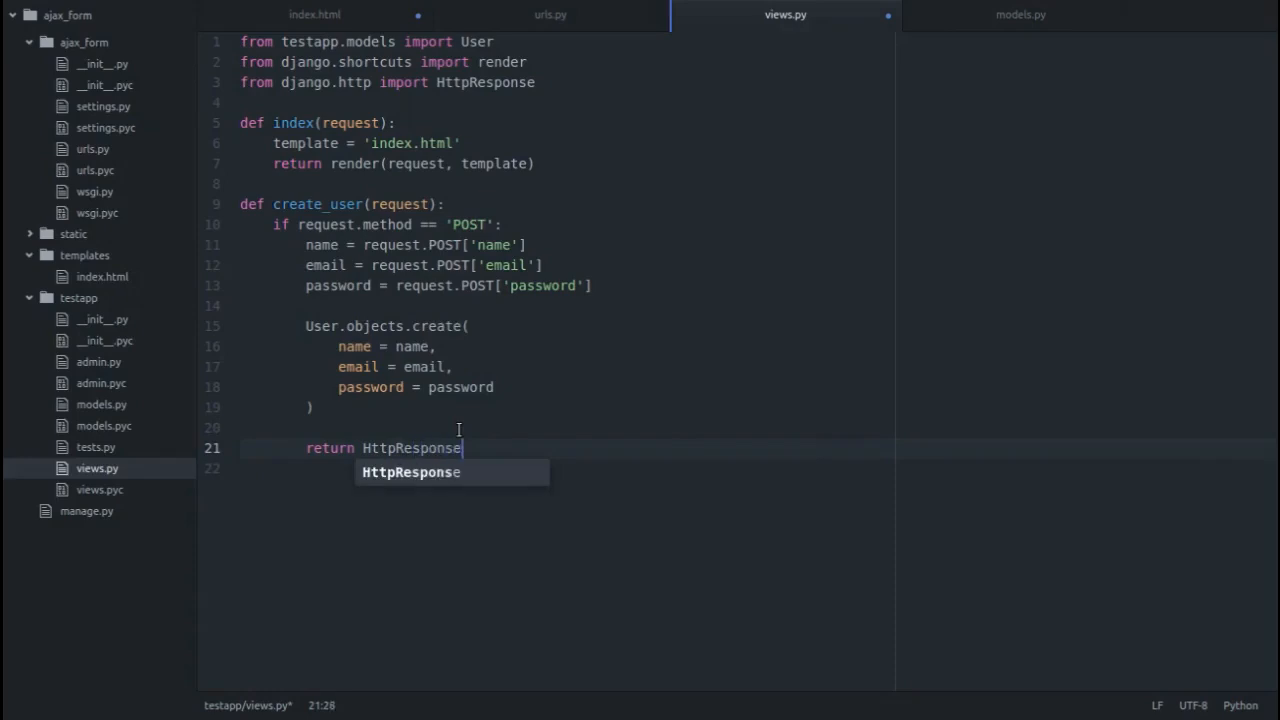
pyautogui.write('()')
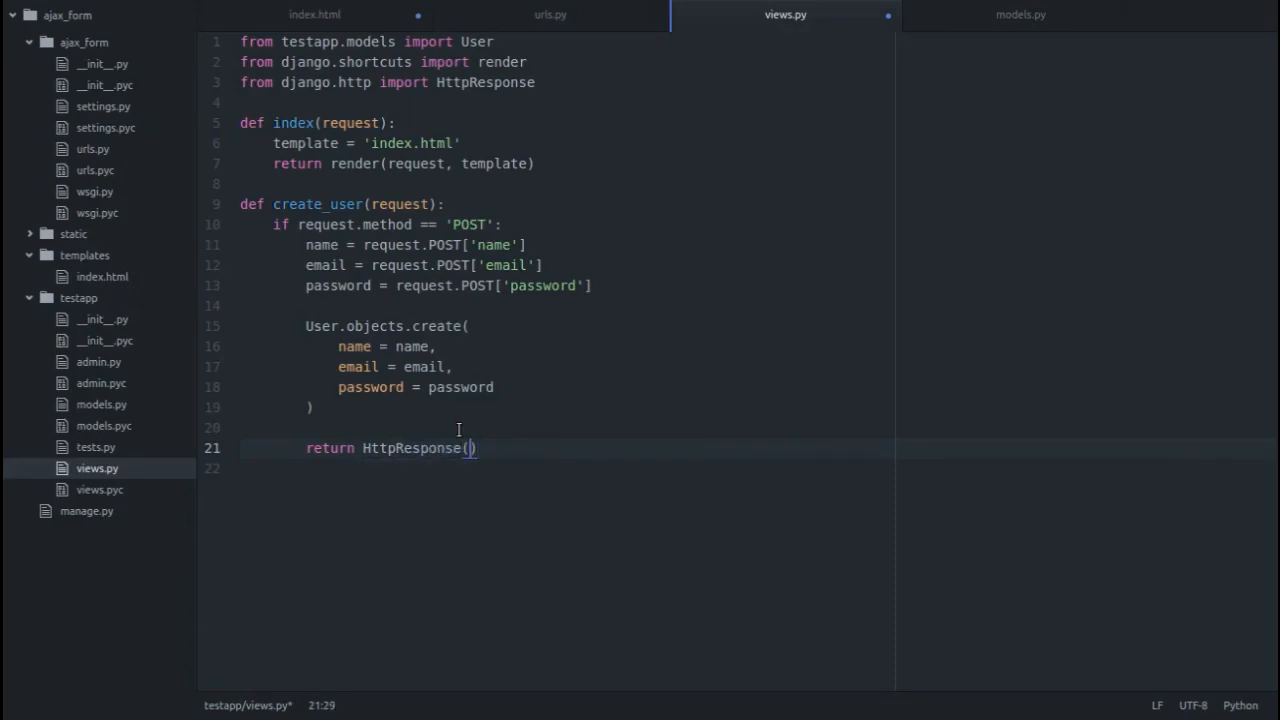
pyautogui.write("''")
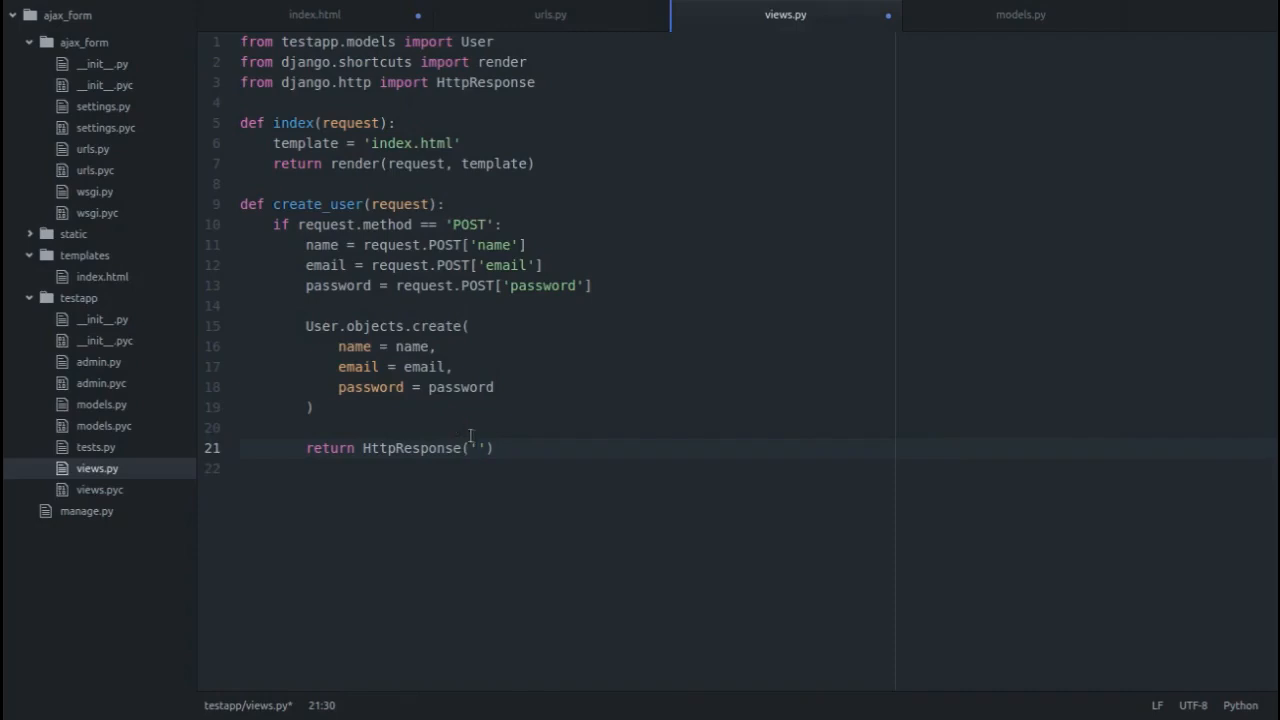
pyautogui.moveTo(476, 447)
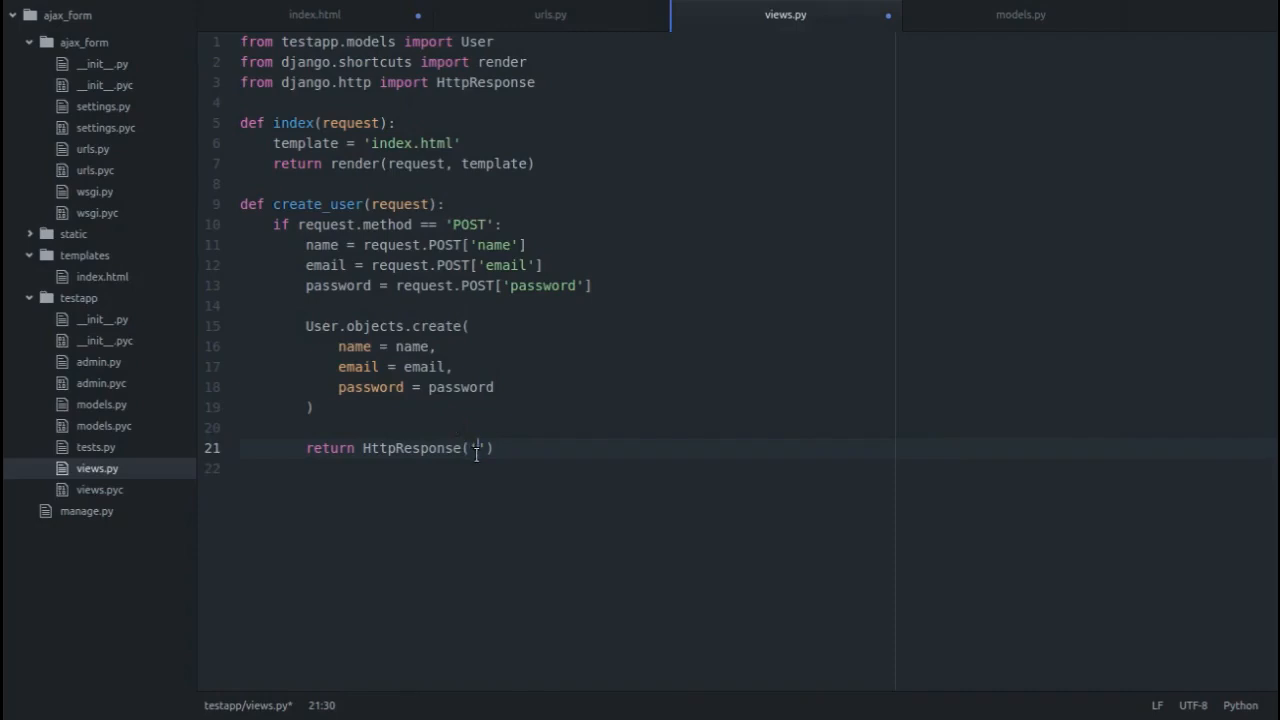
pyautogui.write("'")
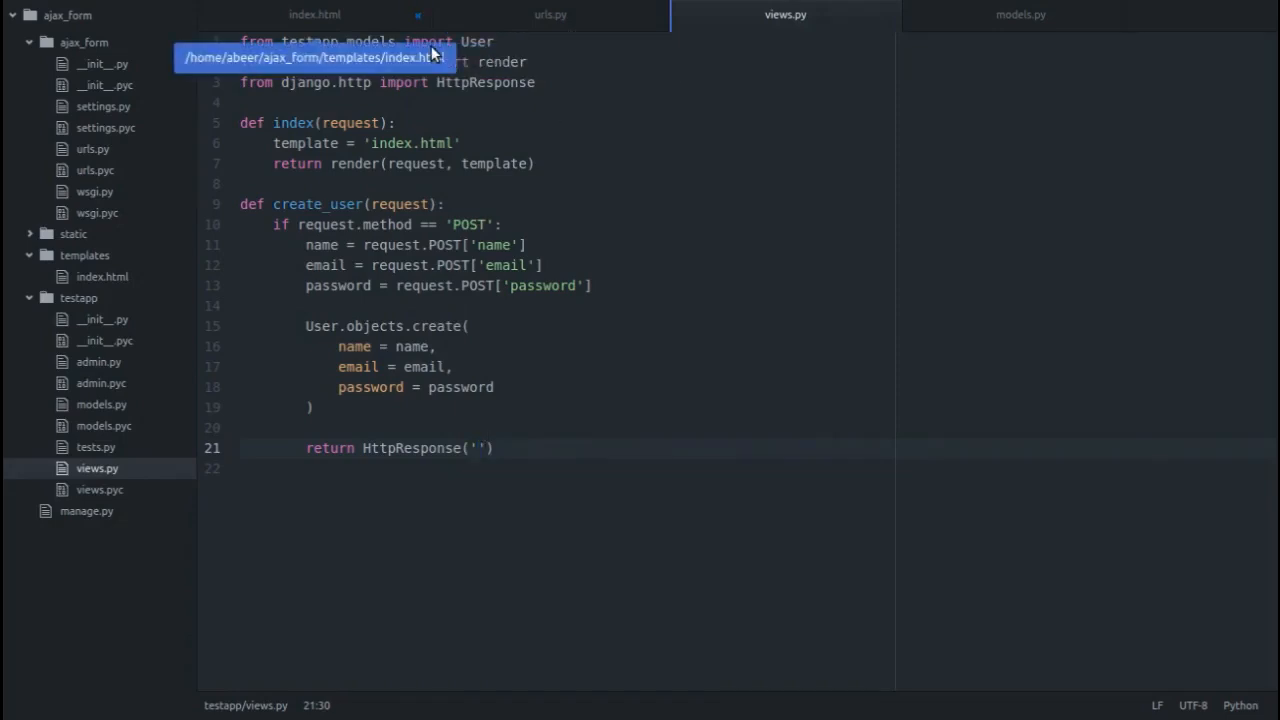
pyautogui.click(314, 14)
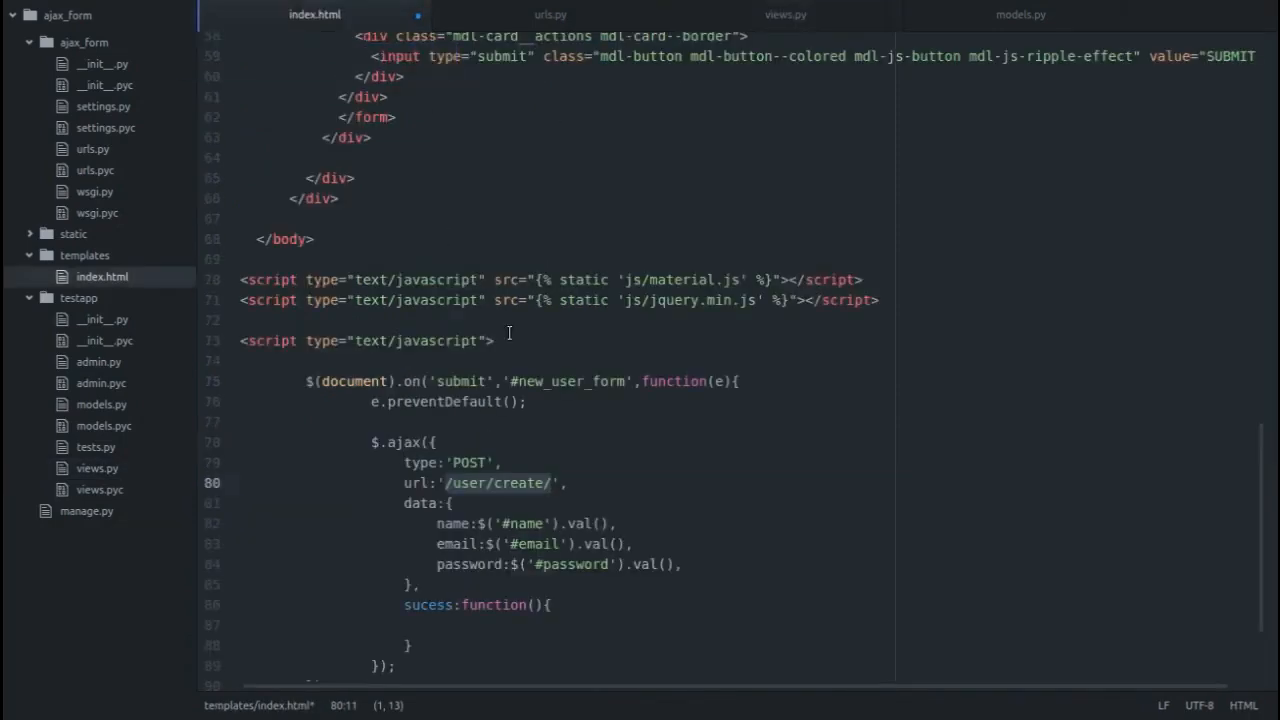
pyautogui.scroll(-3)
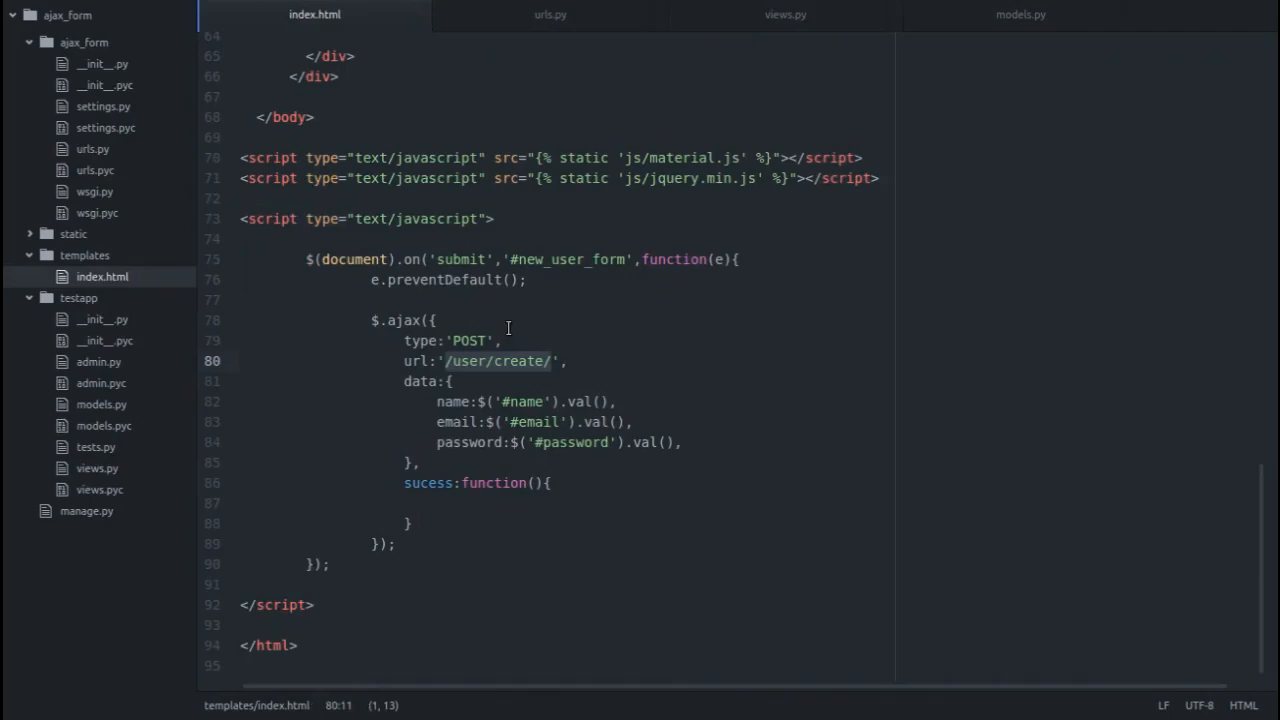
pyautogui.moveTo(473, 330)
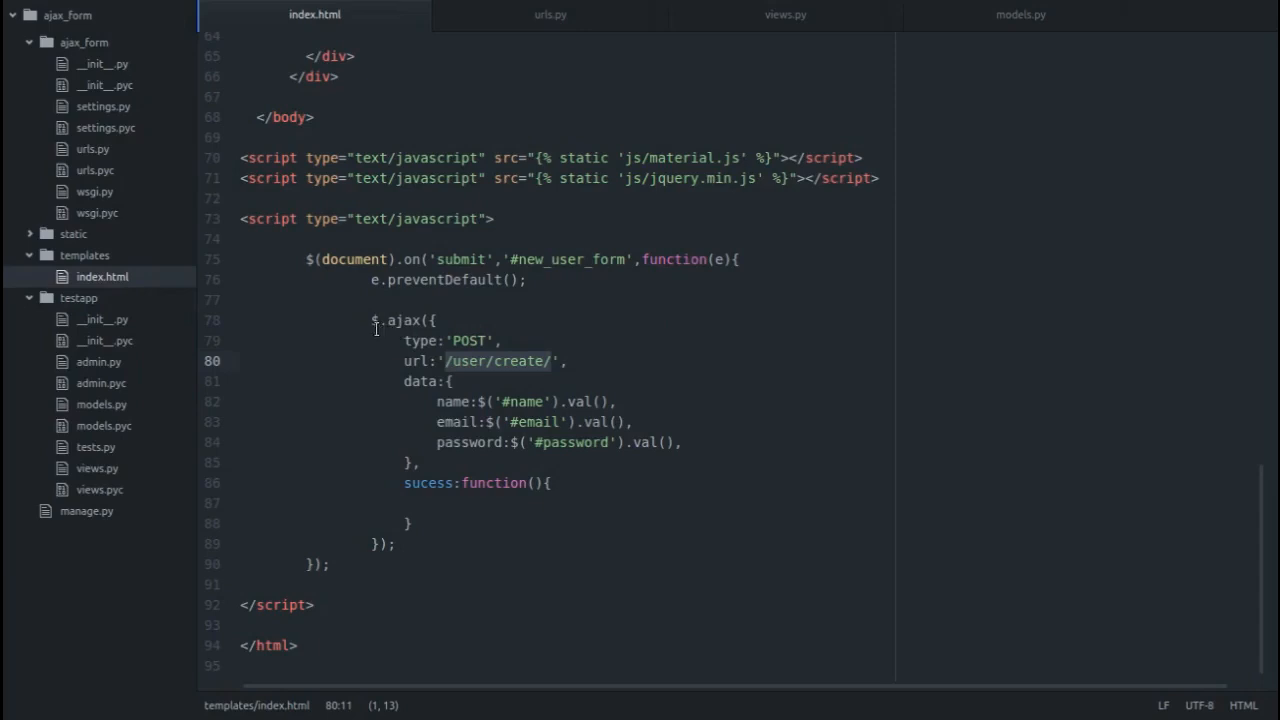
pyautogui.moveTo(320, 330)
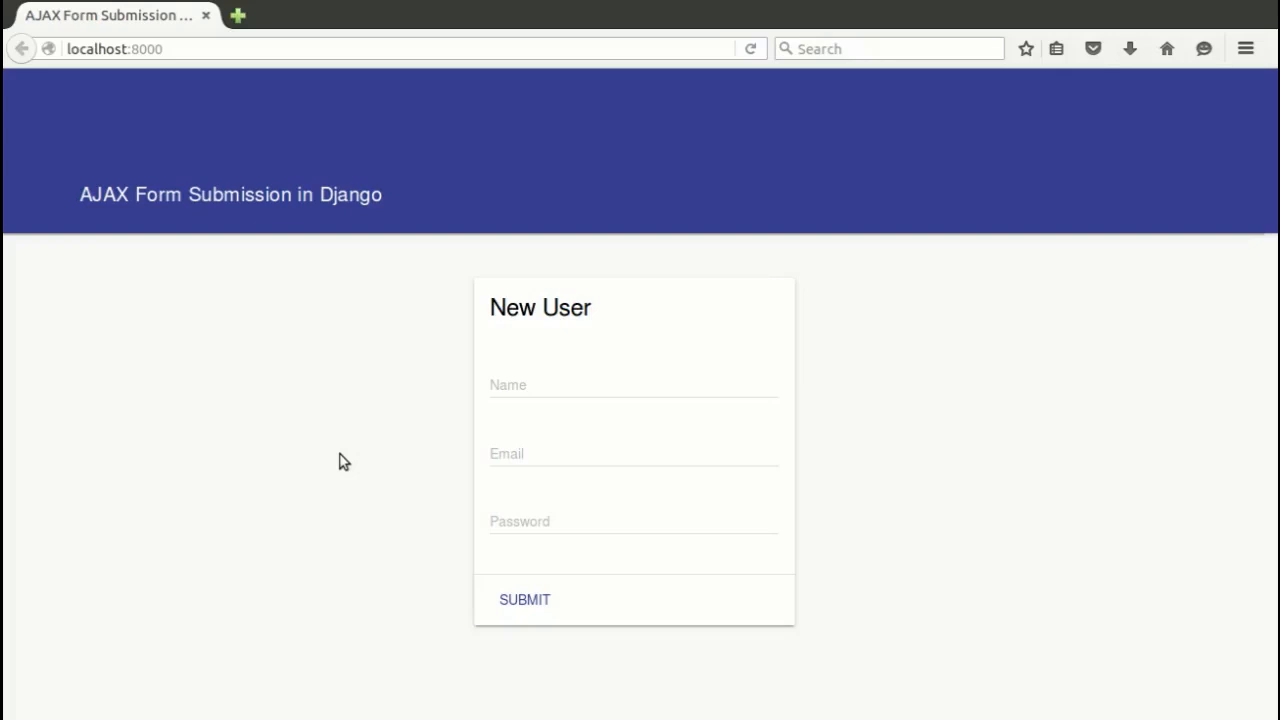
# Open Firefox developer tools, check the Console, and return to the Network panel.
pyautogui.press('F12')
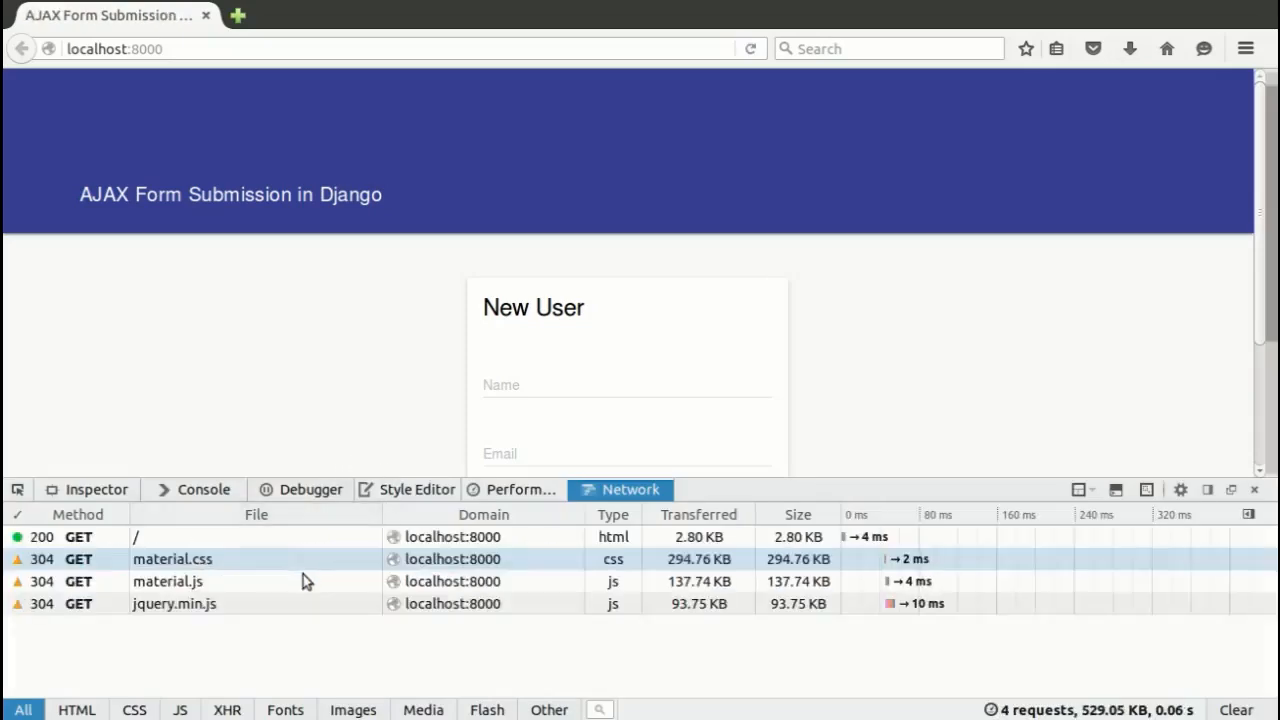
pyautogui.scroll(-3)
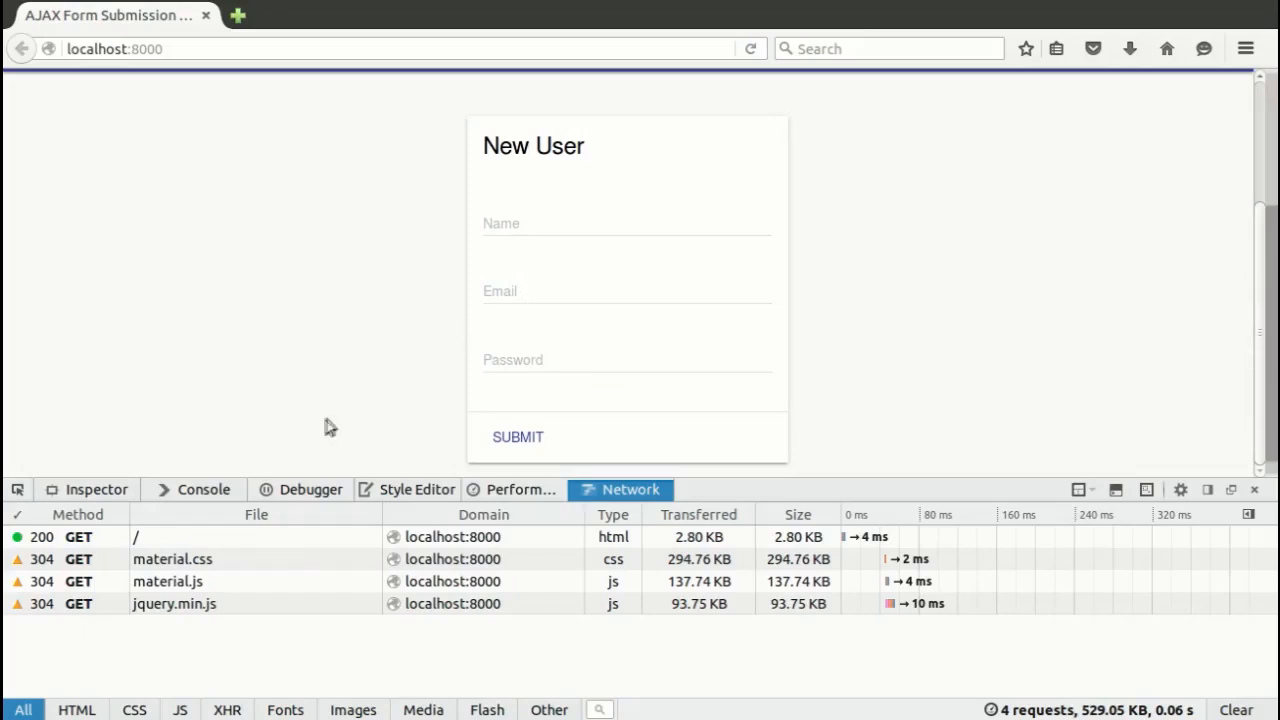
pyautogui.click(203, 489)
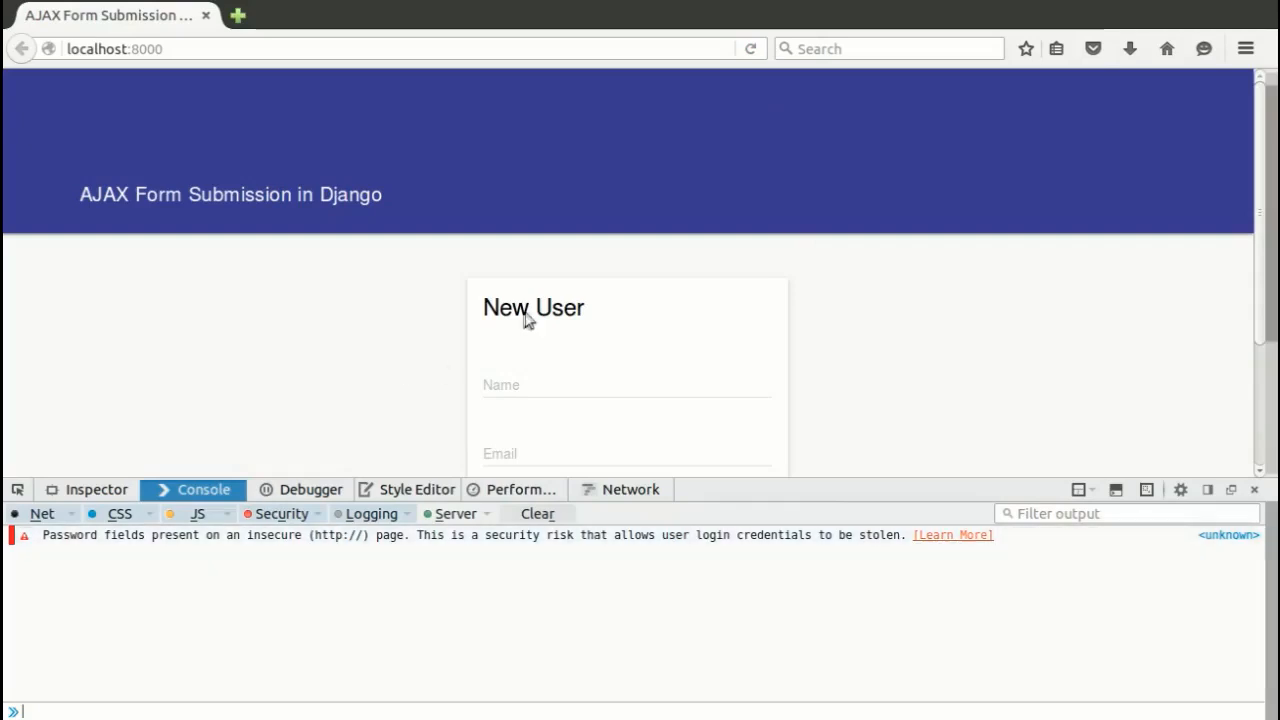
pyautogui.scroll(-3)
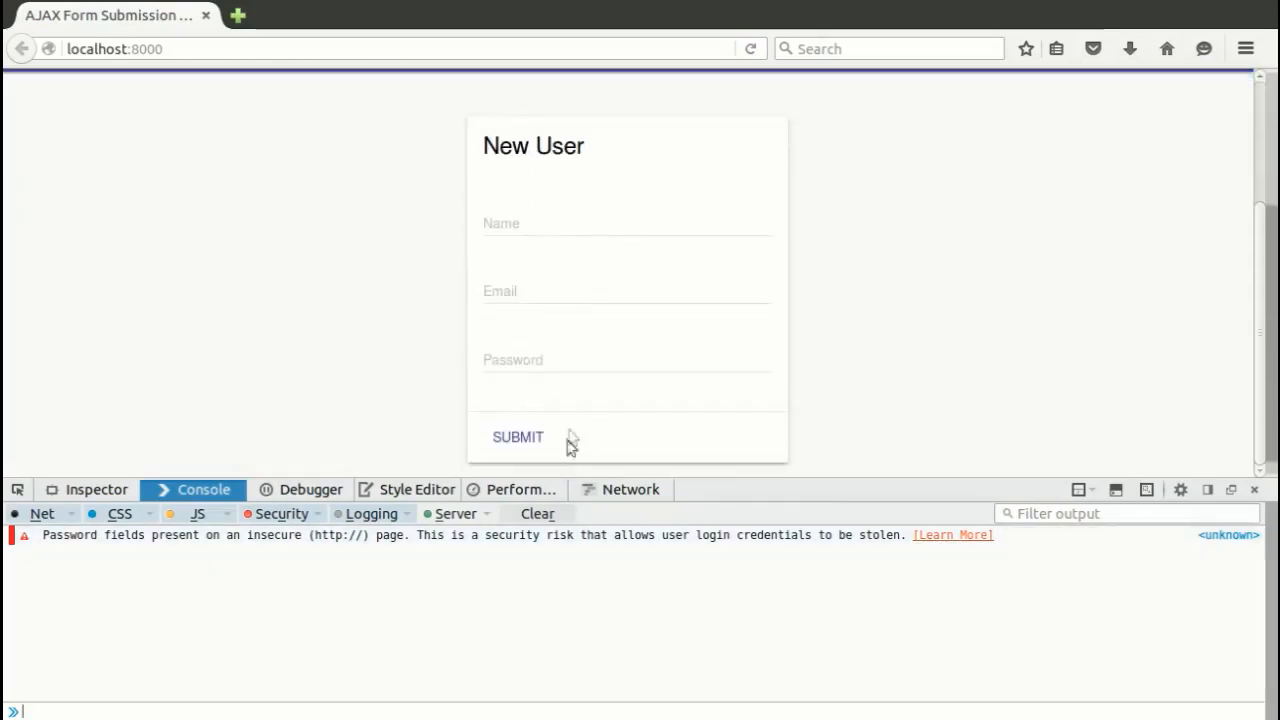
pyautogui.click(629, 489)
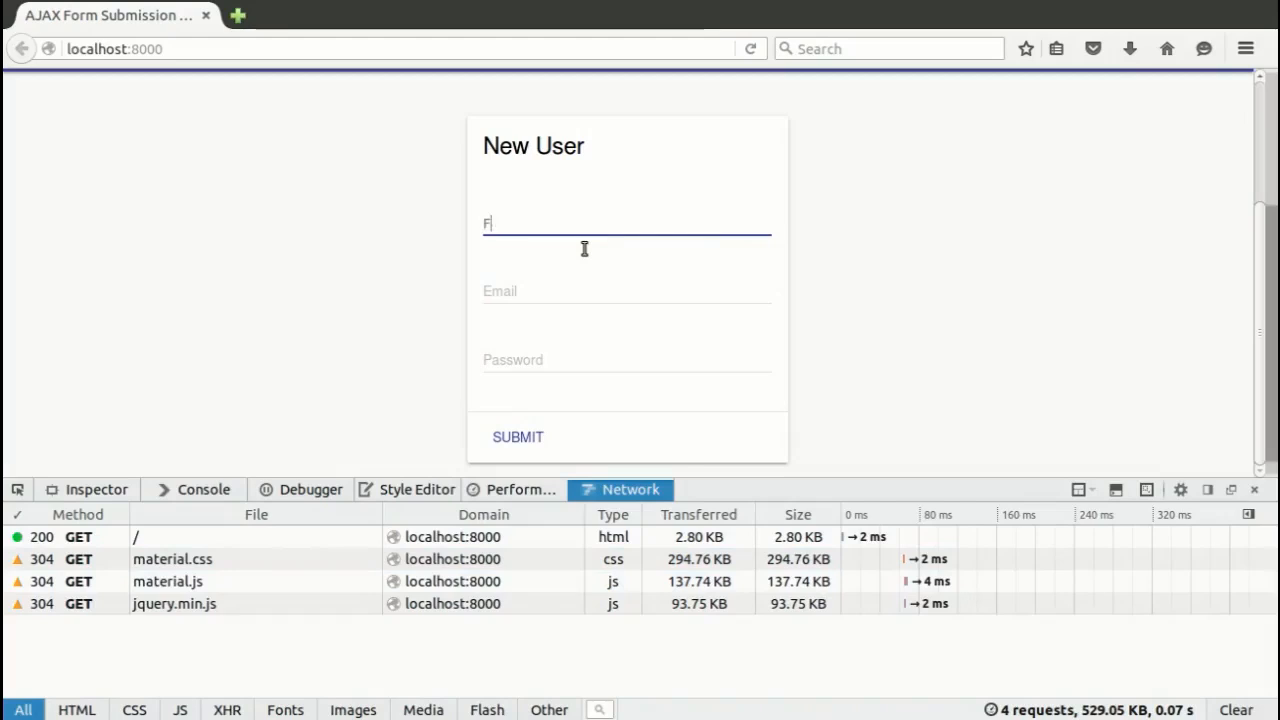
# Fill in name 'Foo Bar' and a foobar@gmail email, then submit the form.
pyautogui.write('oo Bar')
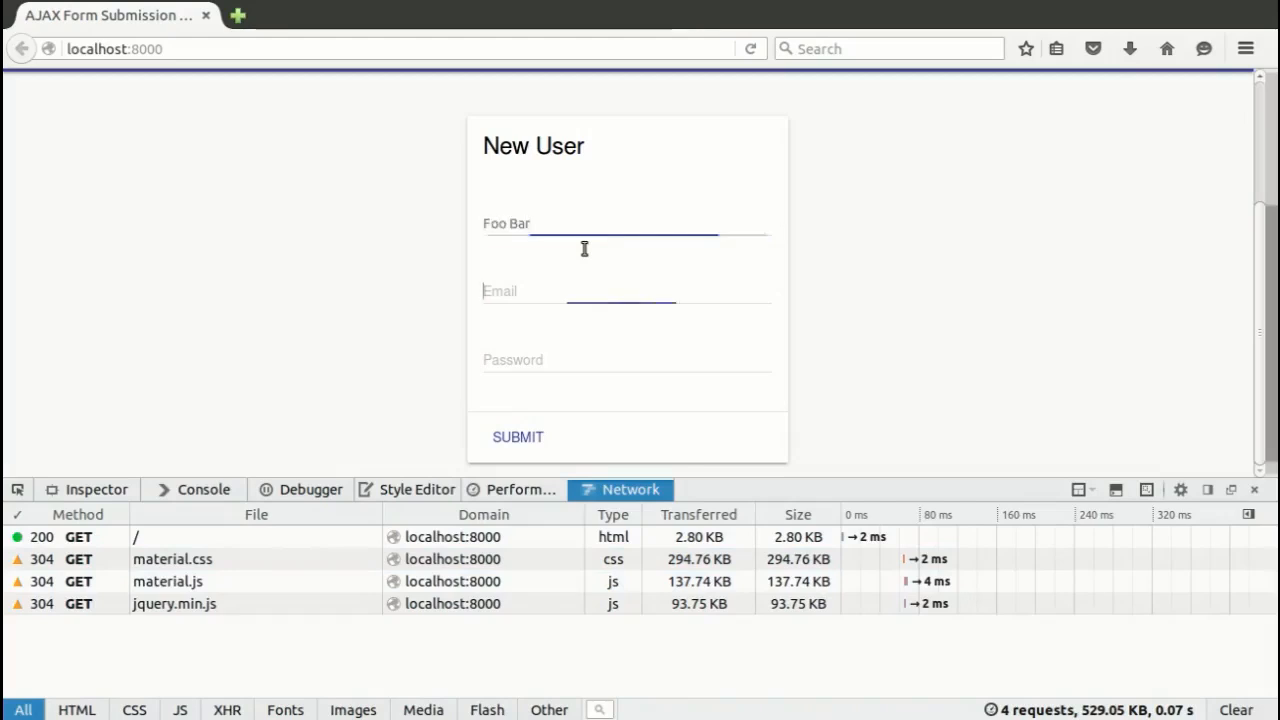
pyautogui.write('foobar')
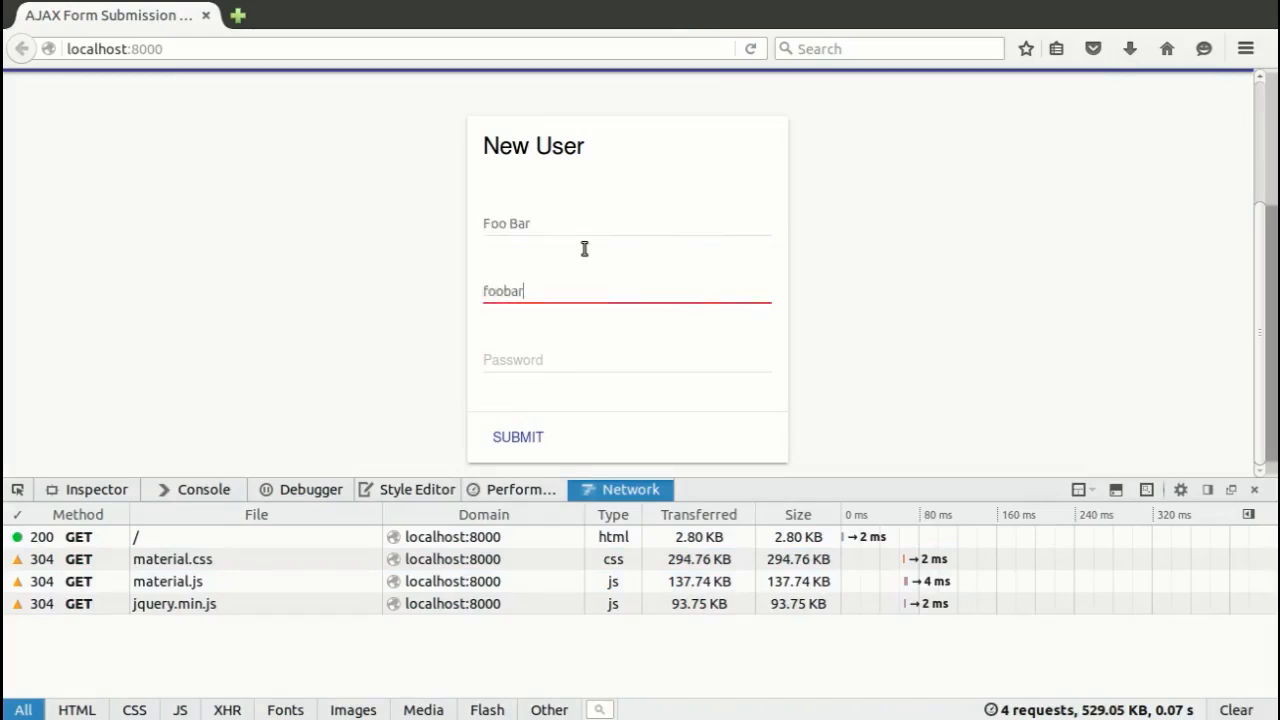
pyautogui.write('@gmail.com')
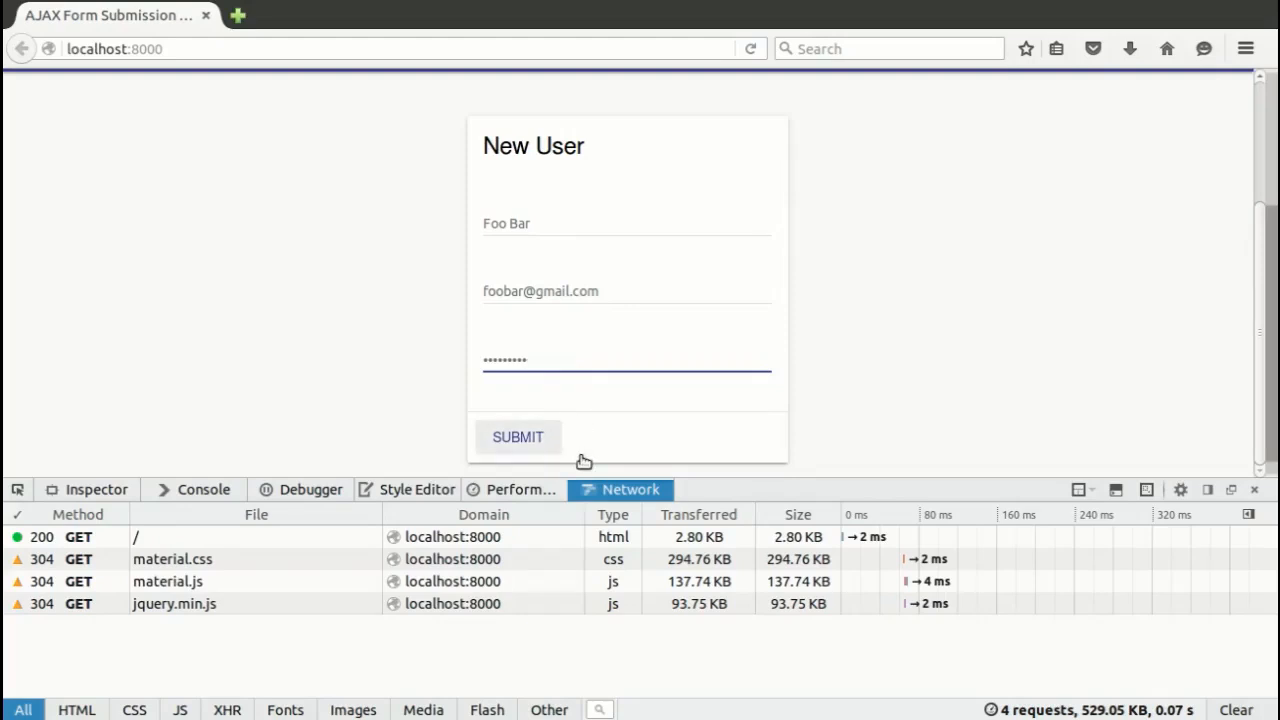
pyautogui.click(517, 436)
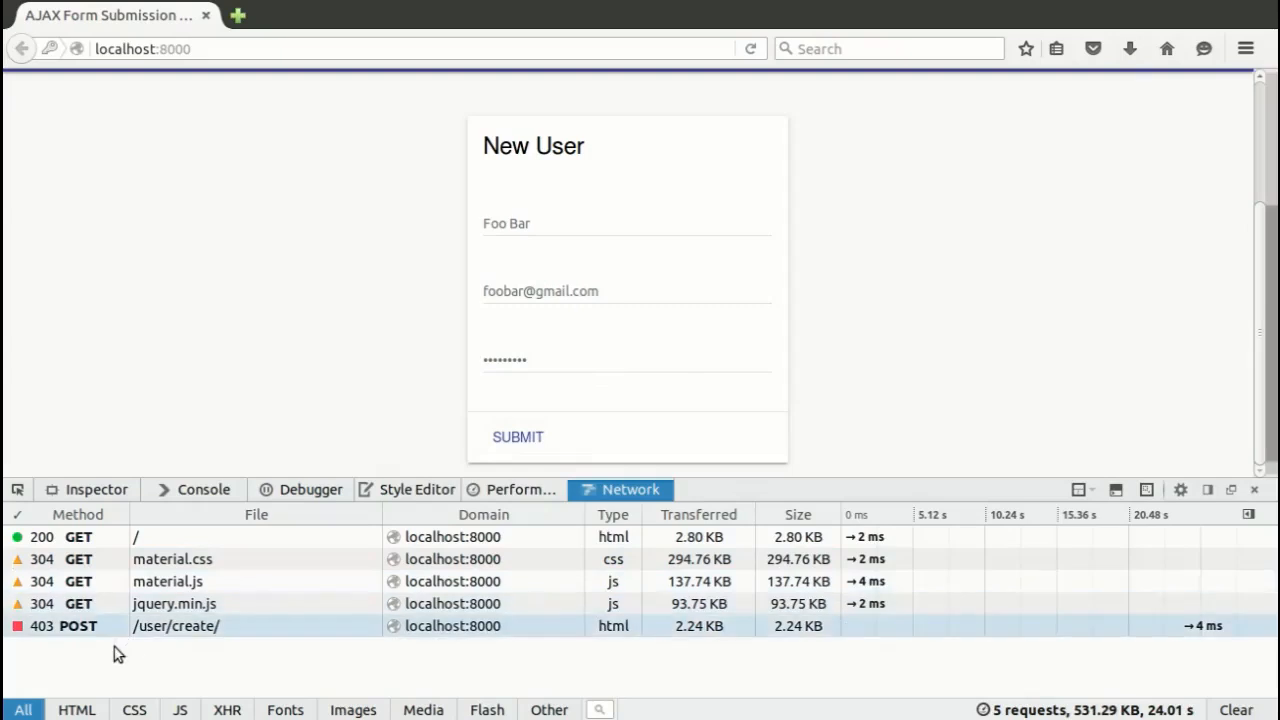
# Select the 403 POST /user/create/ request to view its headers.
pyautogui.click(175, 625)
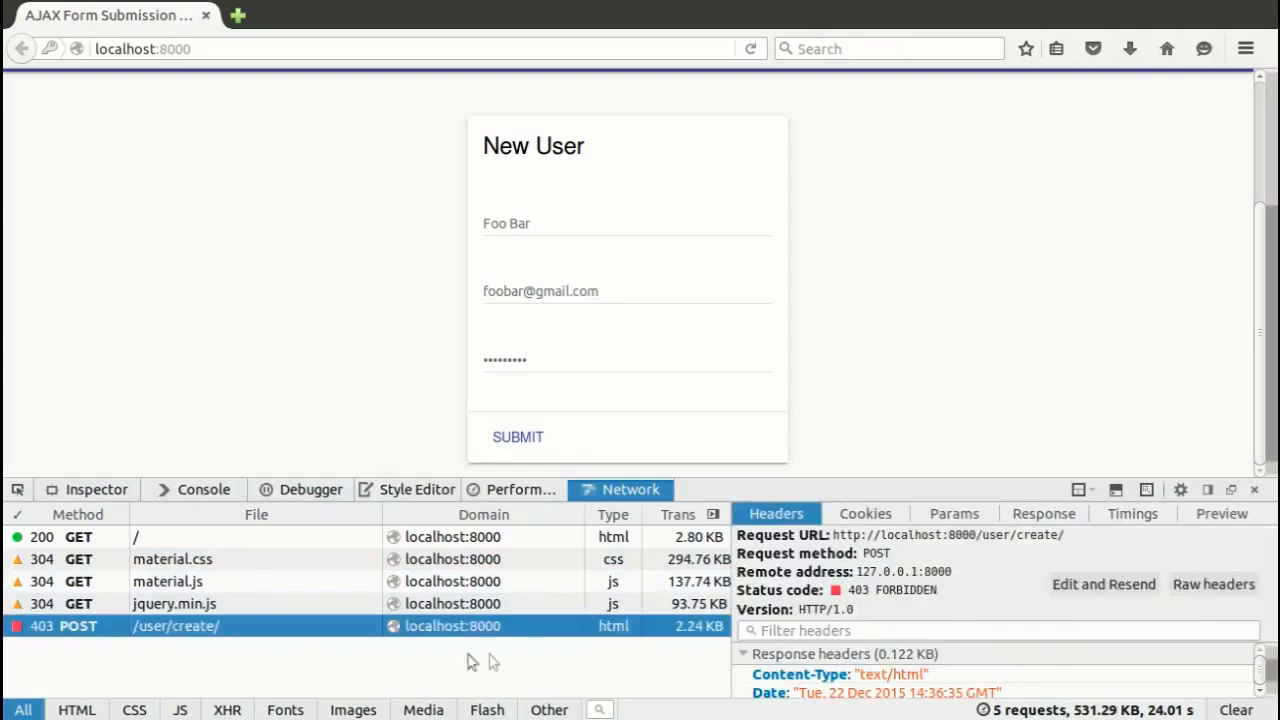
pyautogui.moveTo(978, 622)
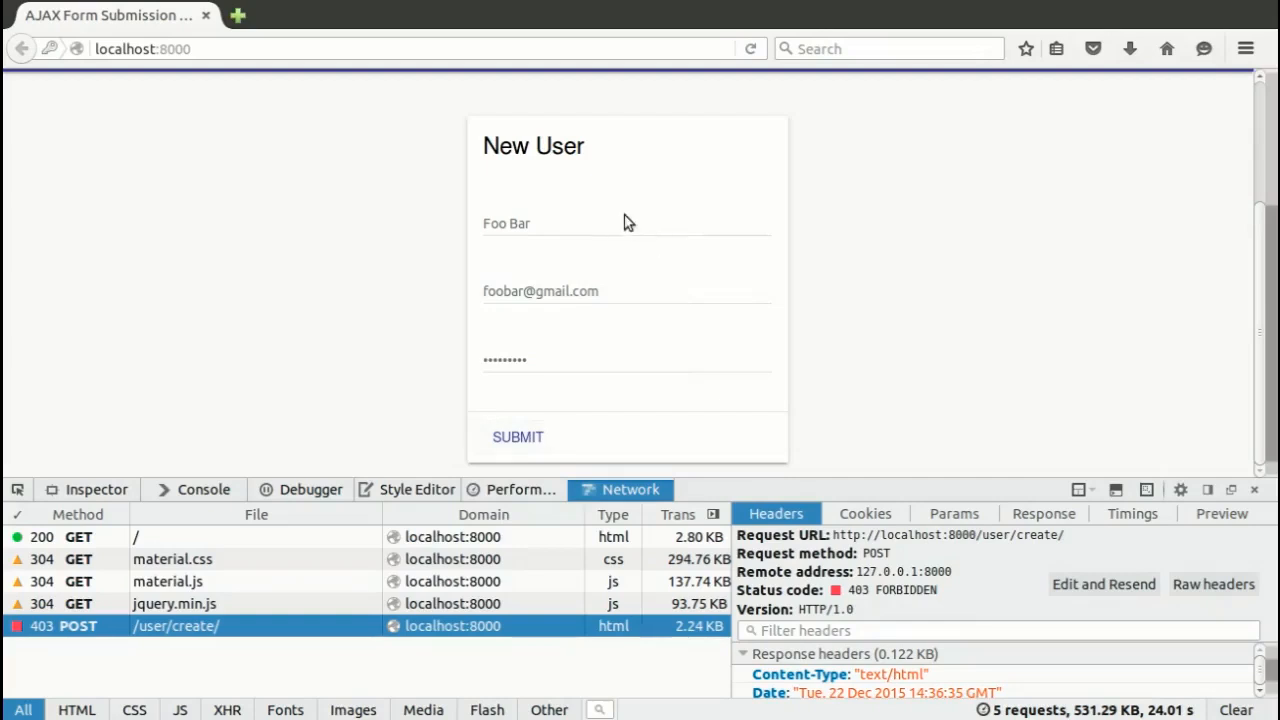
pyautogui.moveTo(535, 423)
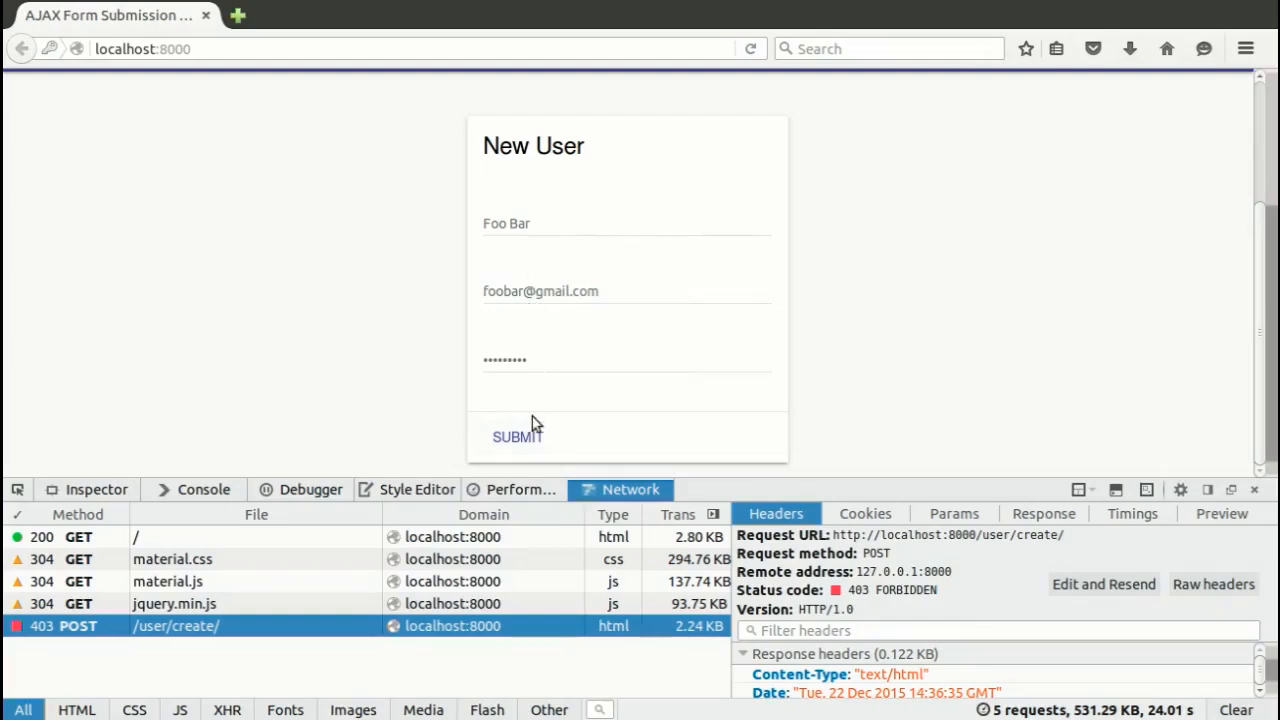
pyautogui.moveTo(618, 547)
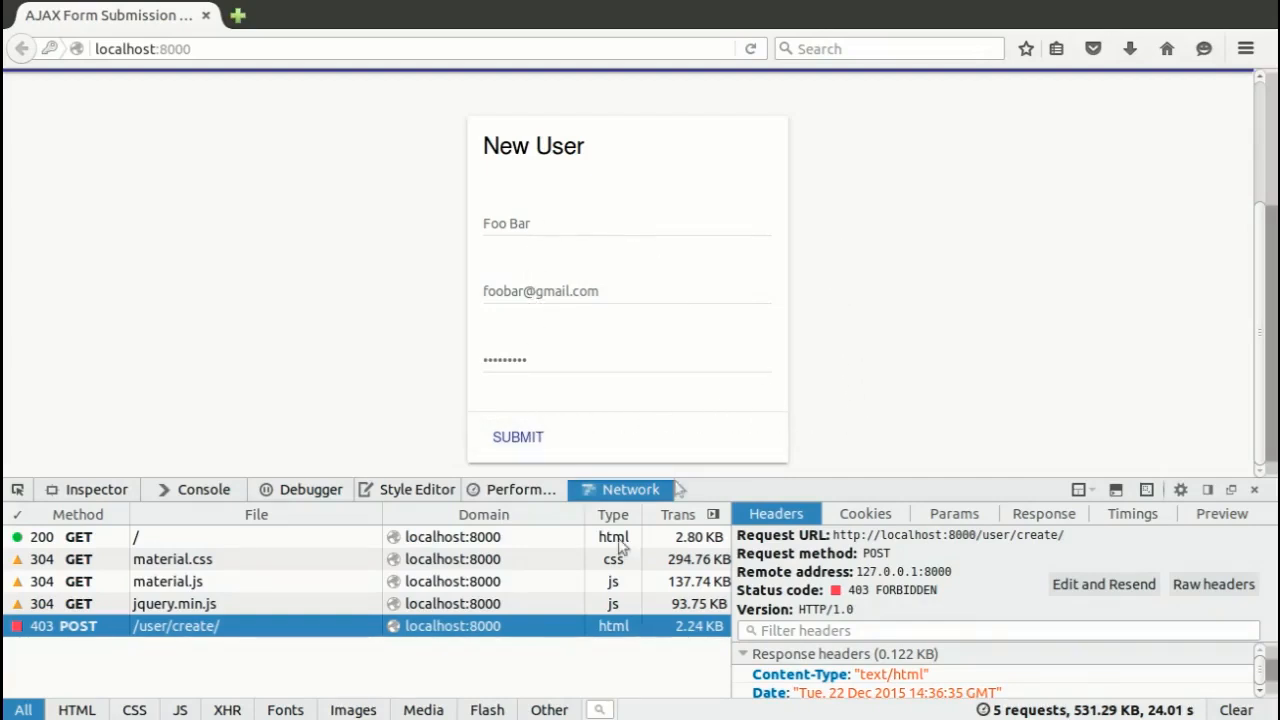
pyautogui.moveTo(250, 660)
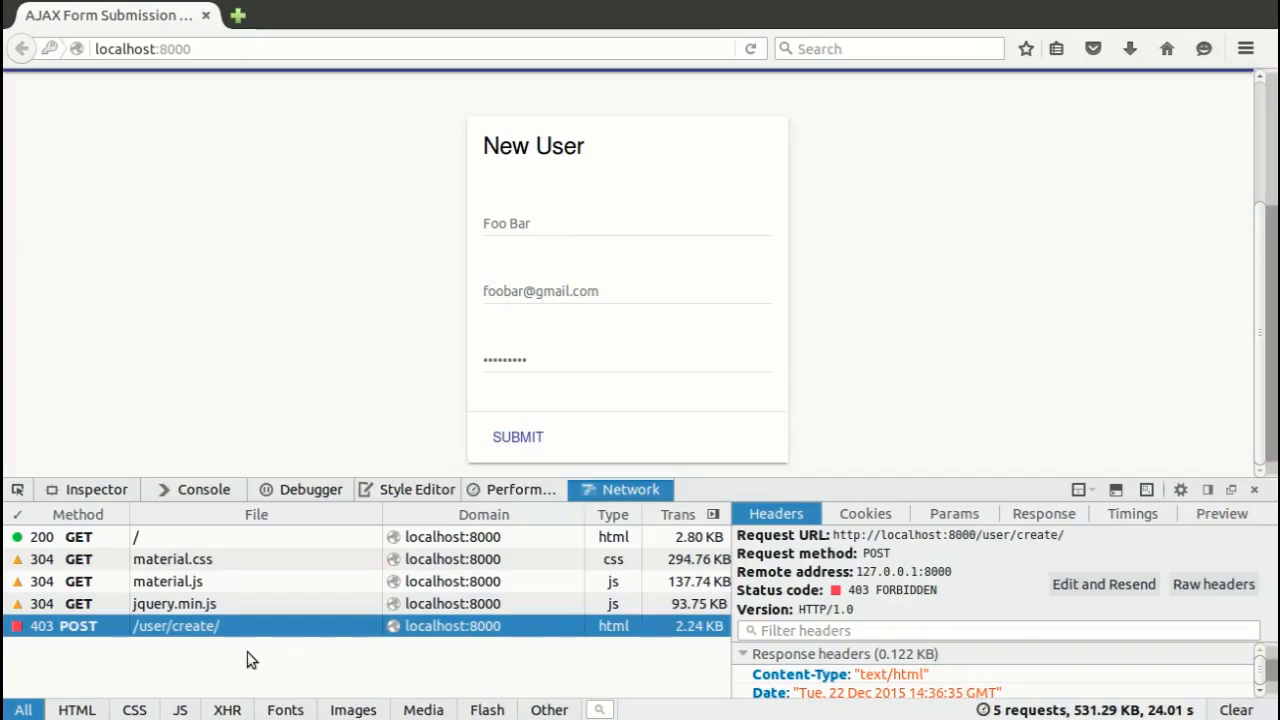
pyautogui.moveTo(280, 663)
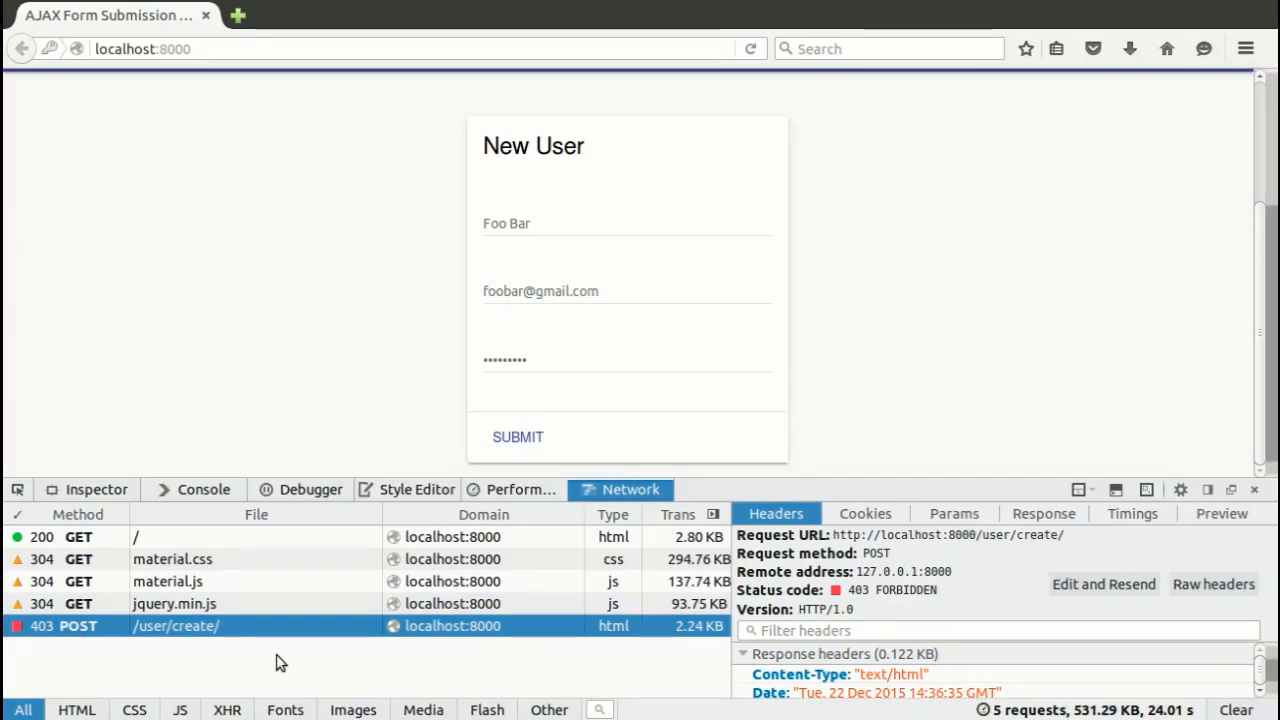
pyautogui.moveTo(53, 360)
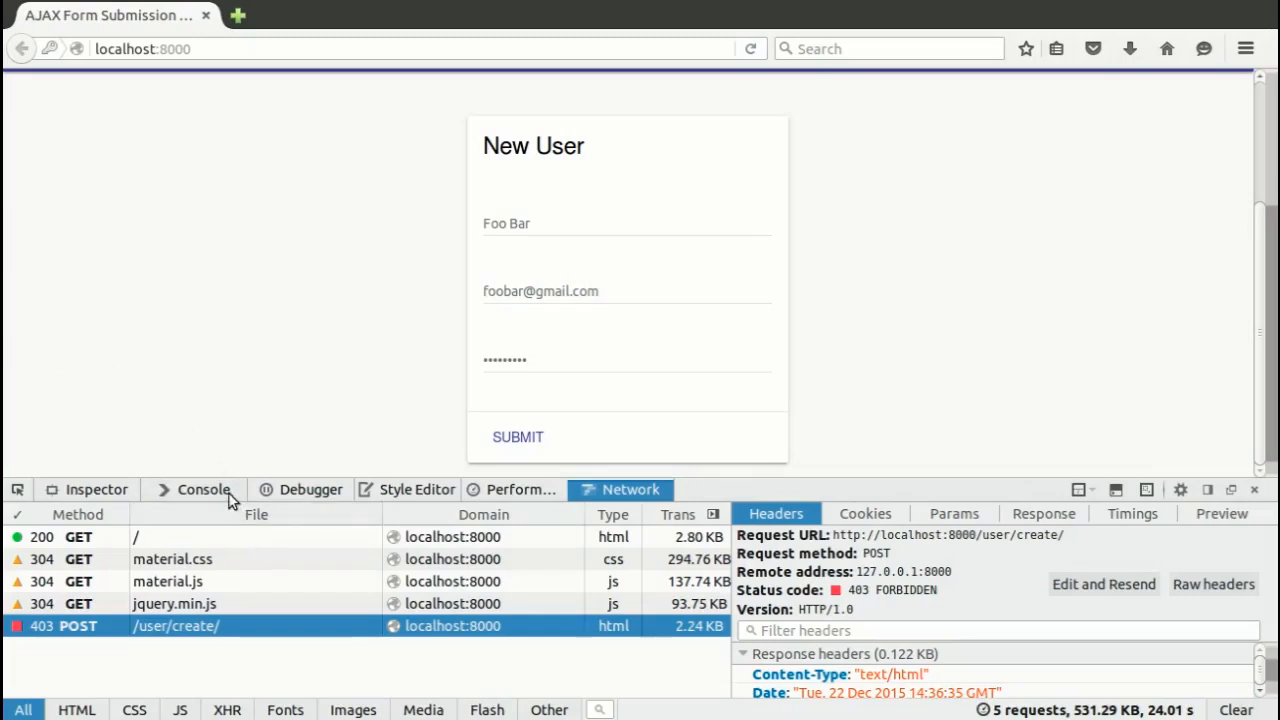
pyautogui.moveTo(230, 500)
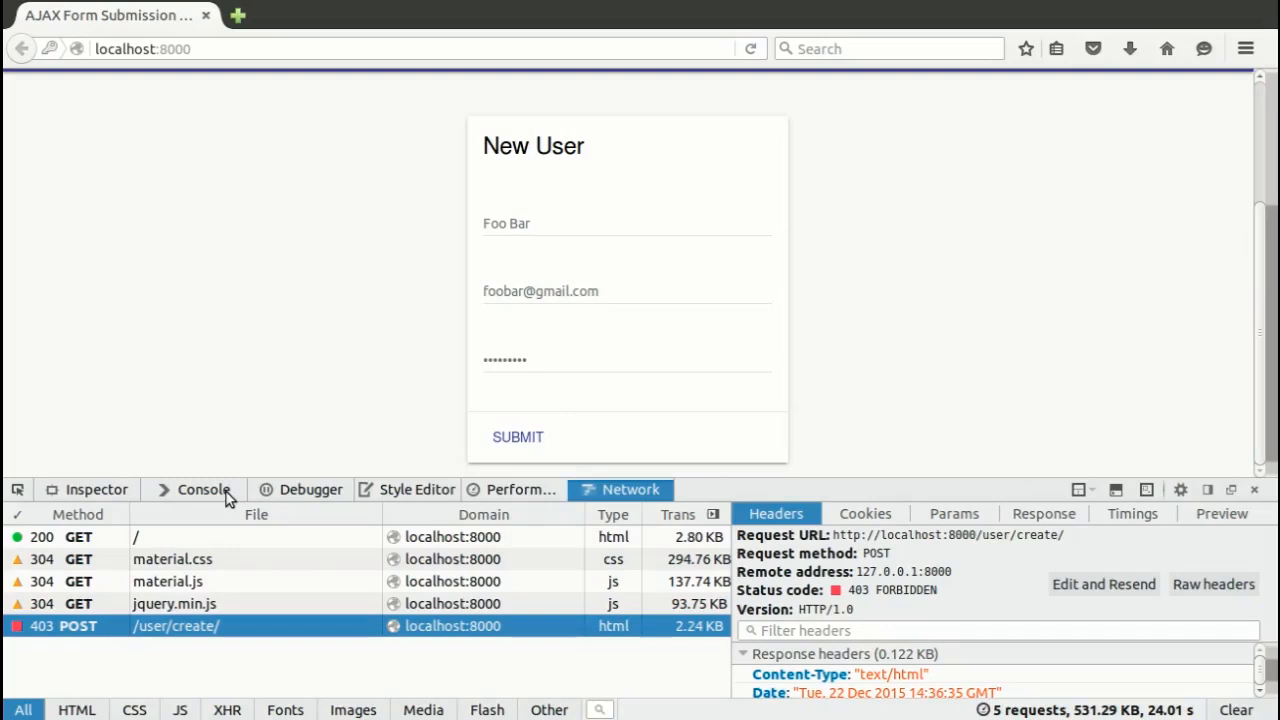
pyautogui.moveTo(228, 500)
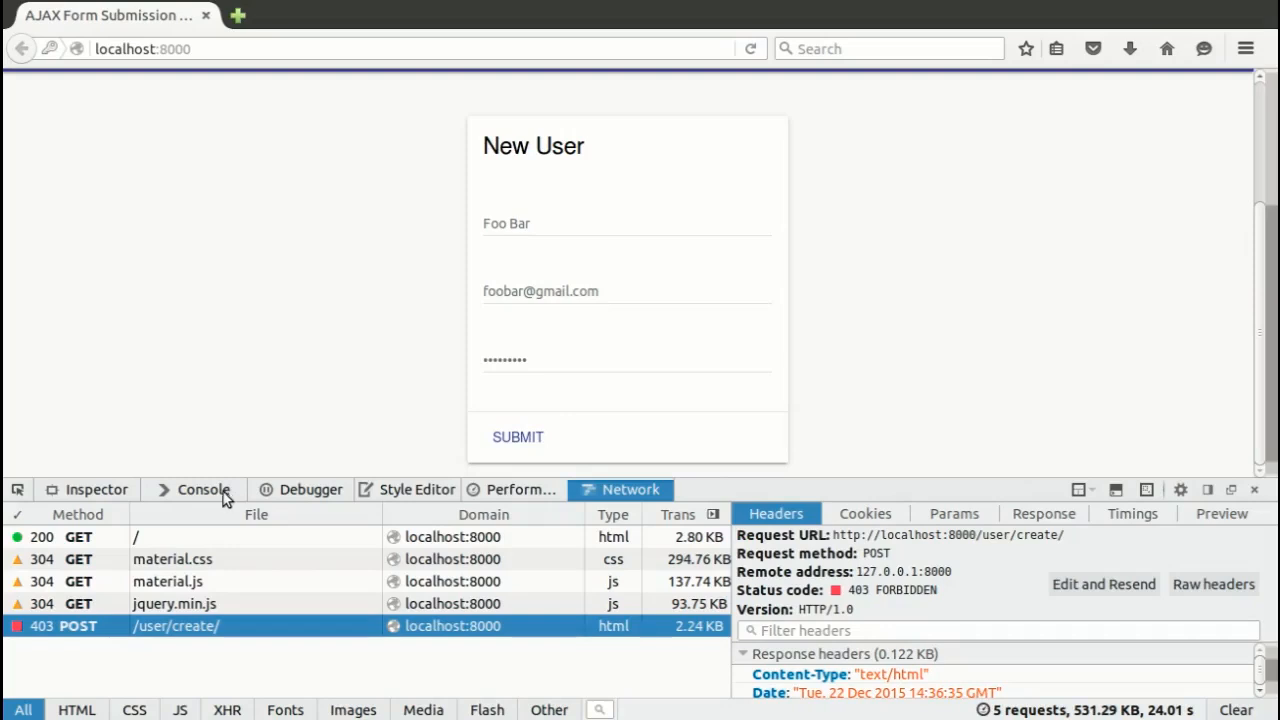
pyautogui.moveTo(240, 472)
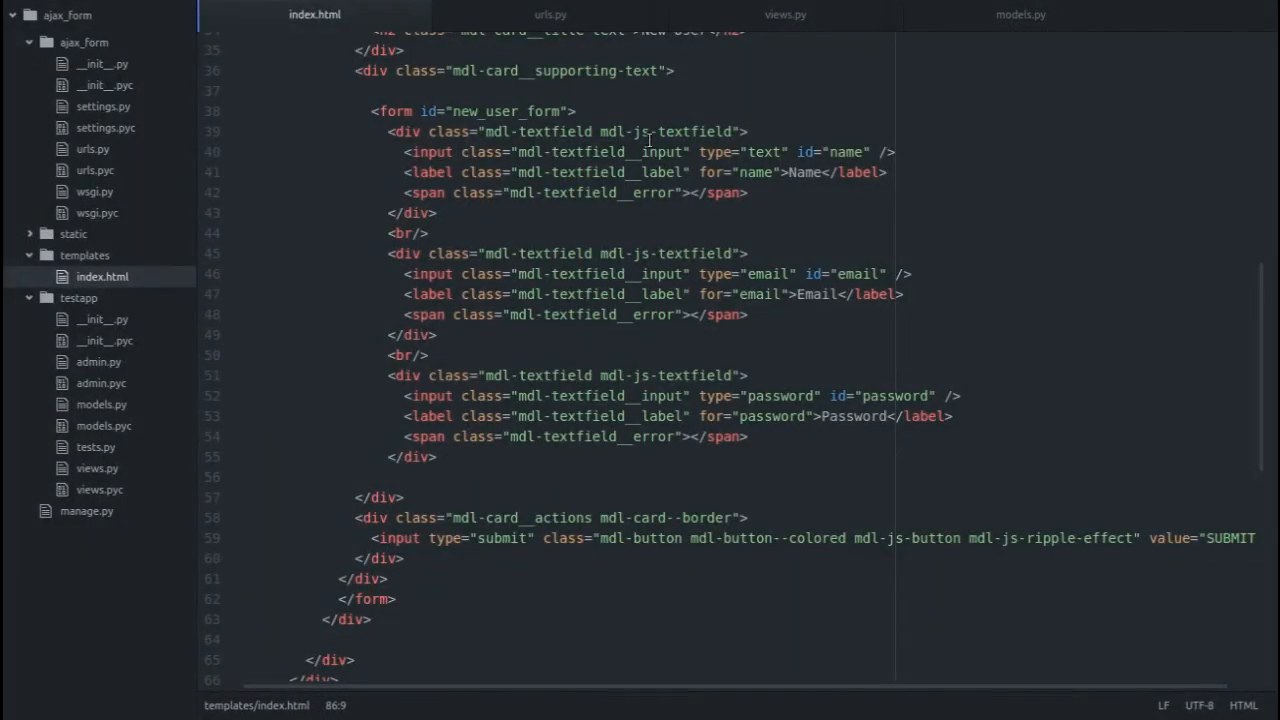
# Add a {% csrf_token %} tag to the form markup.
pyautogui.write('{}')
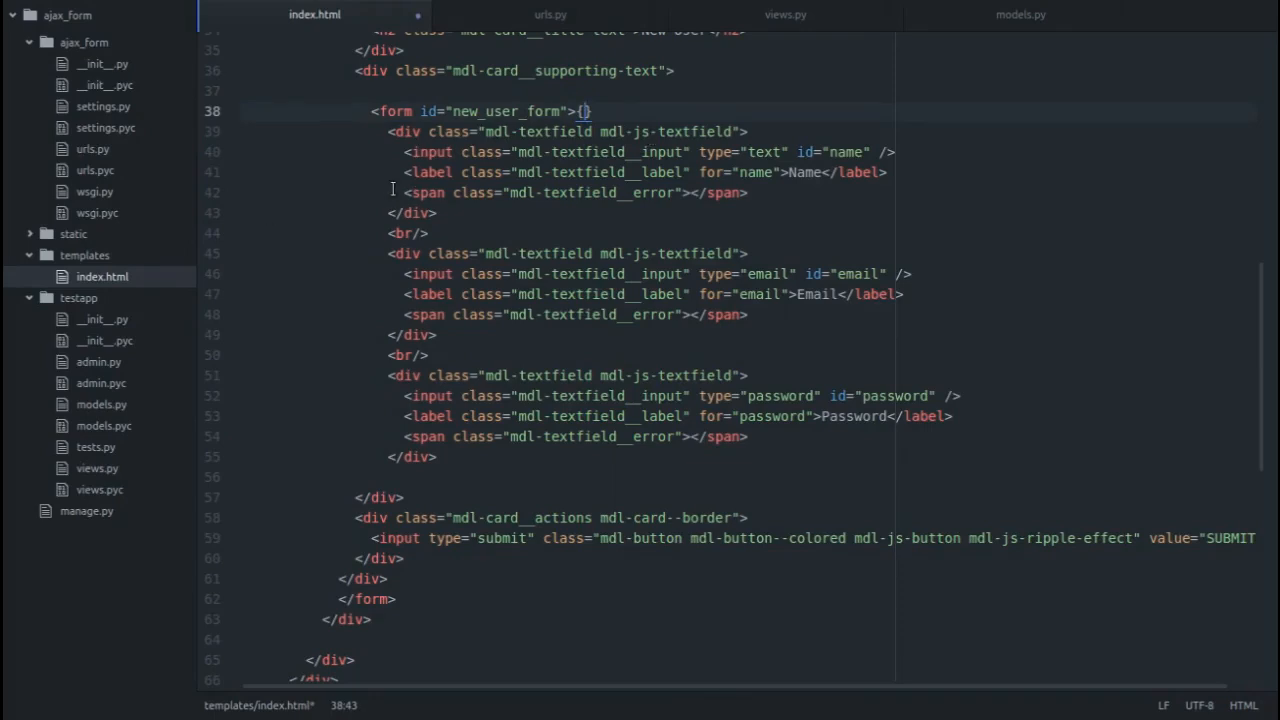
pyautogui.write('%  %')
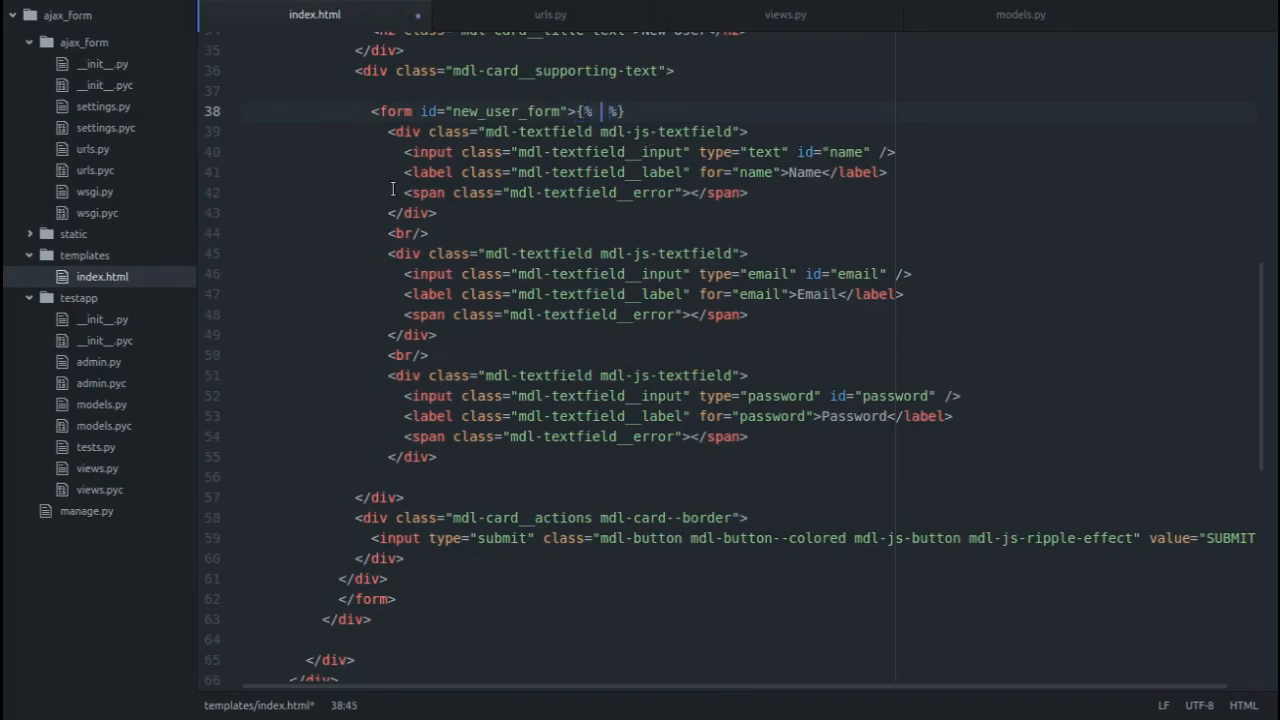
pyautogui.write('csrf_')
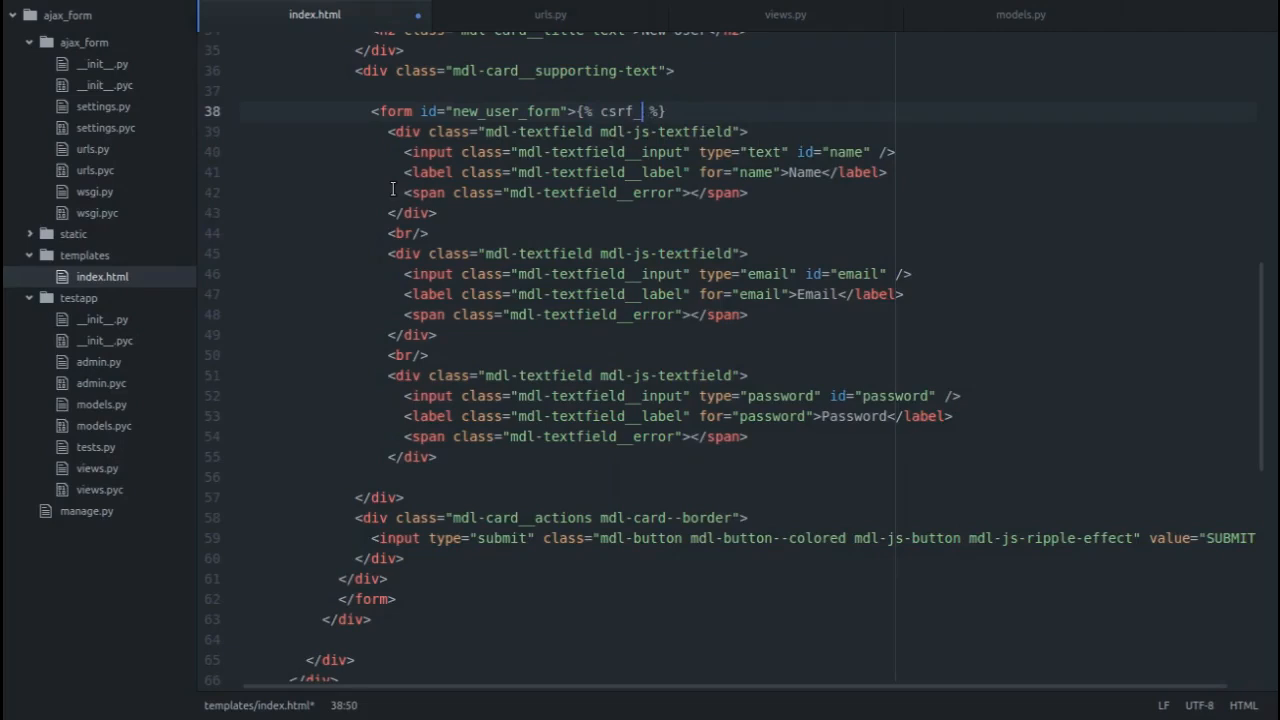
pyautogui.write('token')
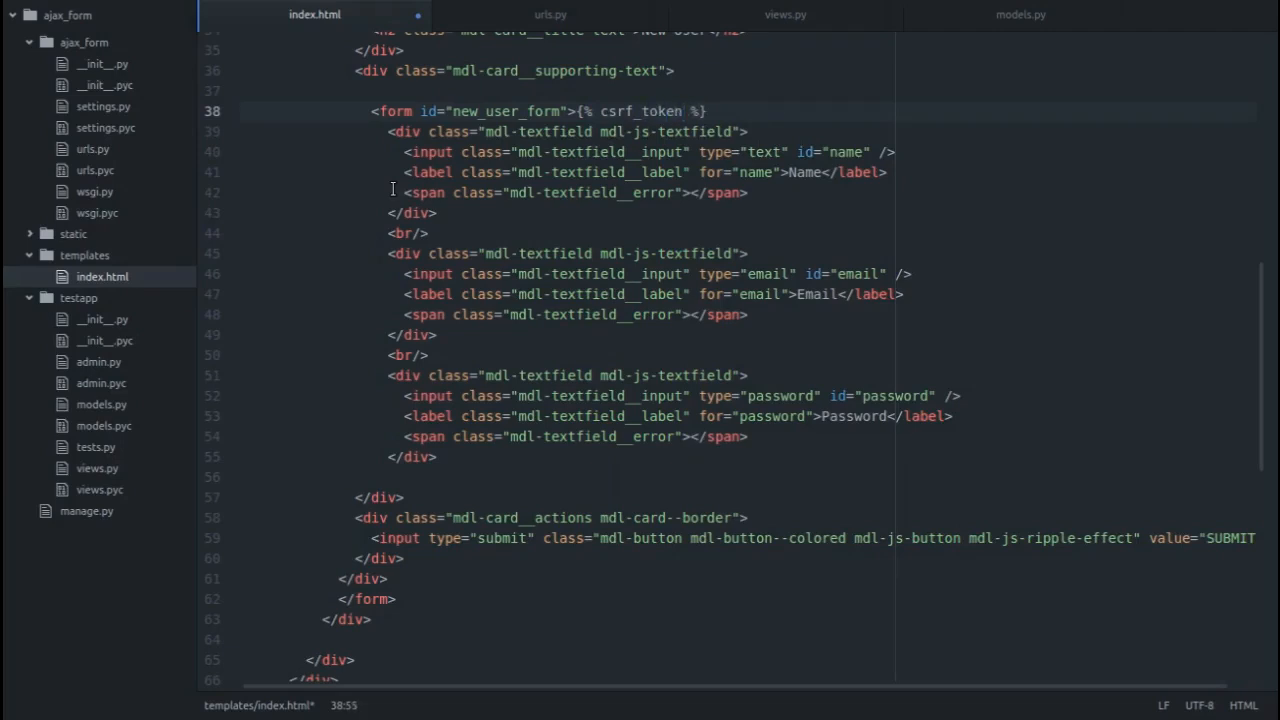
pyautogui.scroll(-3)
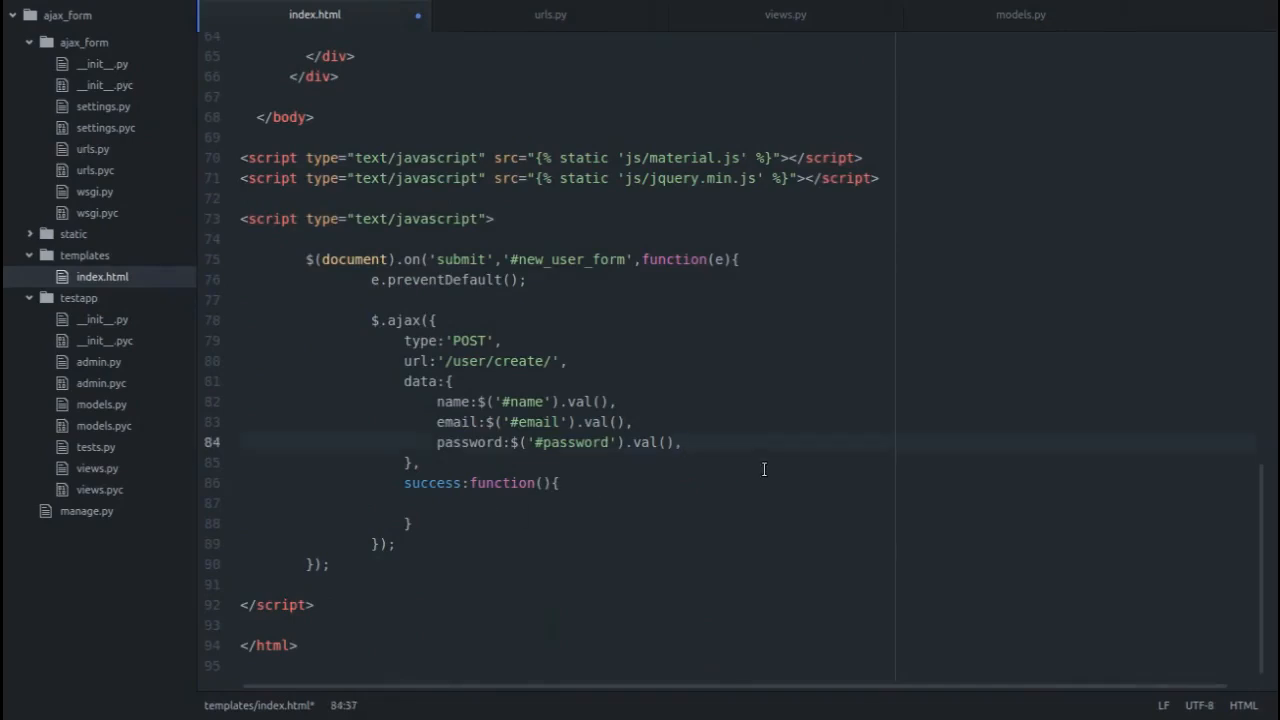
# Add csrfmiddlewaretoken: $('input[name=csrfmiddlewaretoken]').val() to the AJAX data.
pyautogui.press('enter')
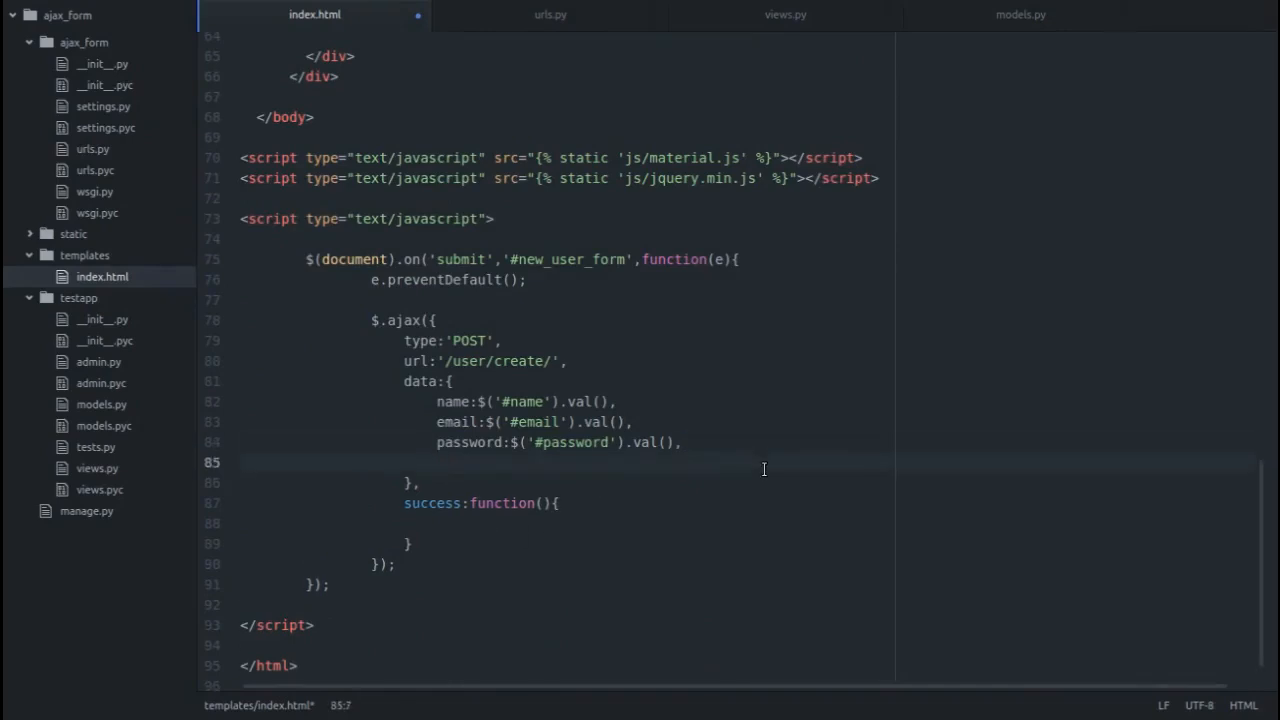
pyautogui.write('csrfmiddlewaretoken')
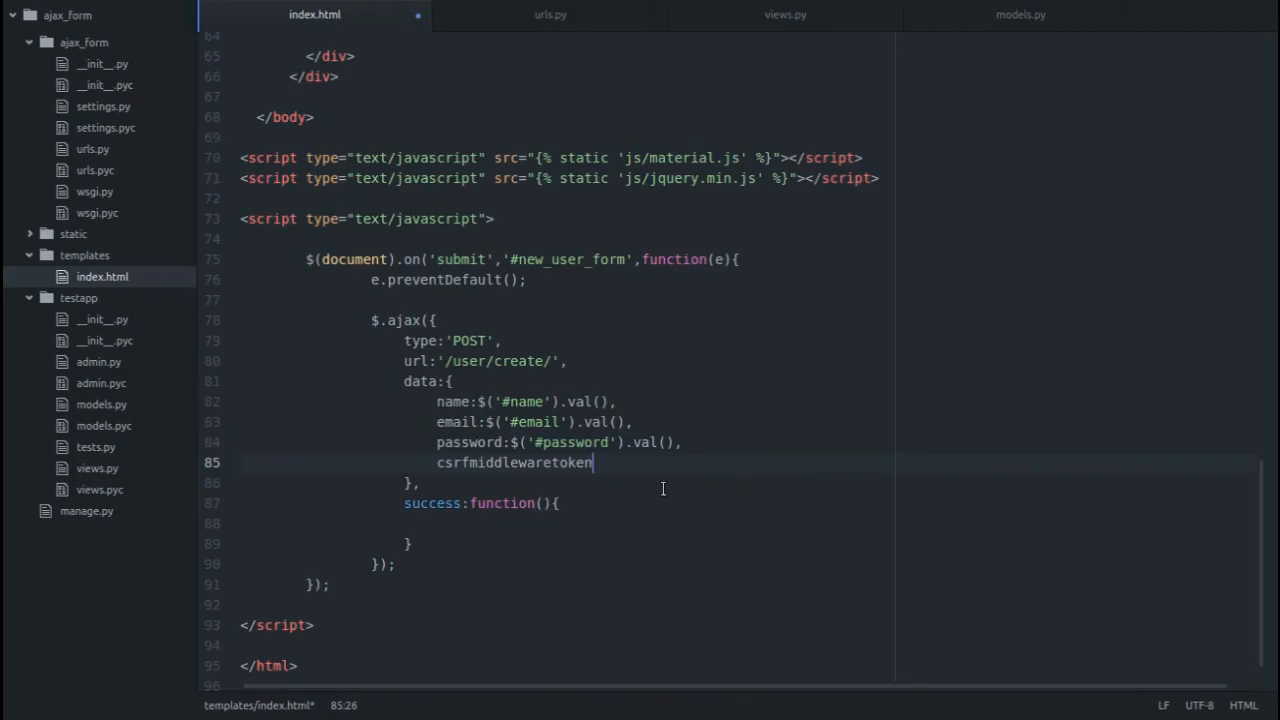
pyautogui.doubleClick(514, 462)
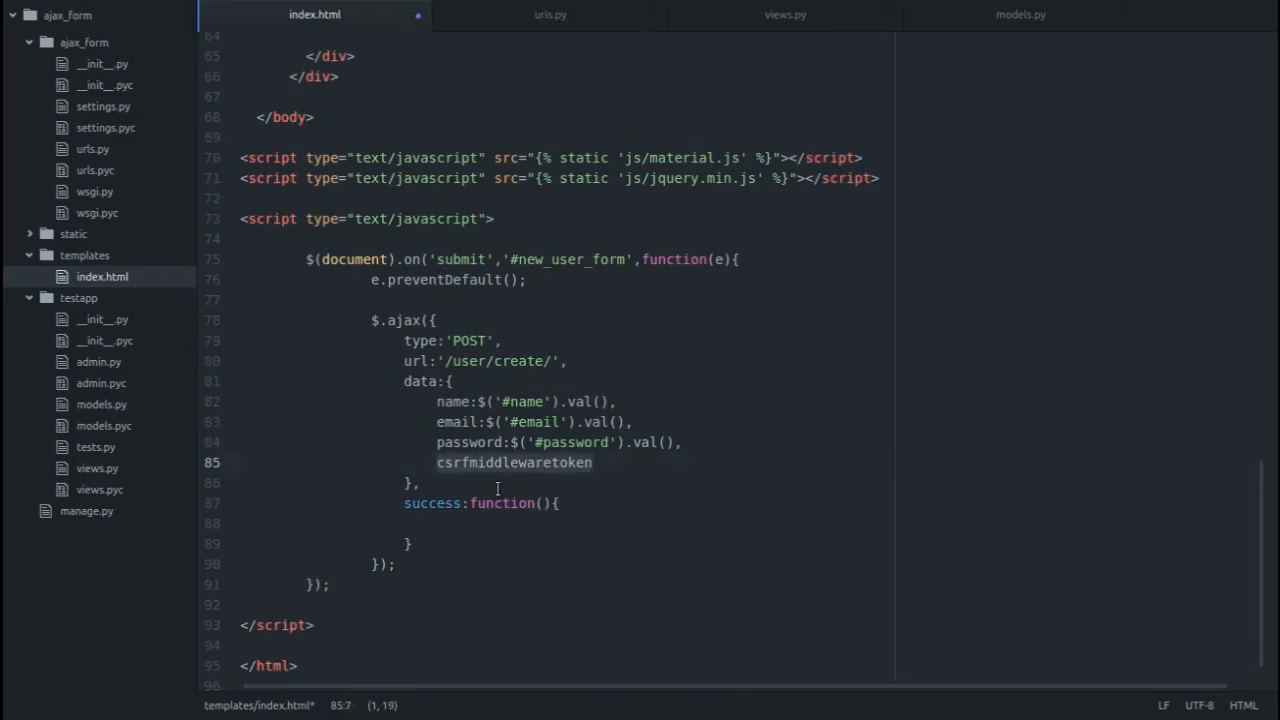
pyautogui.write(':')
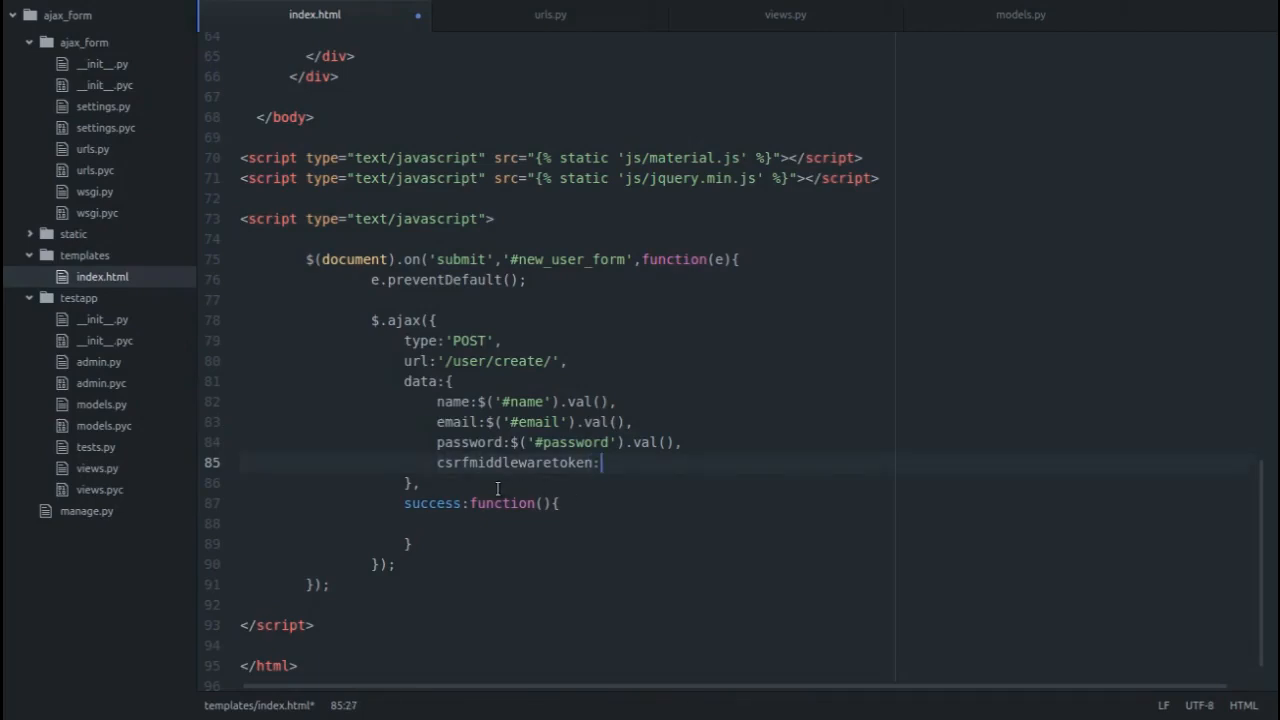
pyautogui.write('$()')
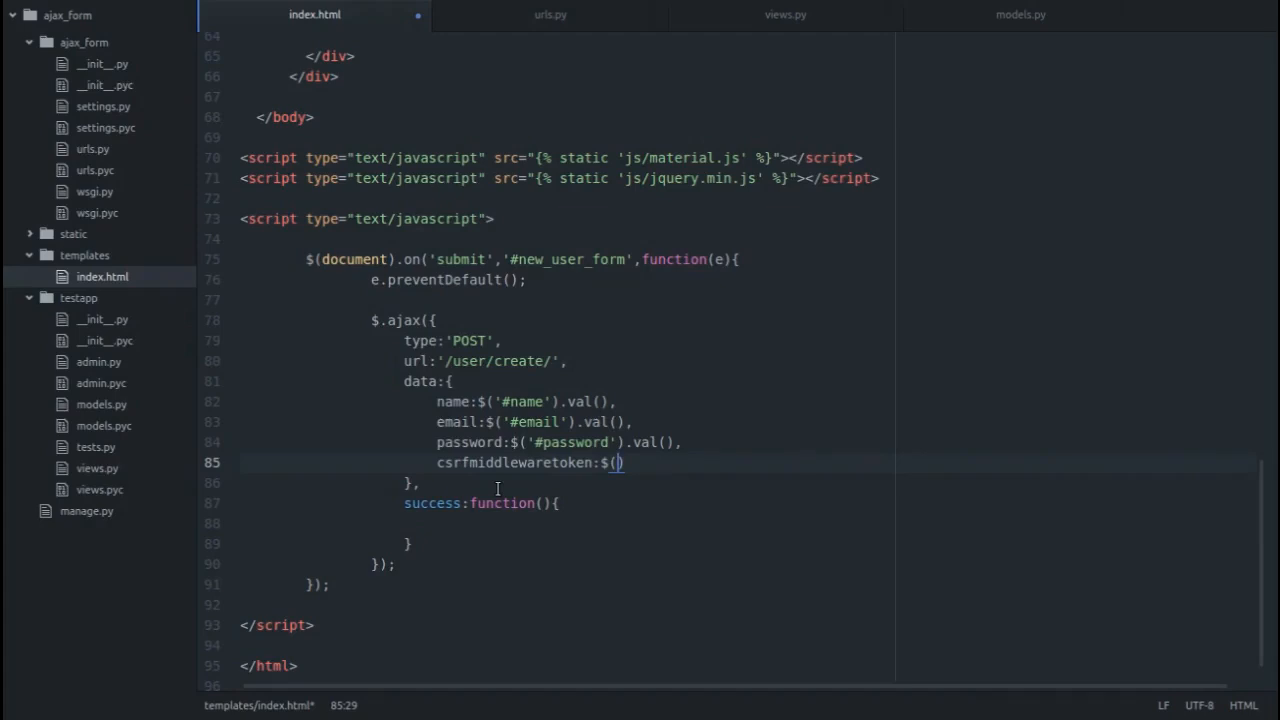
pyautogui.write("'")
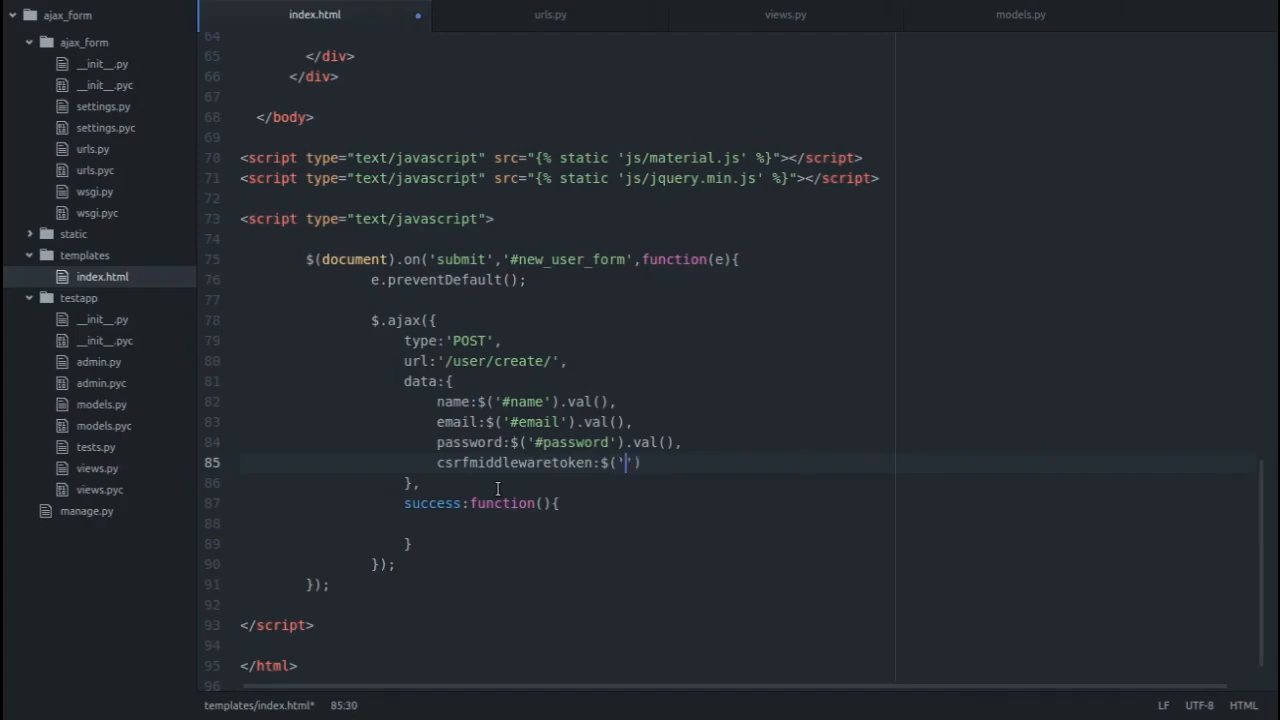
pyautogui.write('input')
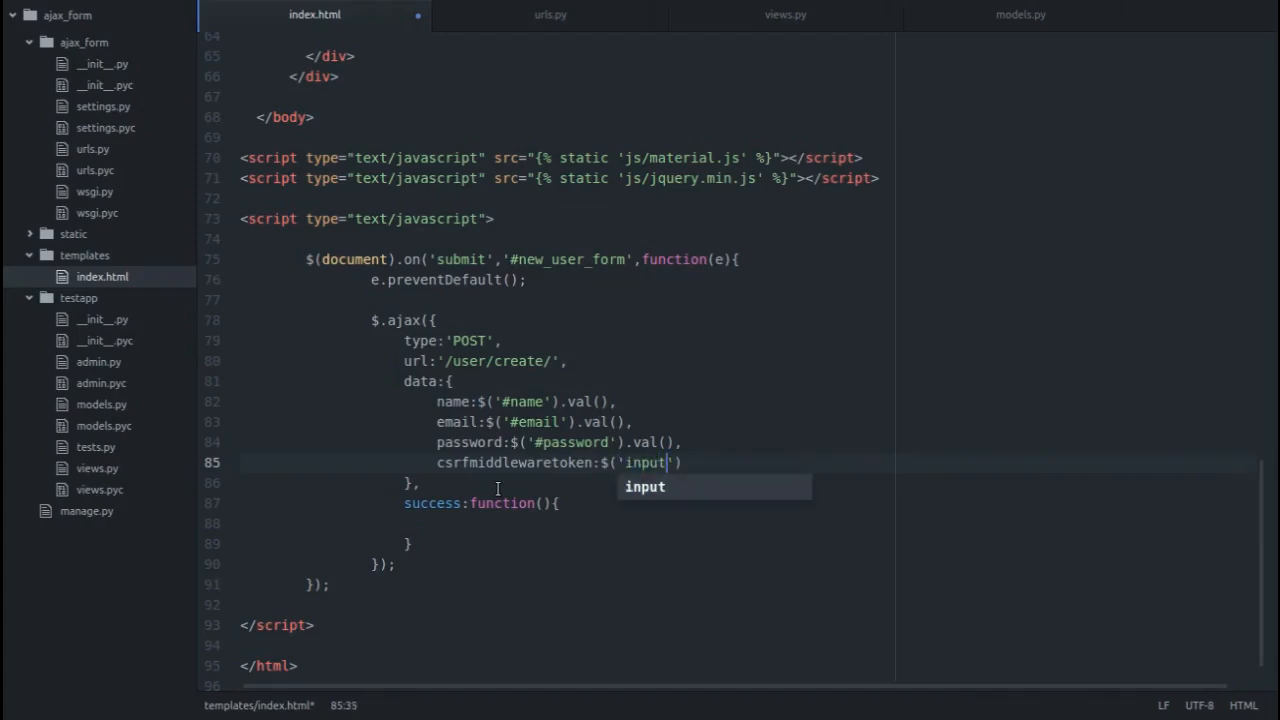
pyautogui.write('[name')
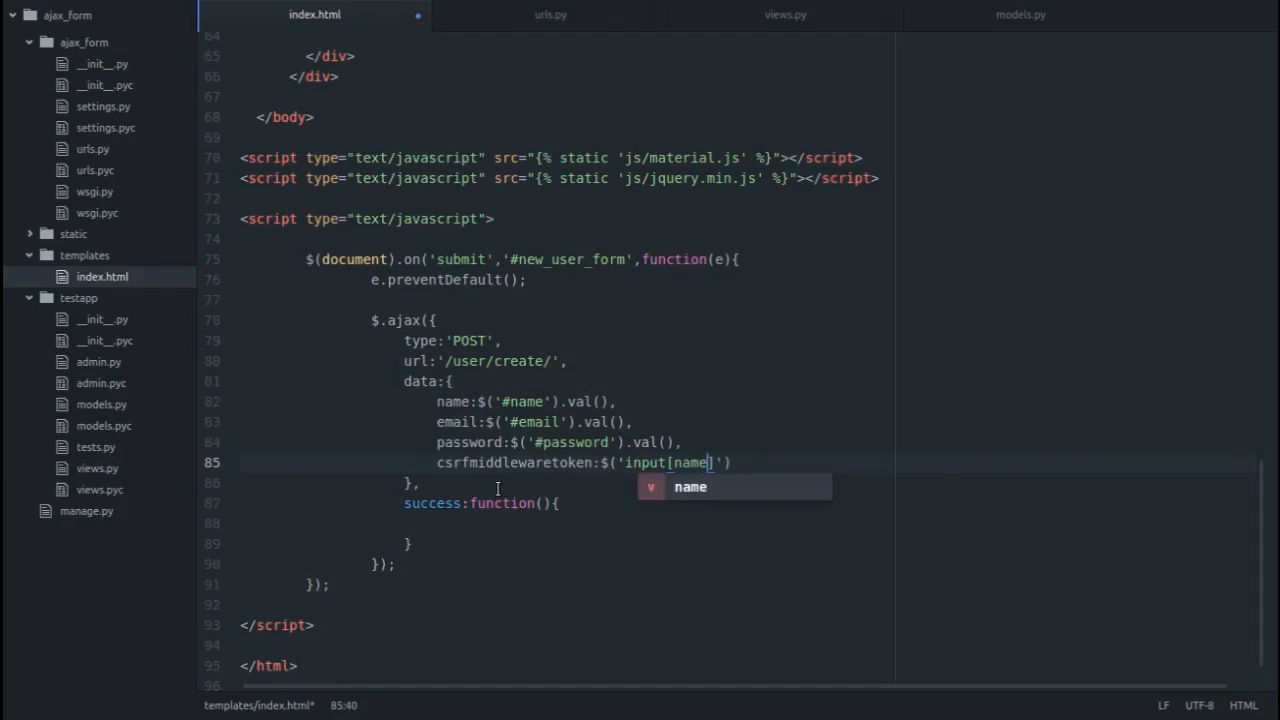
pyautogui.write("=csrfmiddlewaretoken]')")
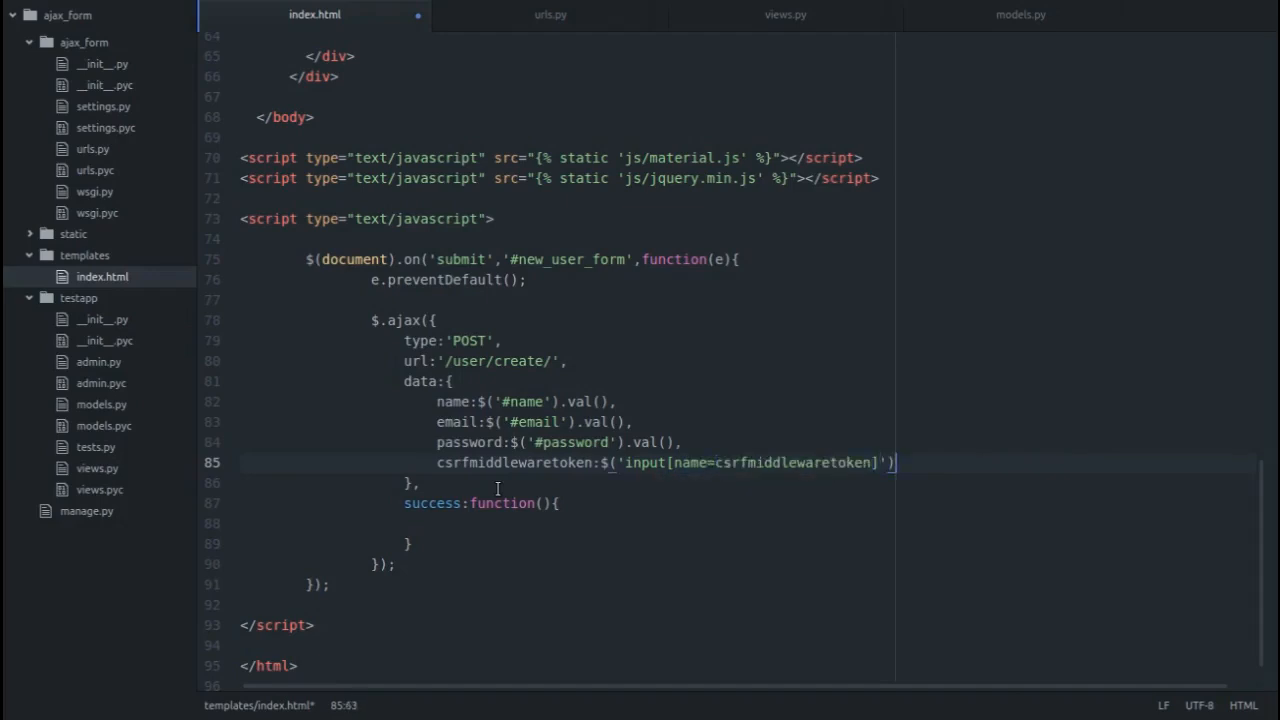
pyautogui.write('.val()')
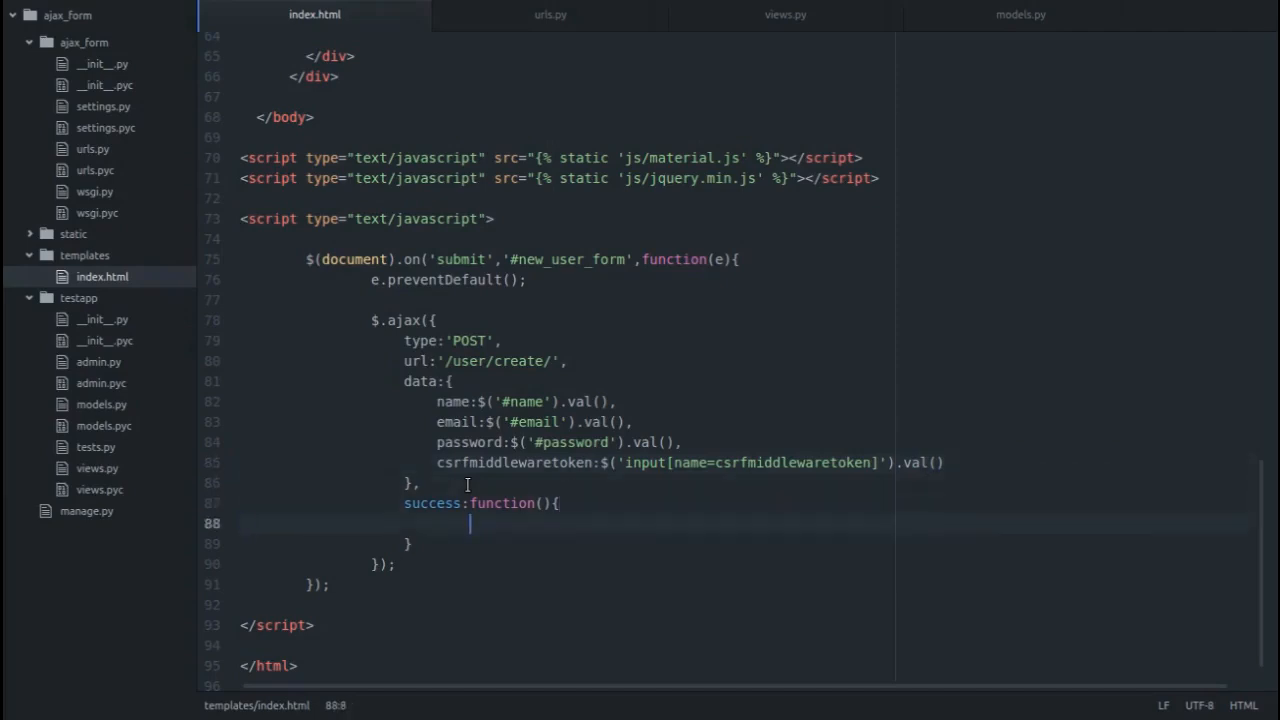
# Add alert("Created New User!"); inside the AJAX success callback in index.html.
pyautogui.write('ale')
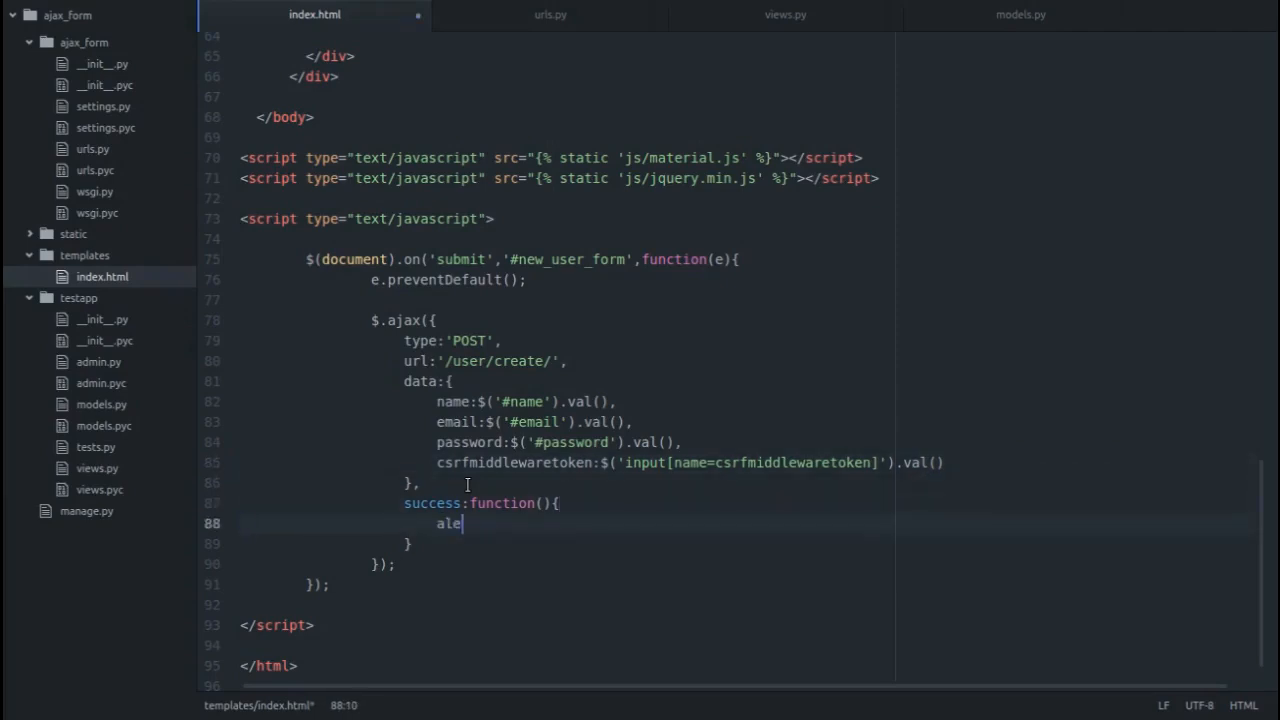
pyautogui.write('rt()')
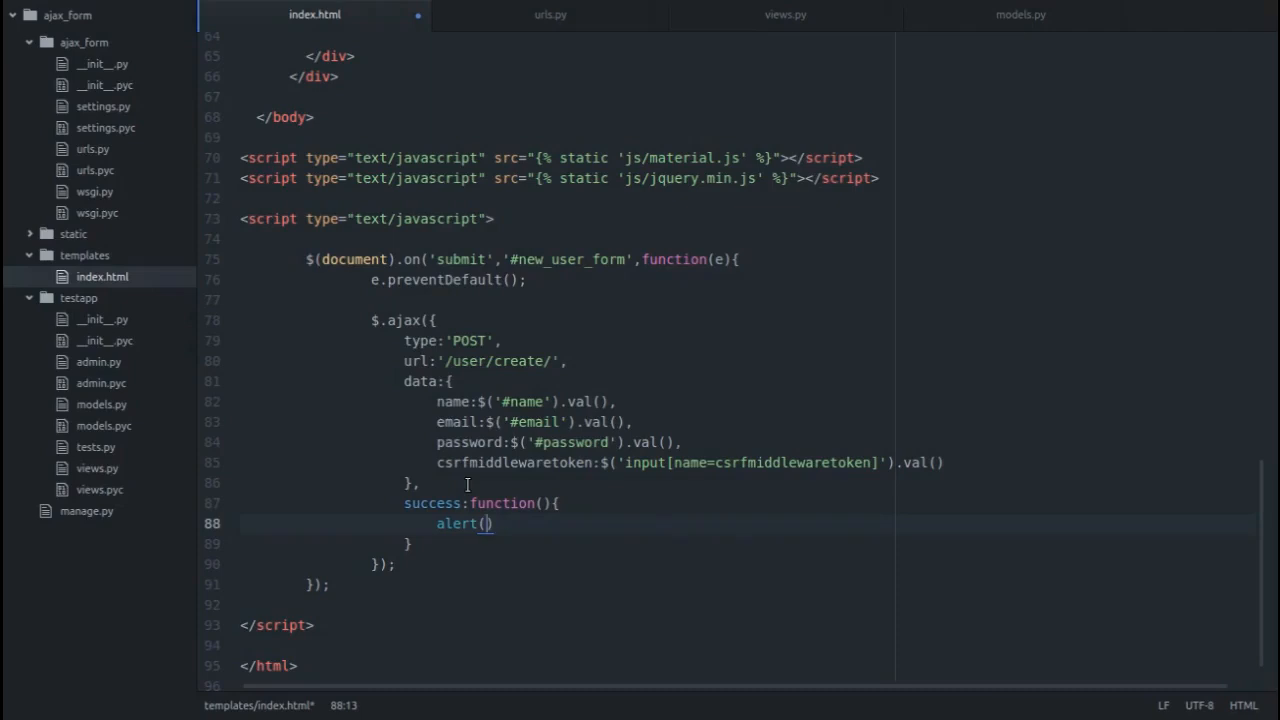
pyautogui.write('"')
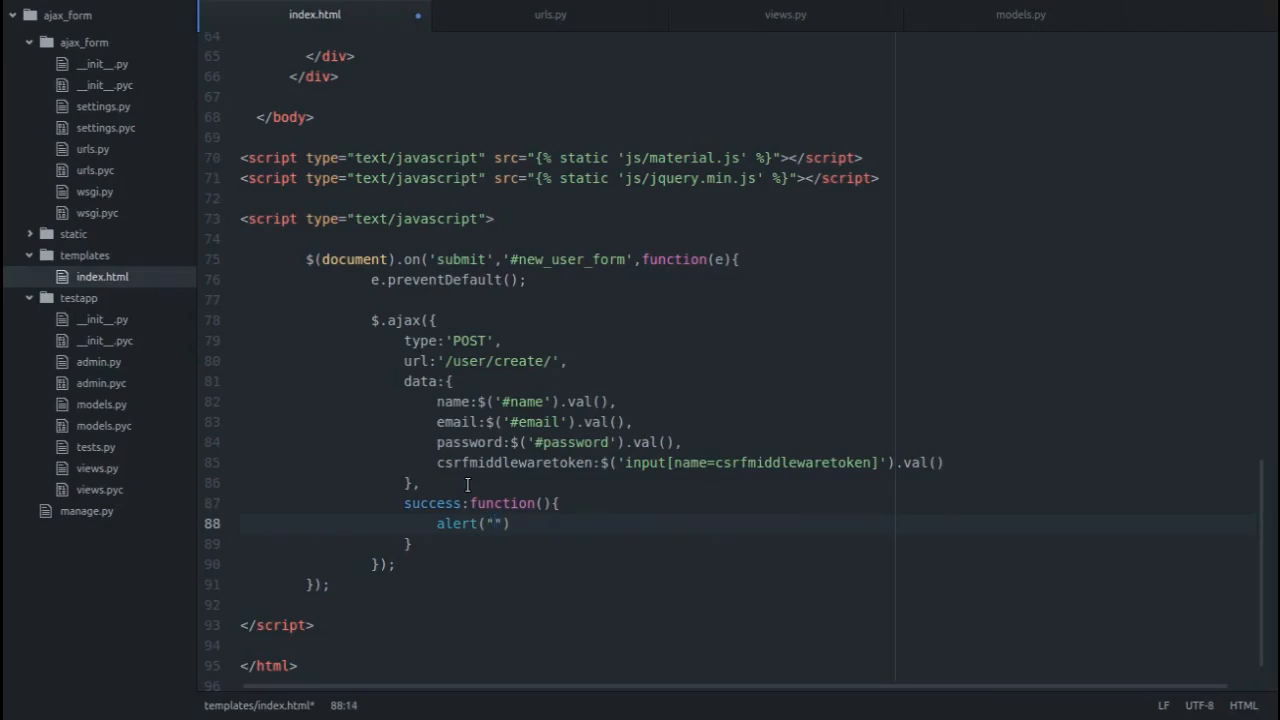
pyautogui.write('Created New')
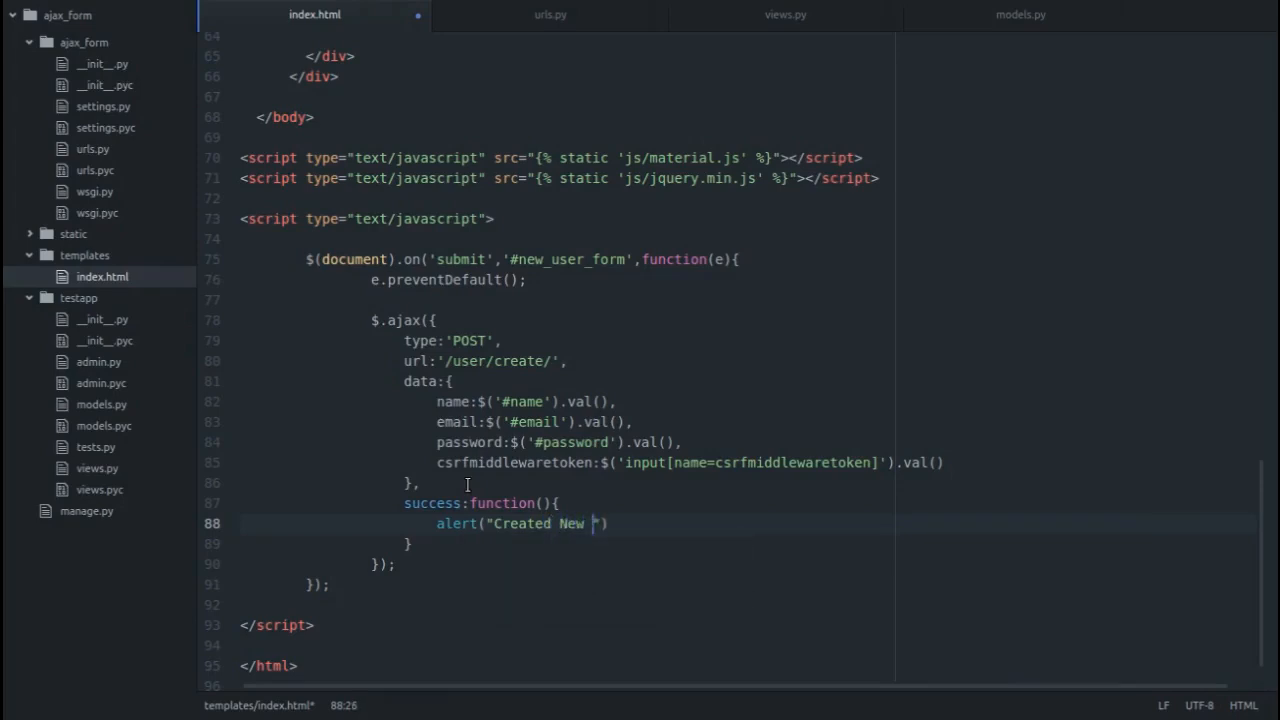
pyautogui.write('User!')
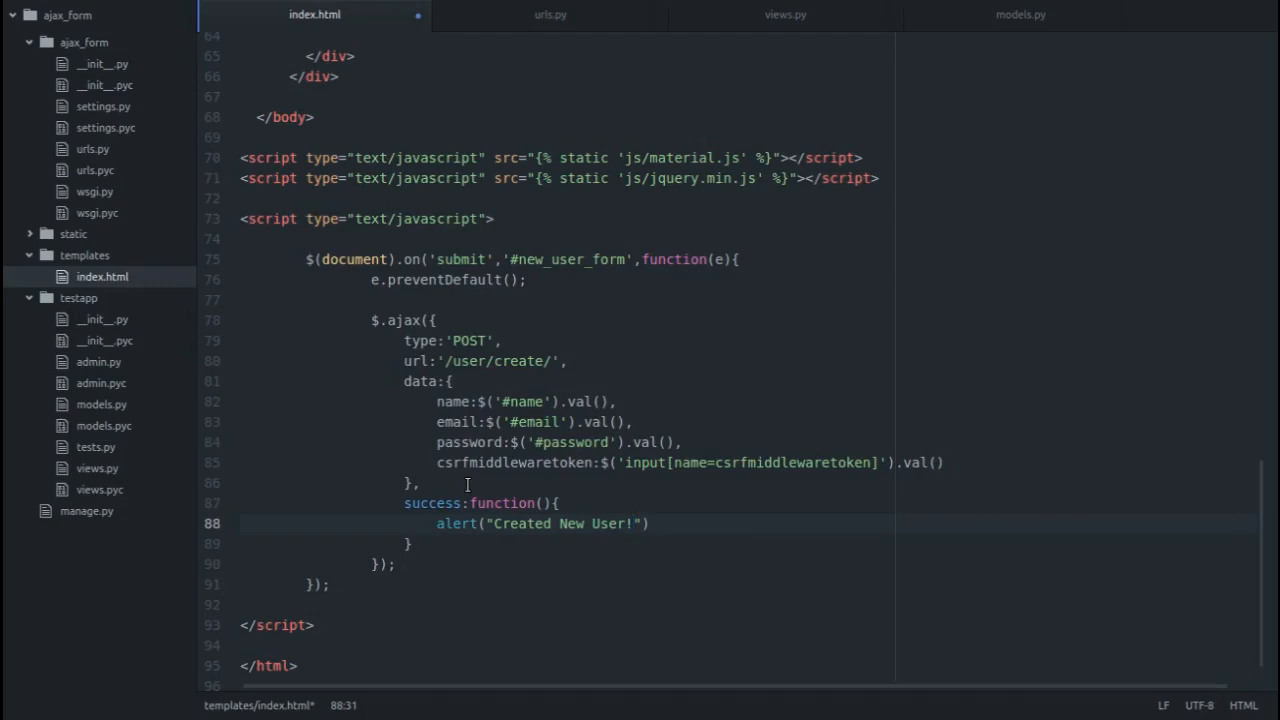
pyautogui.write(';')
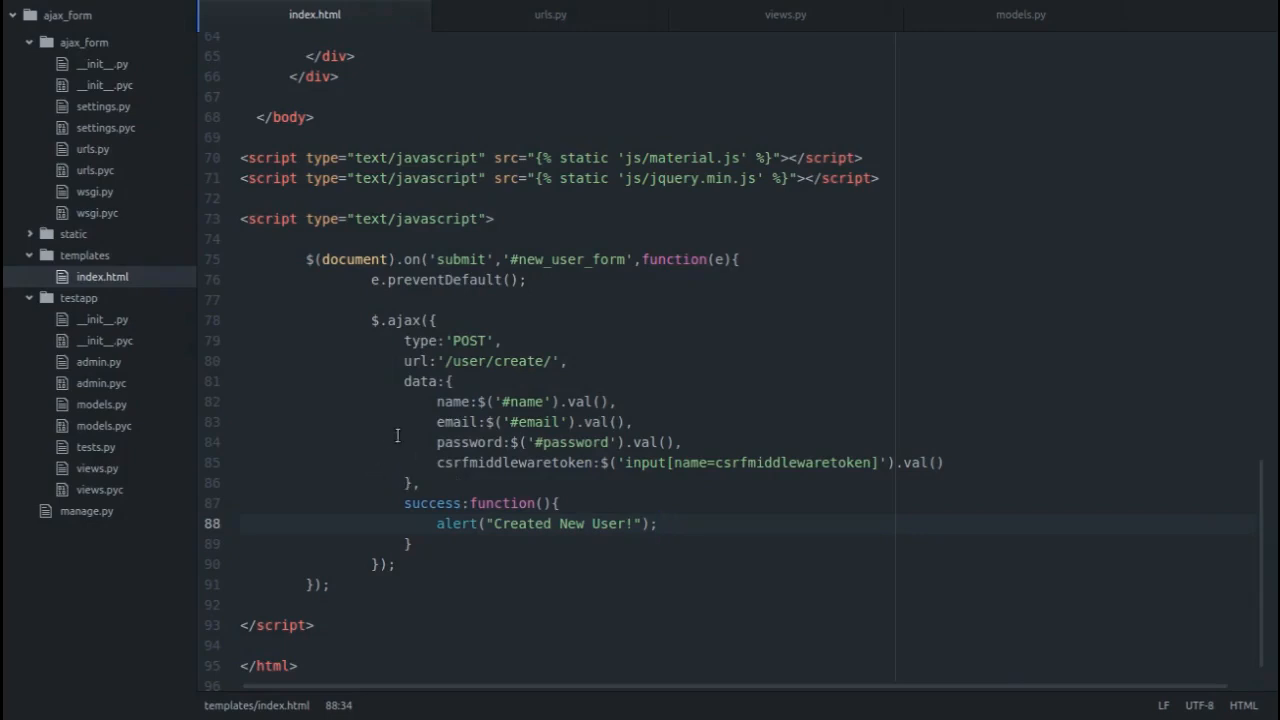
pyautogui.click(655, 523)
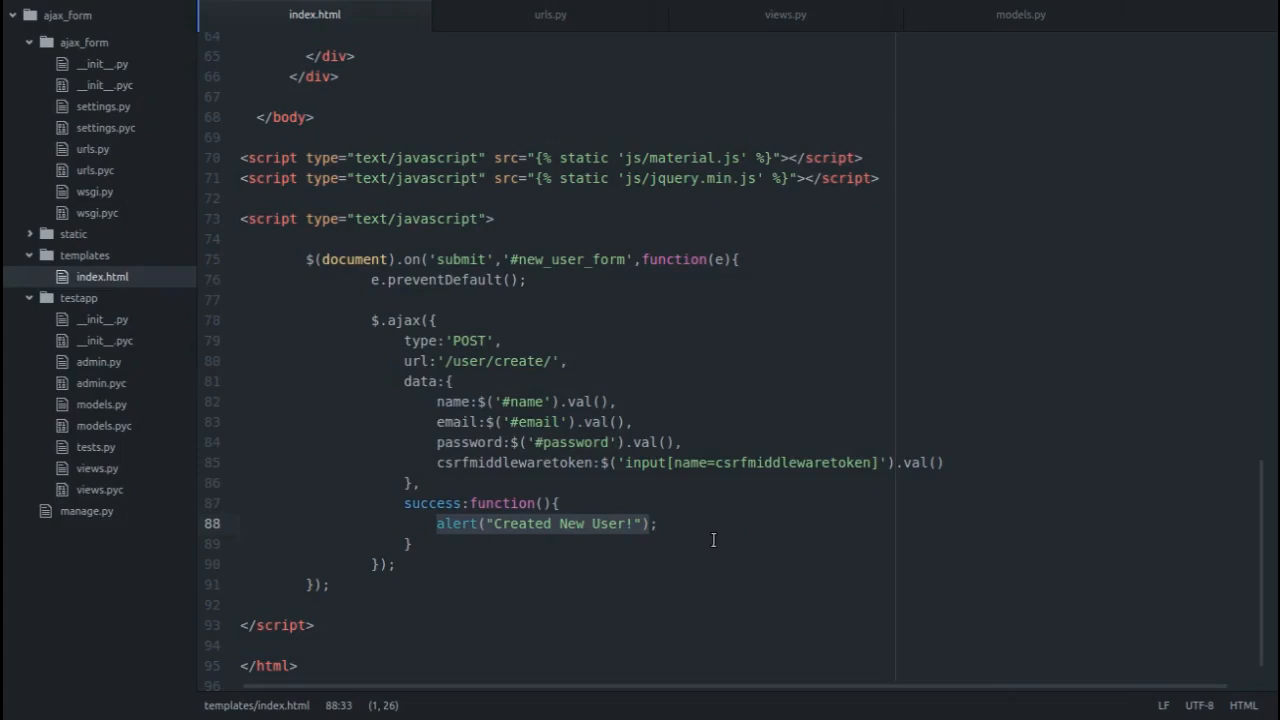
pyautogui.moveTo(407, 385)
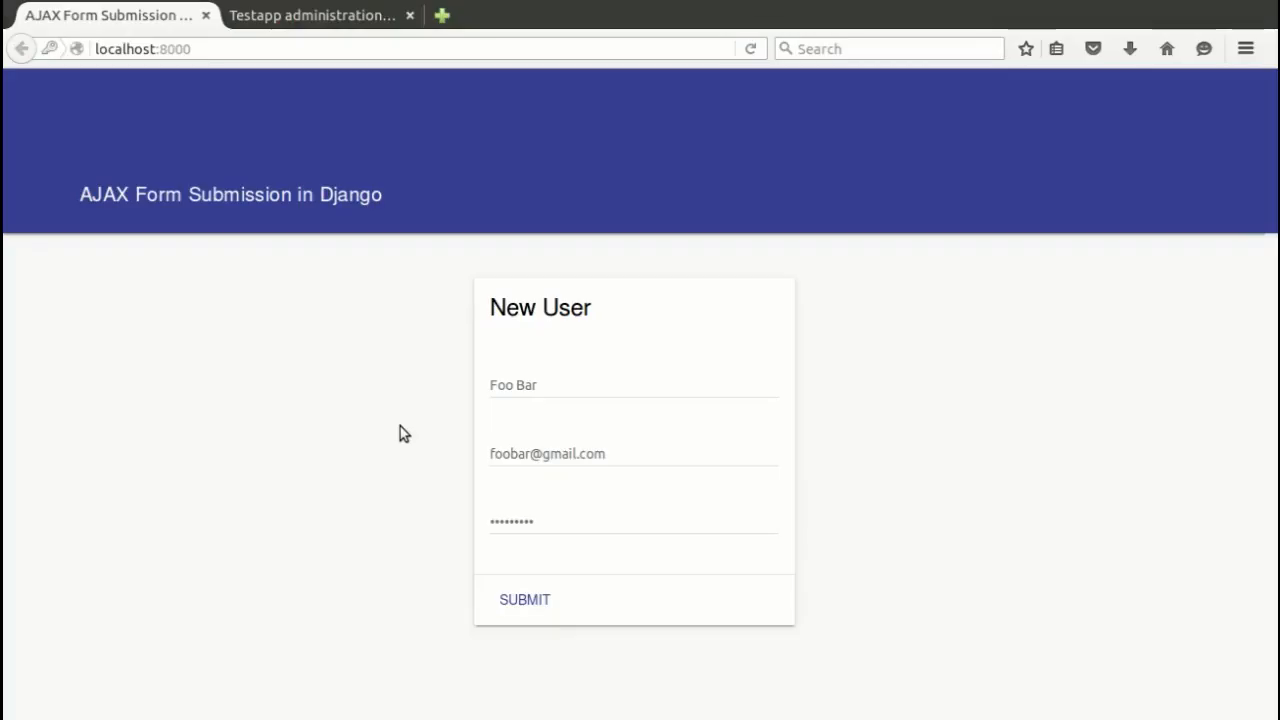
# Submit the form with the Network tools open, dismiss the alert, and inspect the /user/create/ POST.
pyautogui.press('F12')
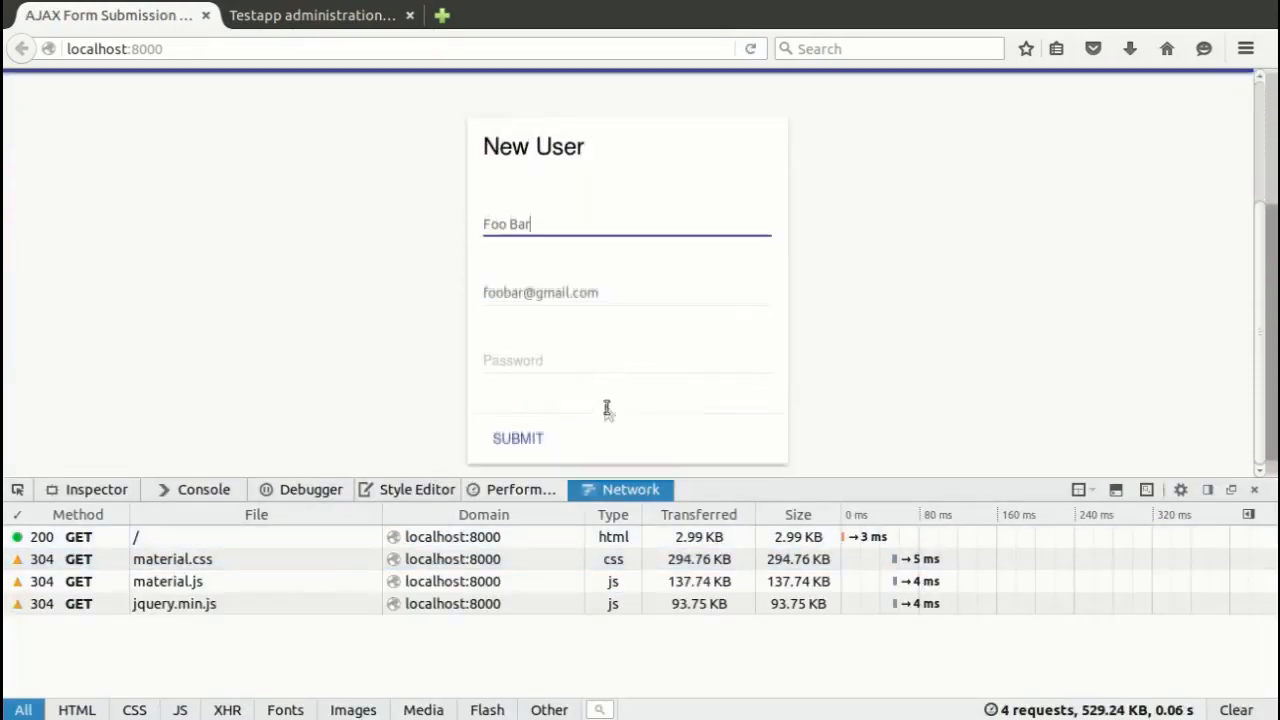
pyautogui.click(626, 291)
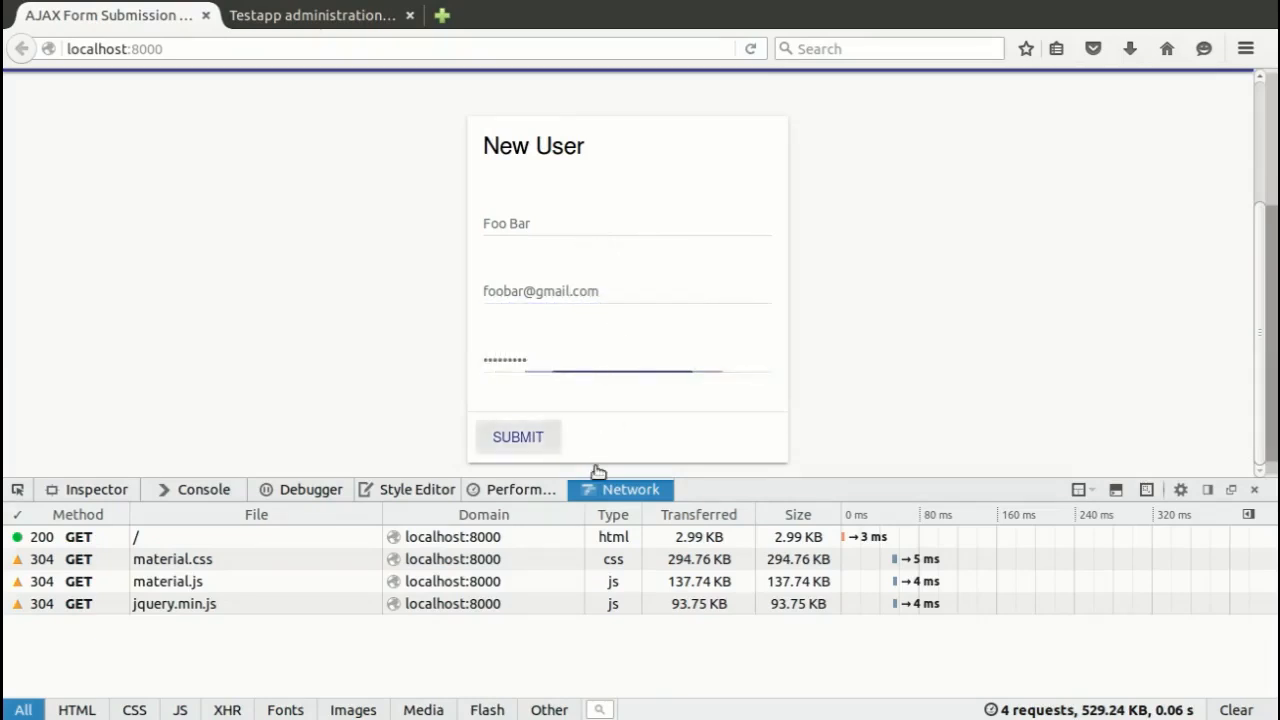
pyautogui.click(518, 437)
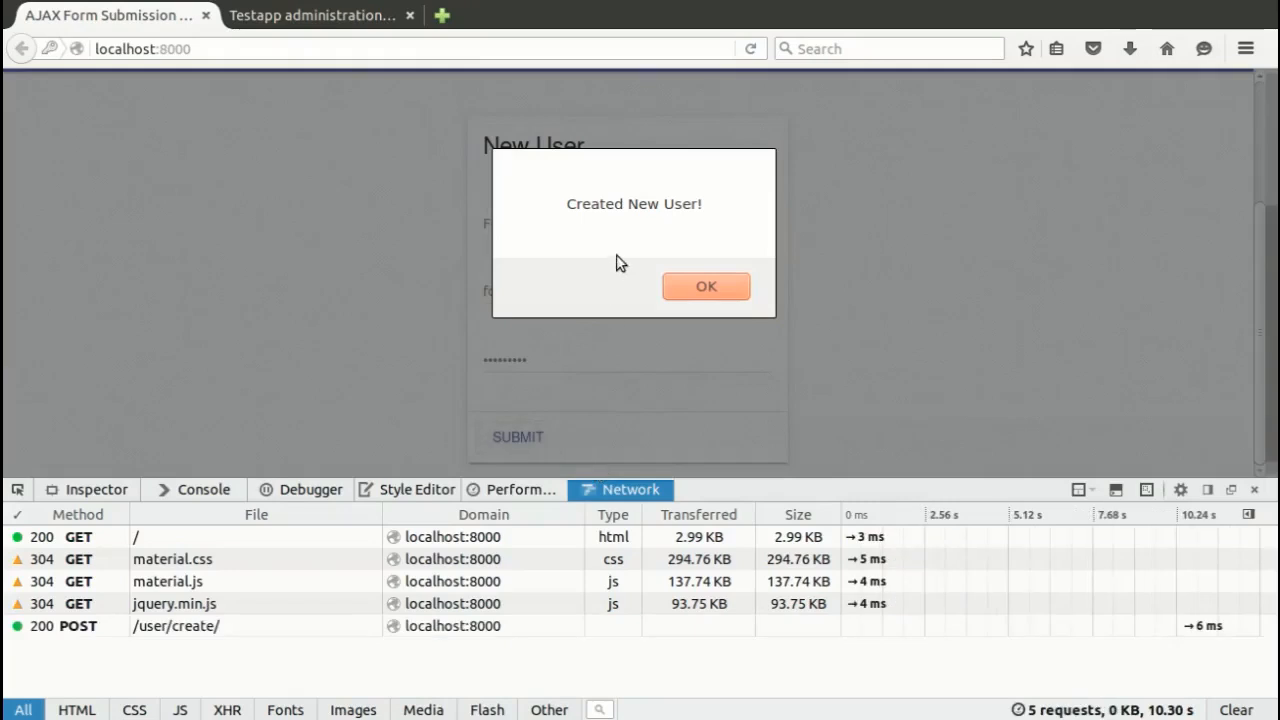
pyautogui.moveTo(642, 238)
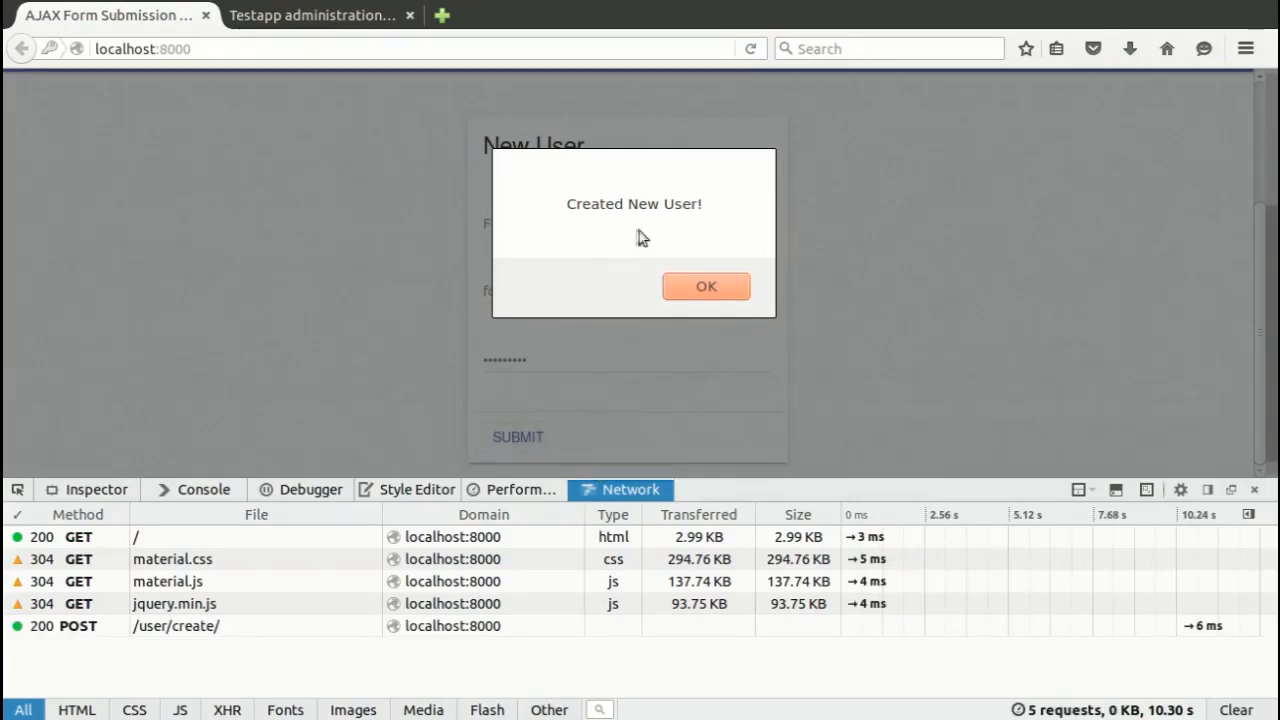
pyautogui.click(706, 286)
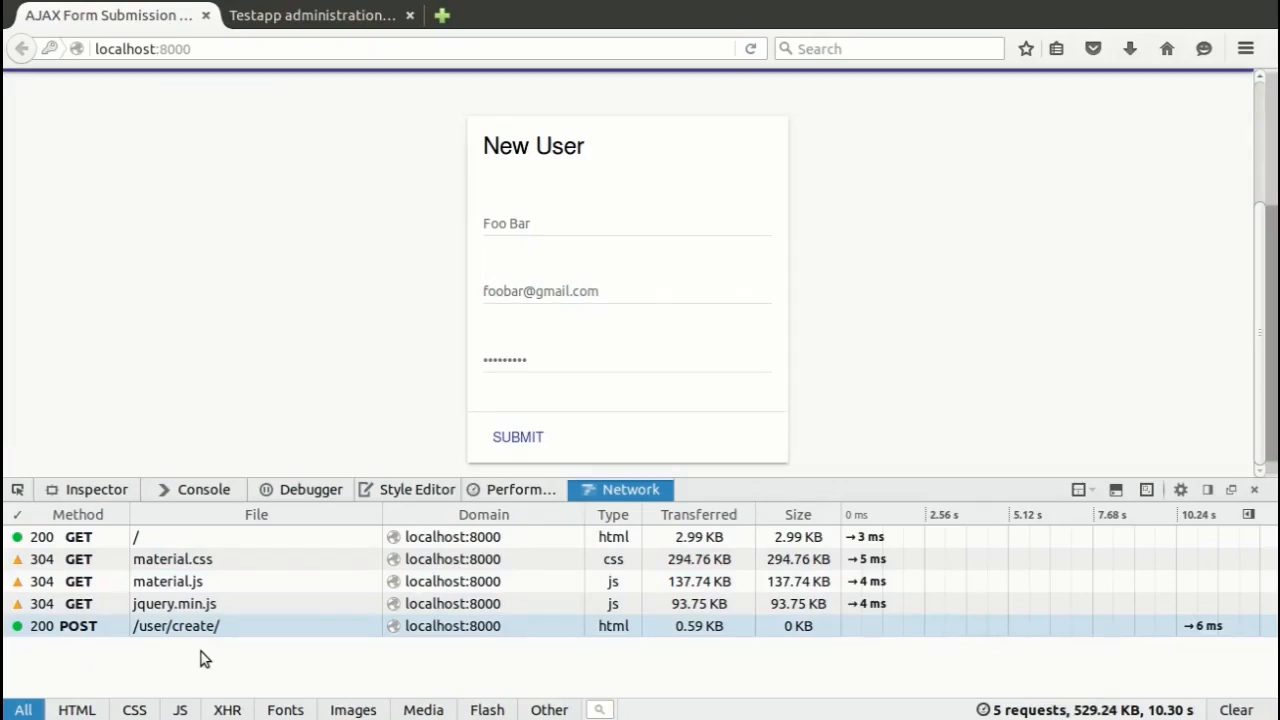
pyautogui.click(176, 625)
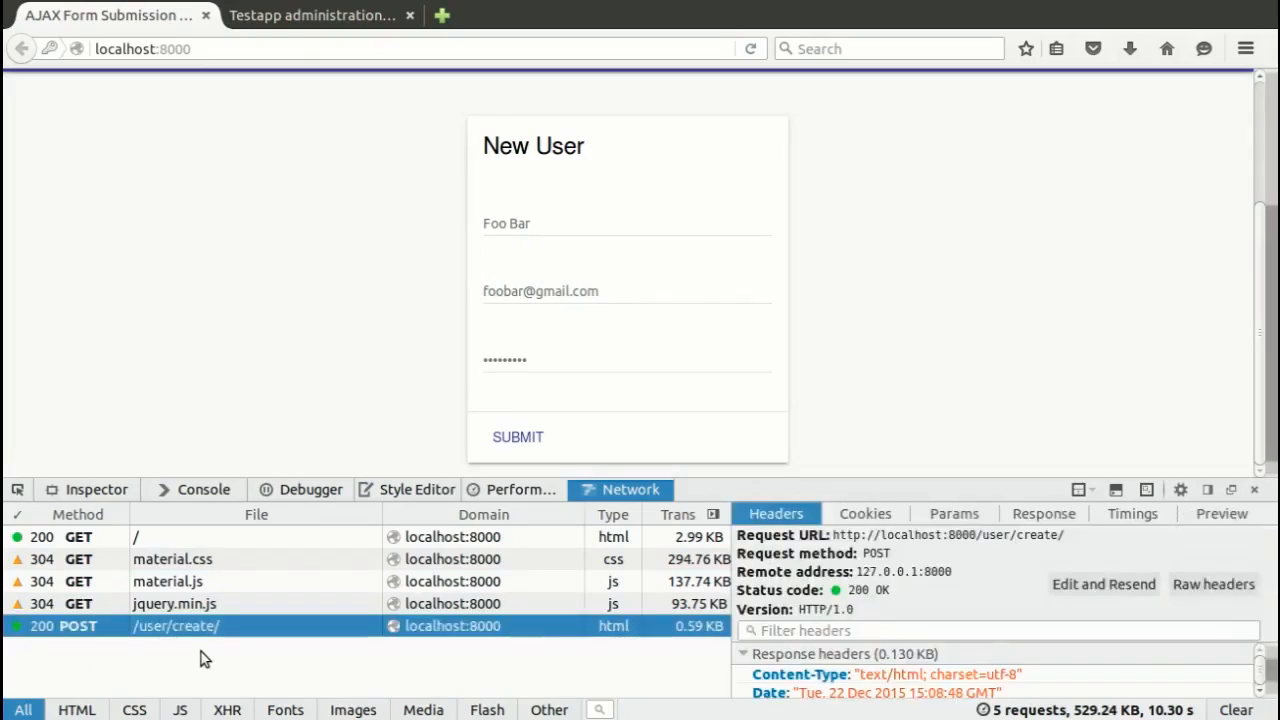
pyautogui.moveTo(920, 631)
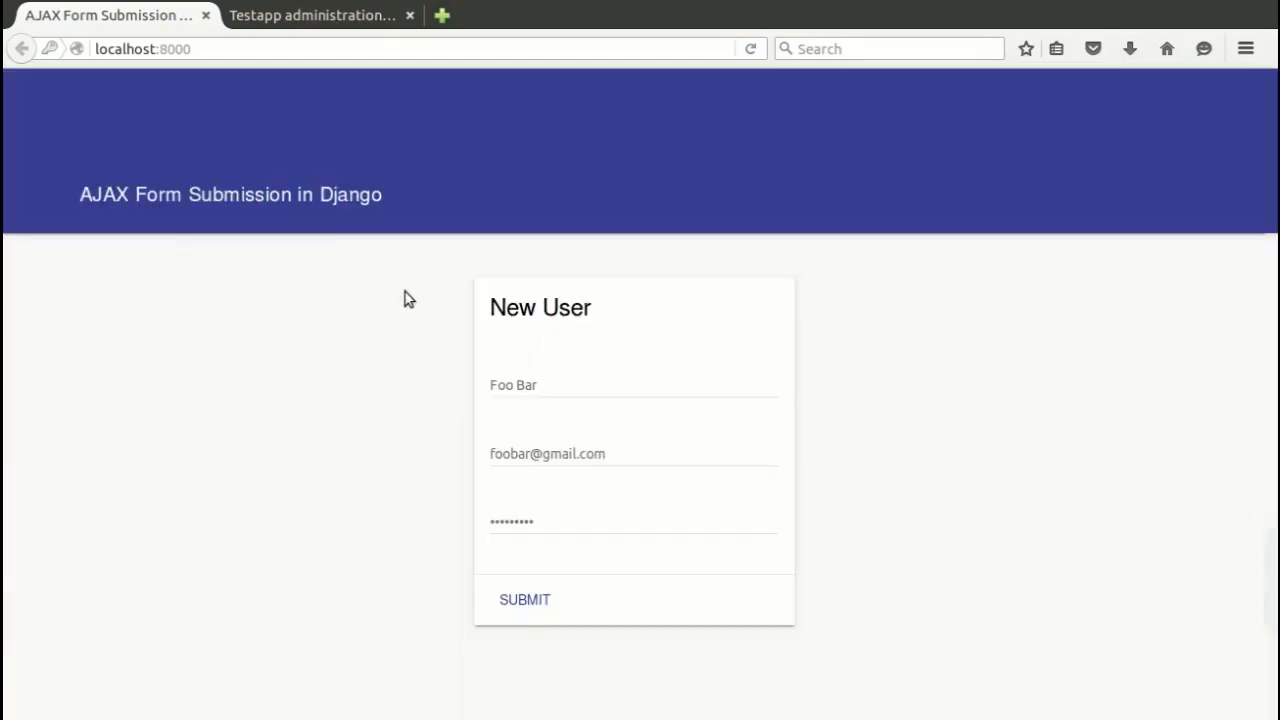
# Check the Users list in the Testapp admin for the new user, then return to the signup form.
pyautogui.click(310, 15)
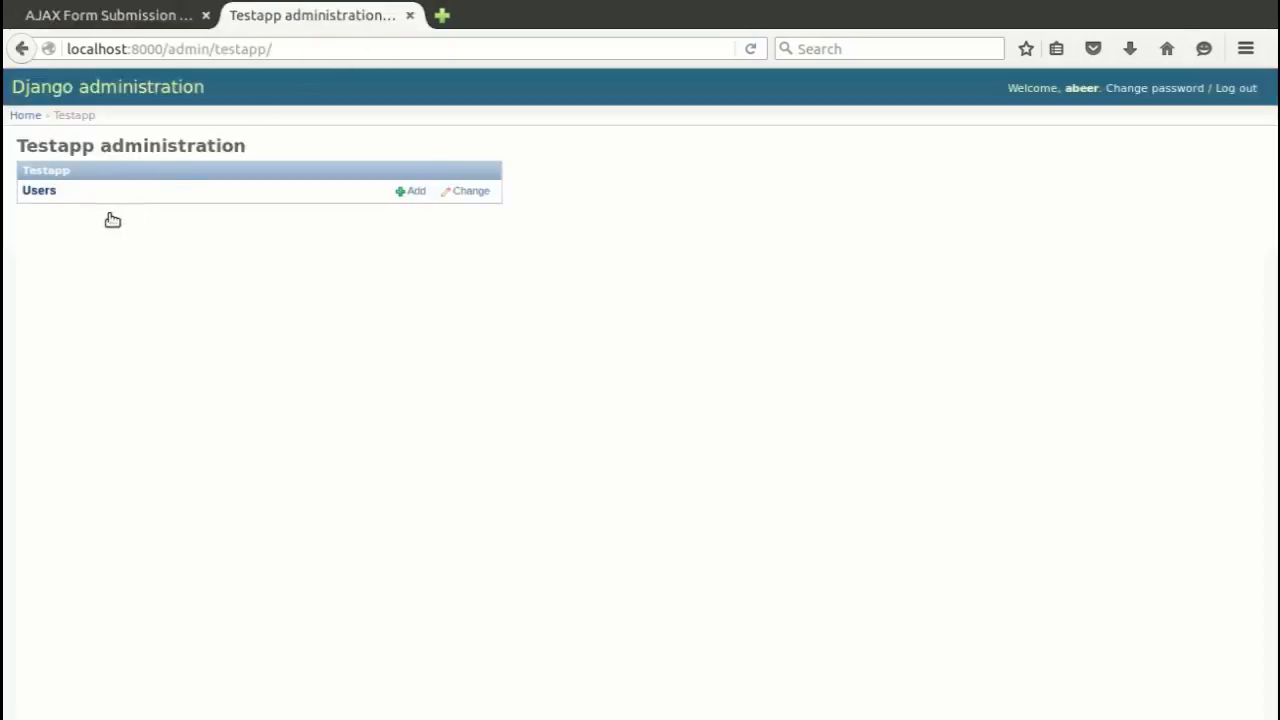
pyautogui.click(39, 190)
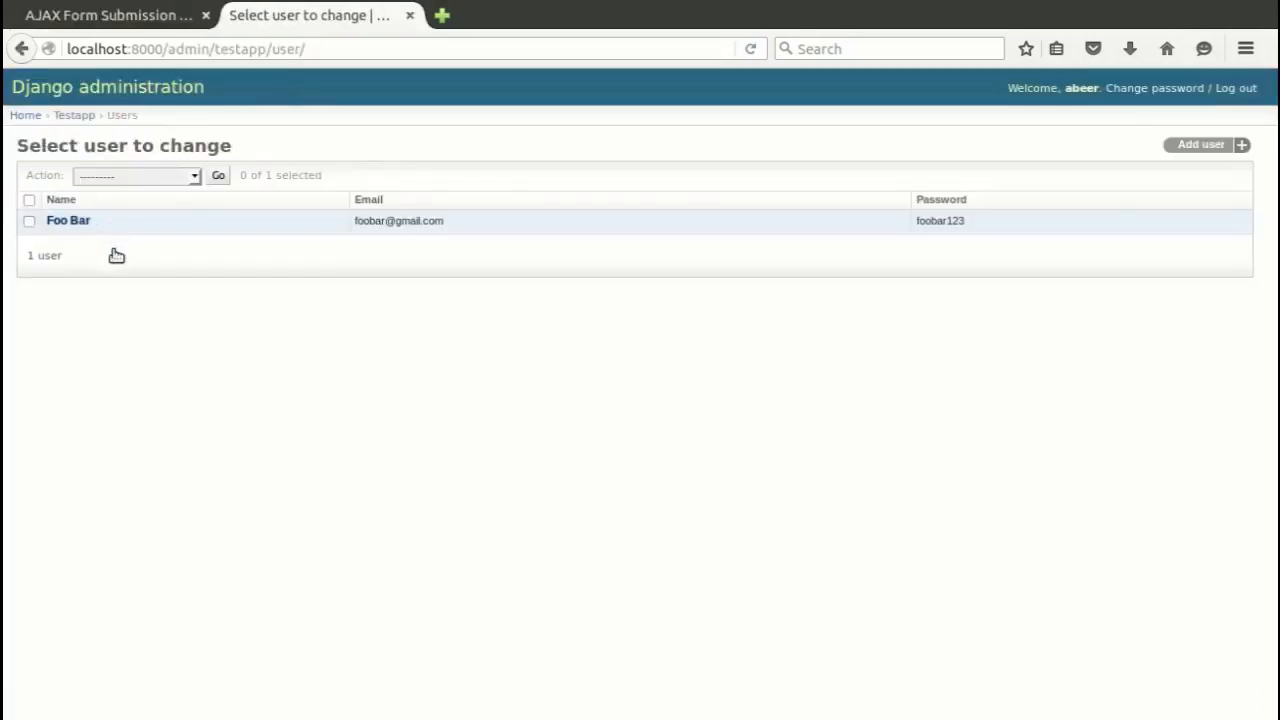
pyautogui.moveTo(92, 255)
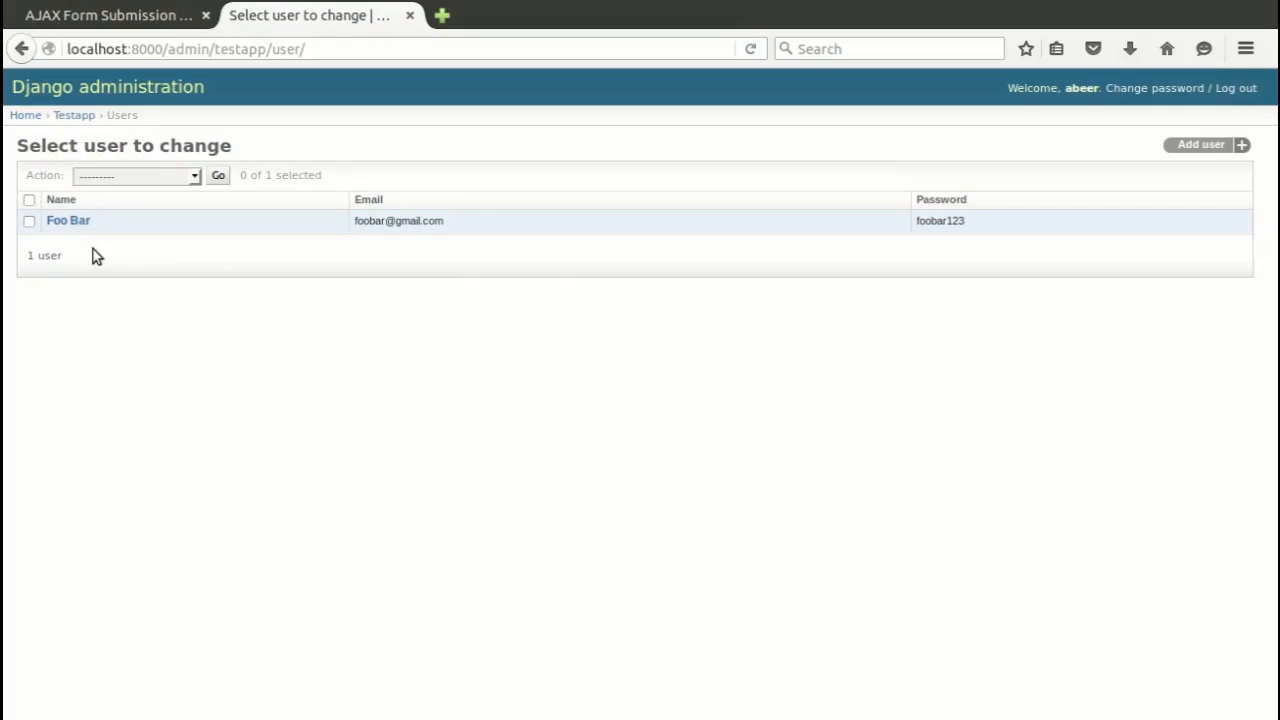
pyautogui.moveTo(137, 250)
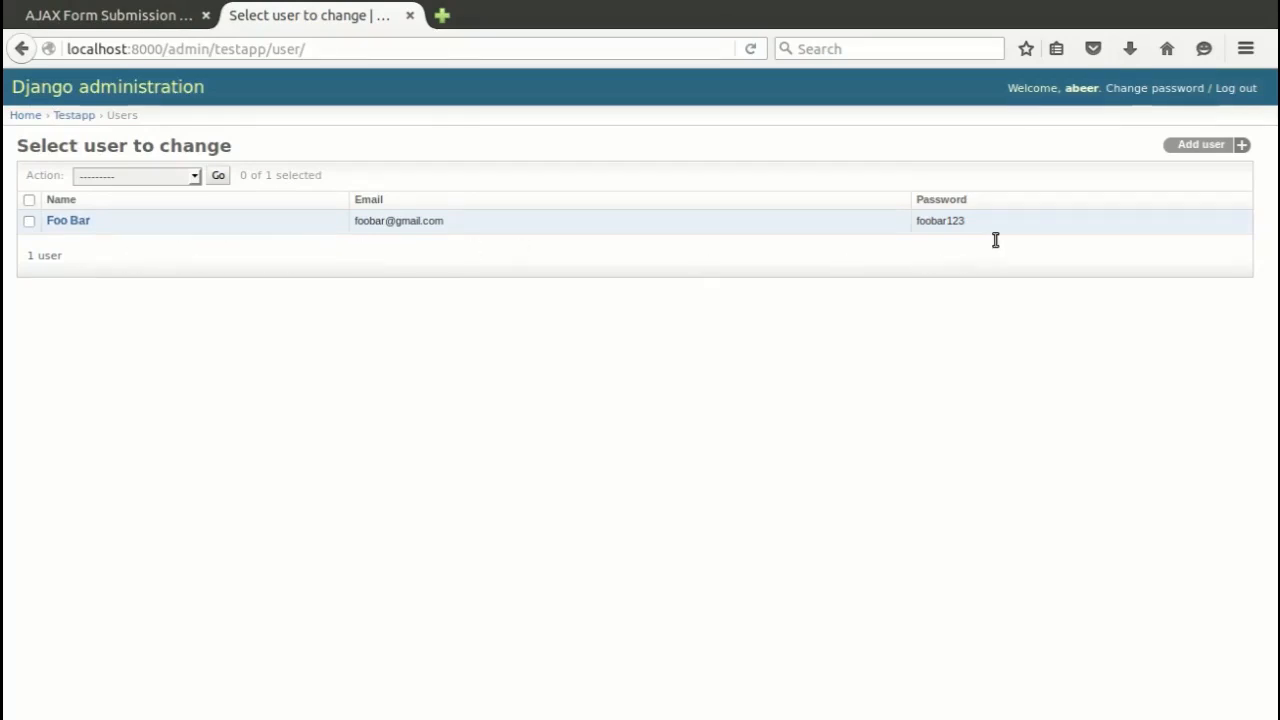
pyautogui.moveTo(980, 247)
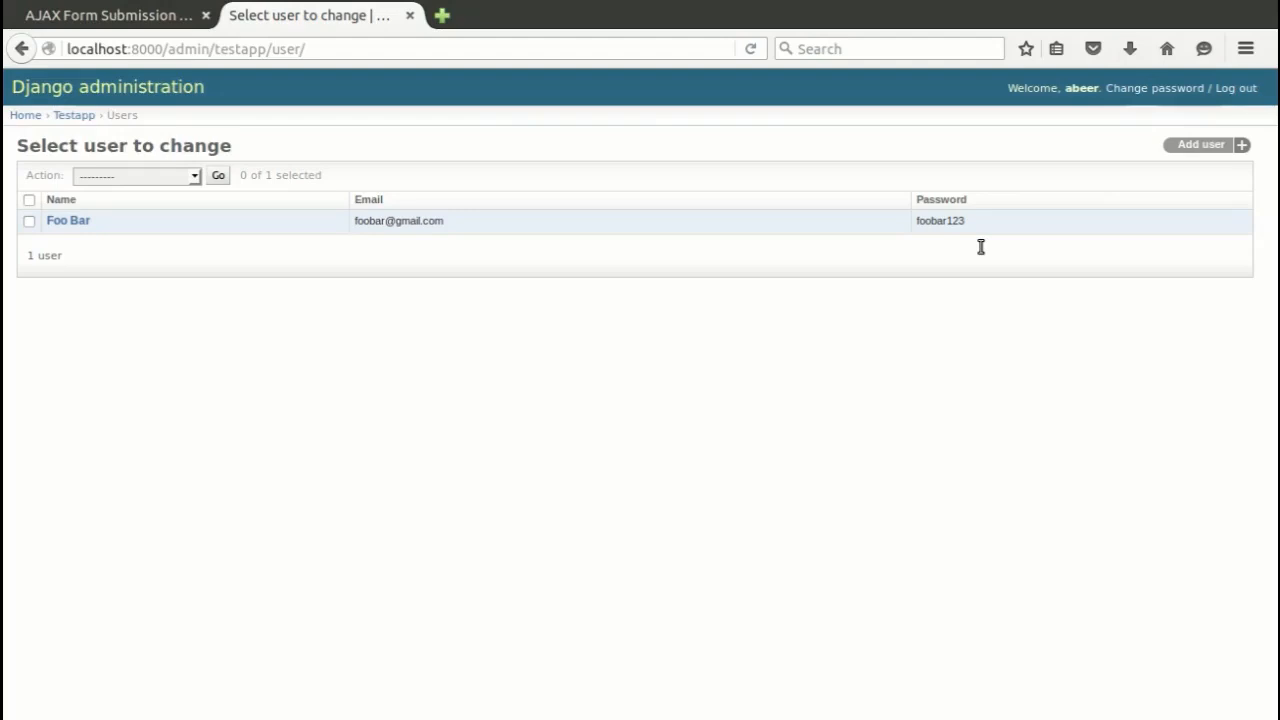
pyautogui.moveTo(504, 134)
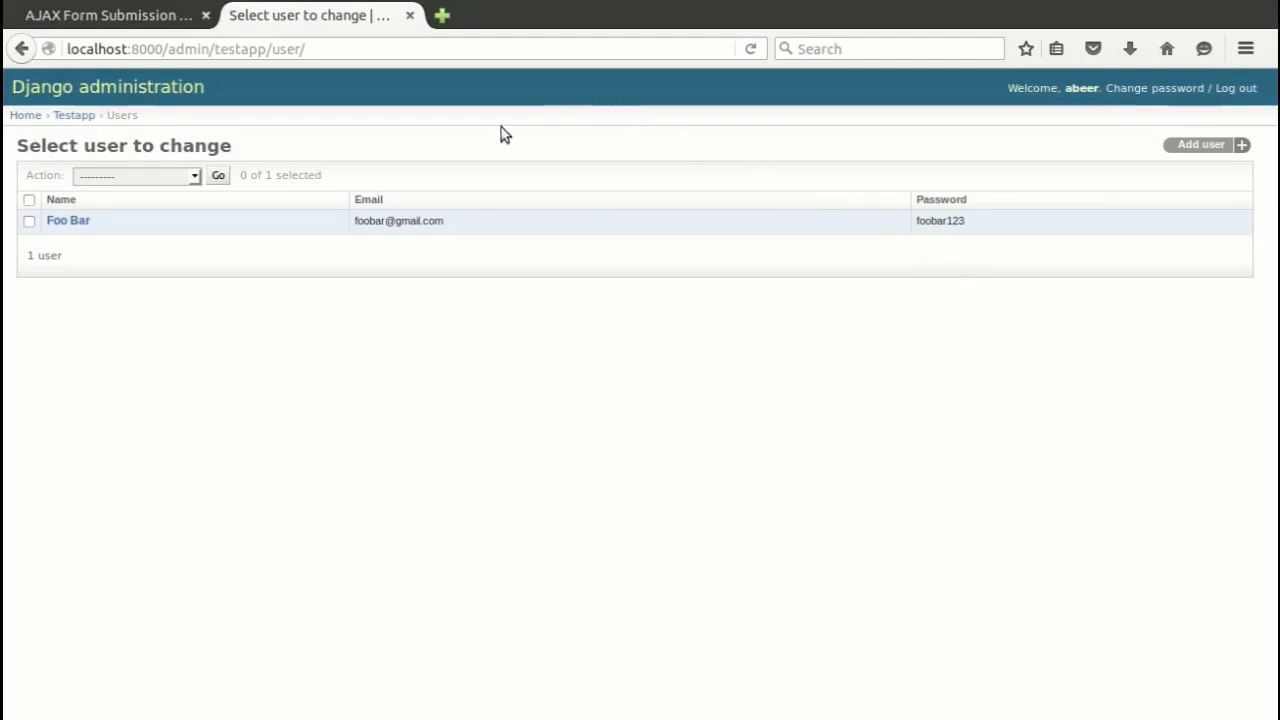
pyautogui.click(110, 15)
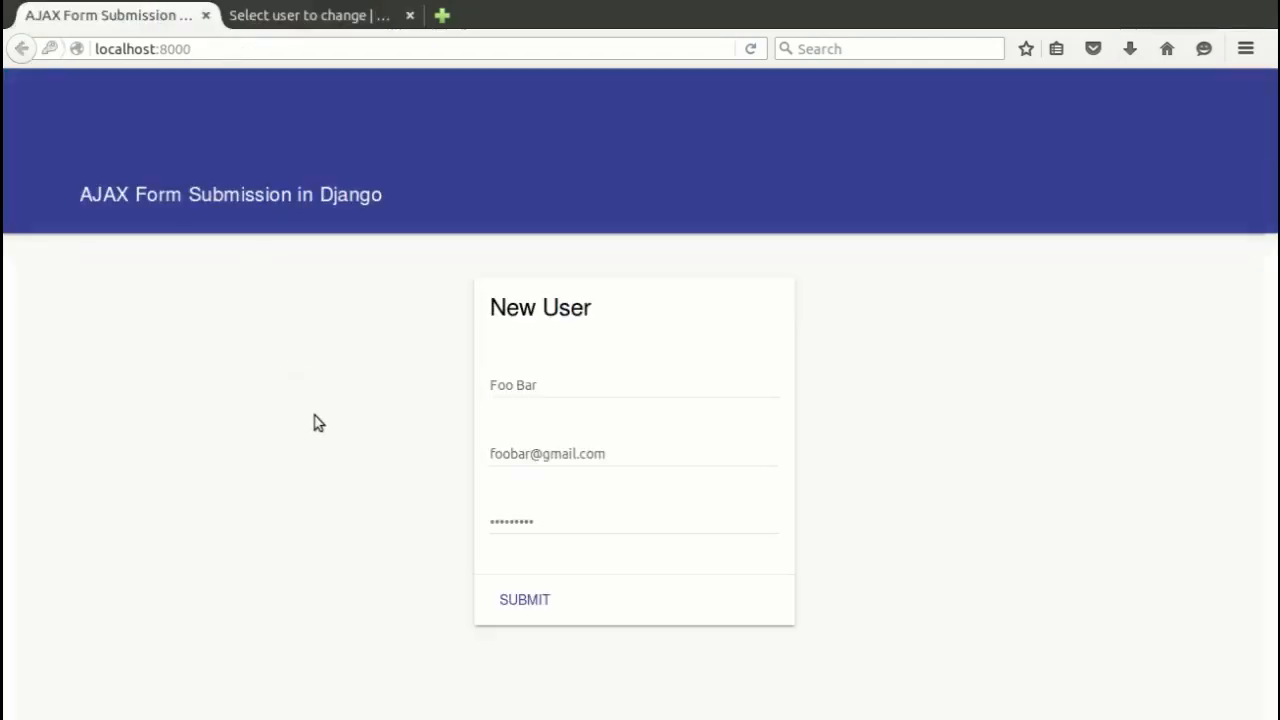